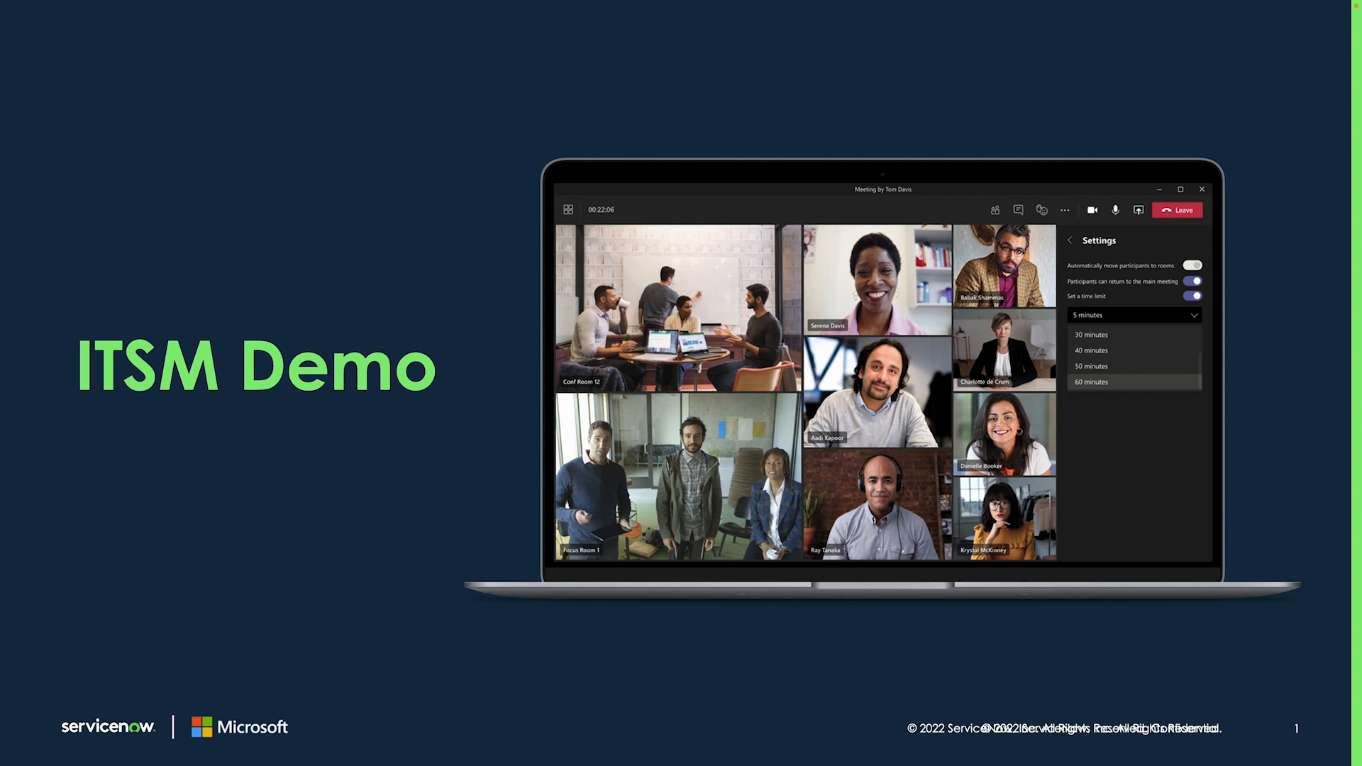
# Step: Advance from the ITSM Demo title slide to the snitsm General channel in Teams
pyautogui.press('right')
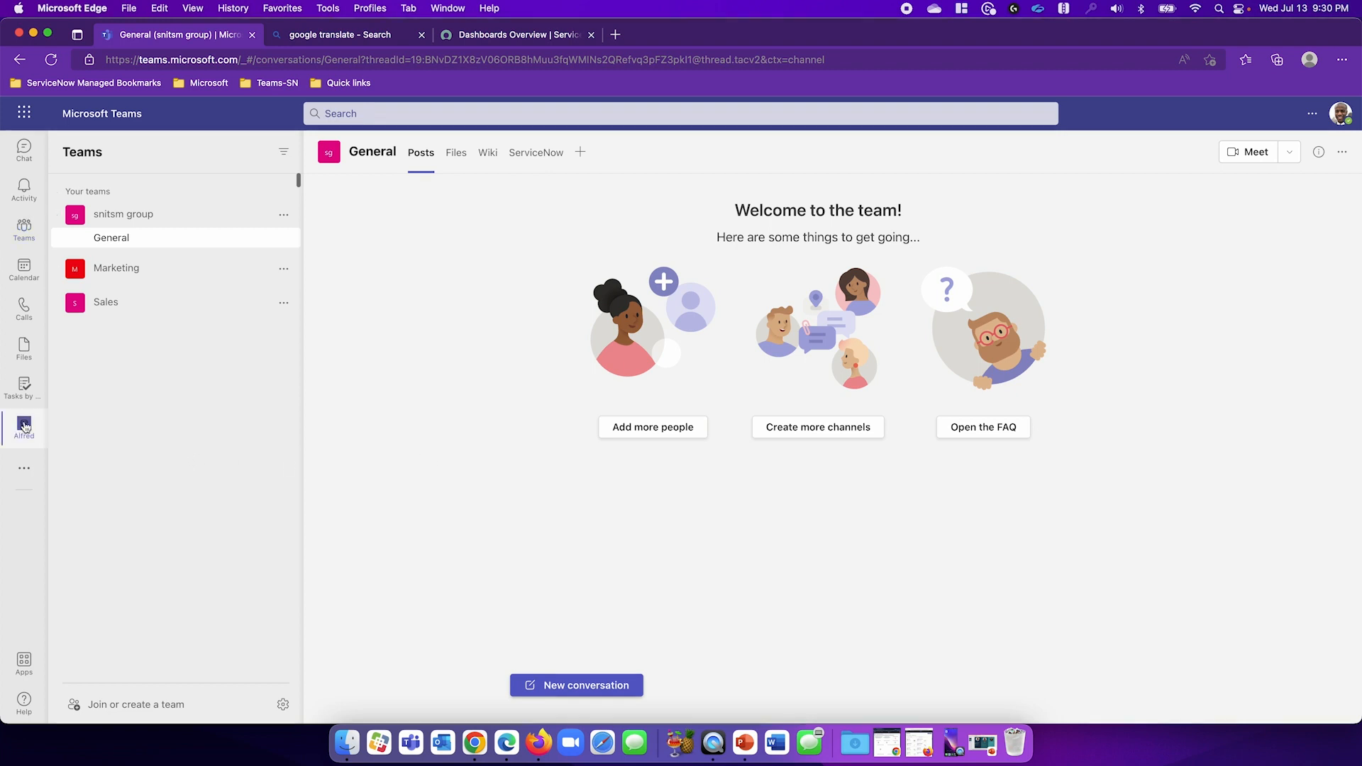
# Step: Greet the Alfred bot and submit VPN Connectivity as the help topic
pyautogui.click(24, 426)
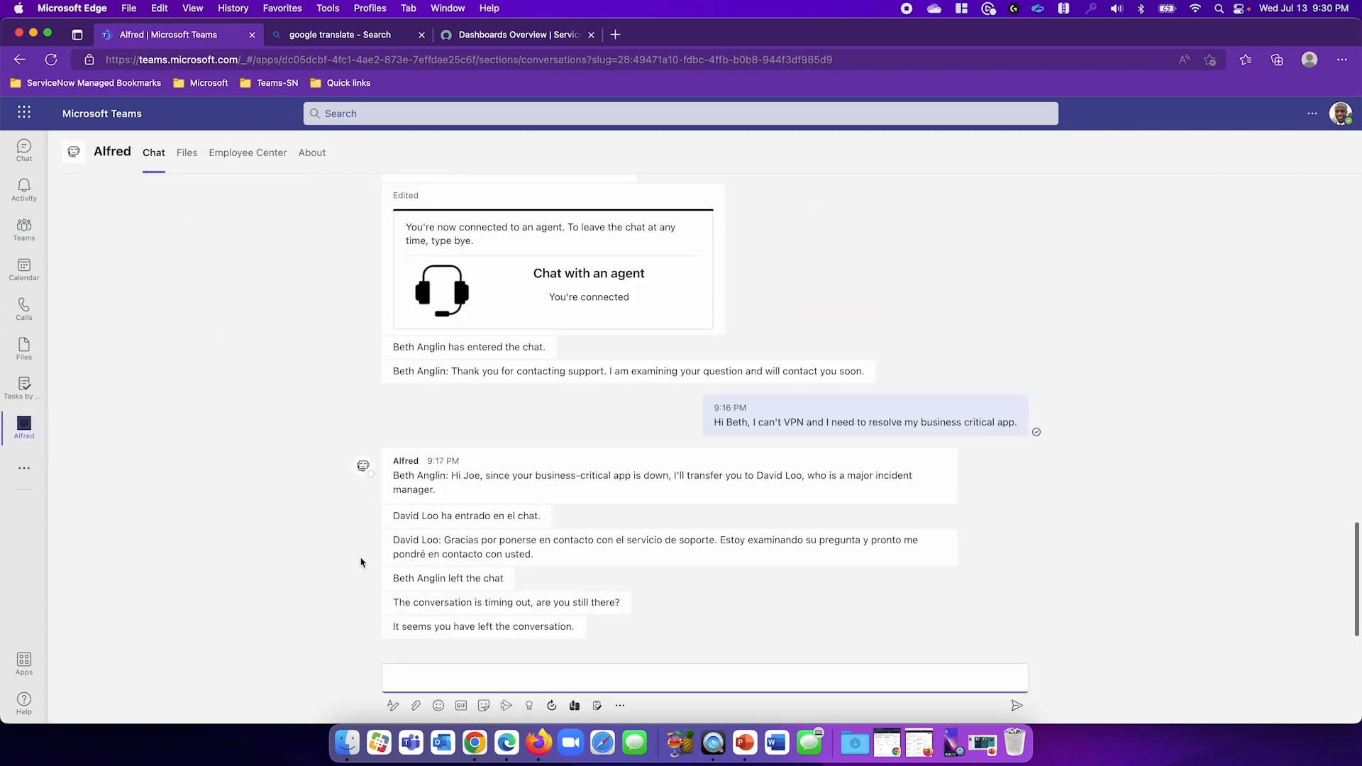
pyautogui.write('h')
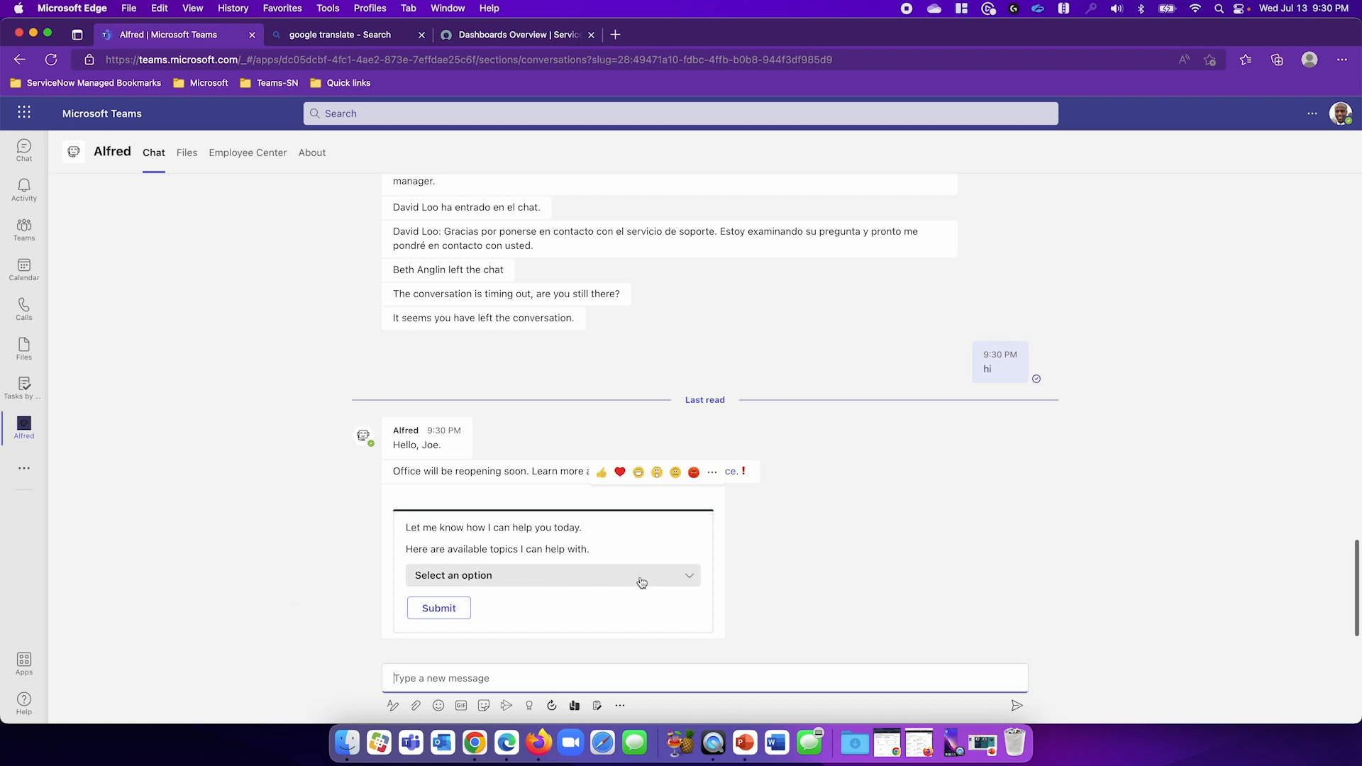
pyautogui.click(552, 575)
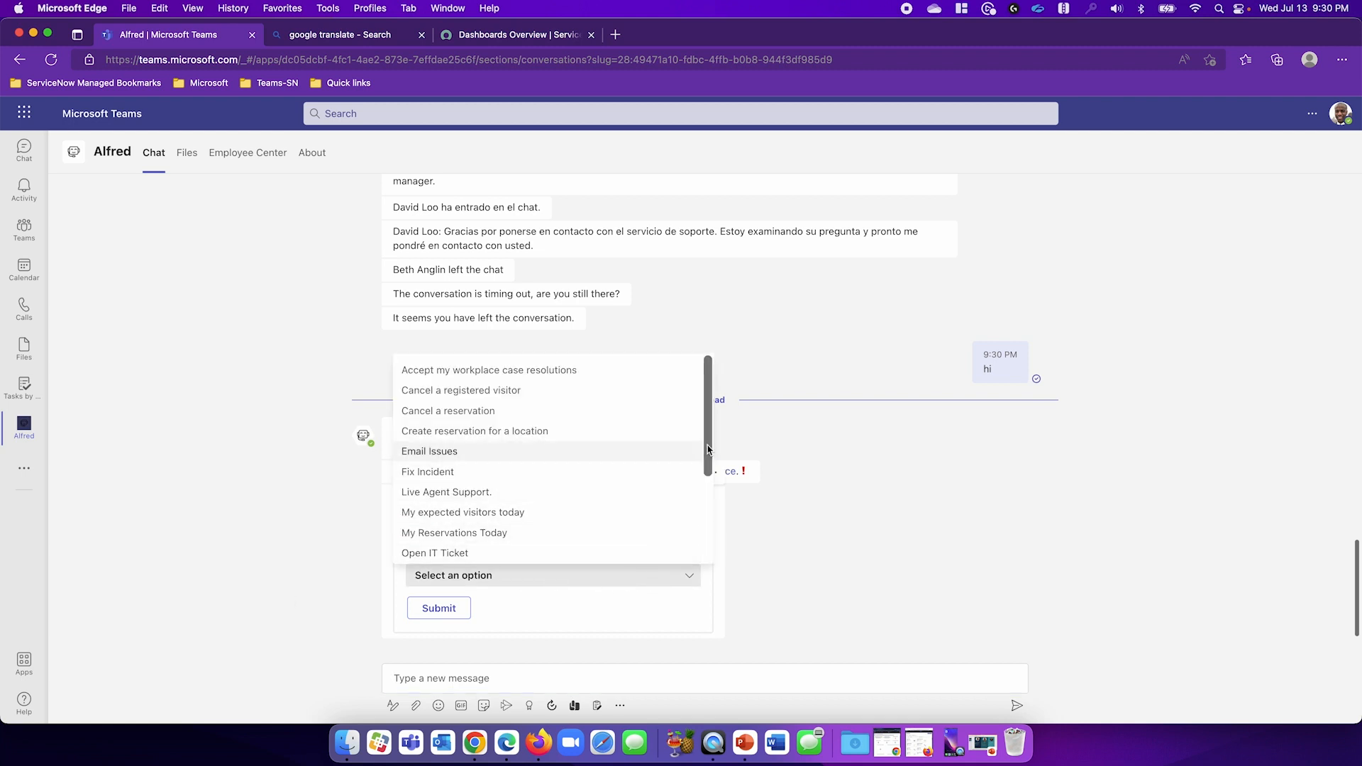
pyautogui.scroll(-3)
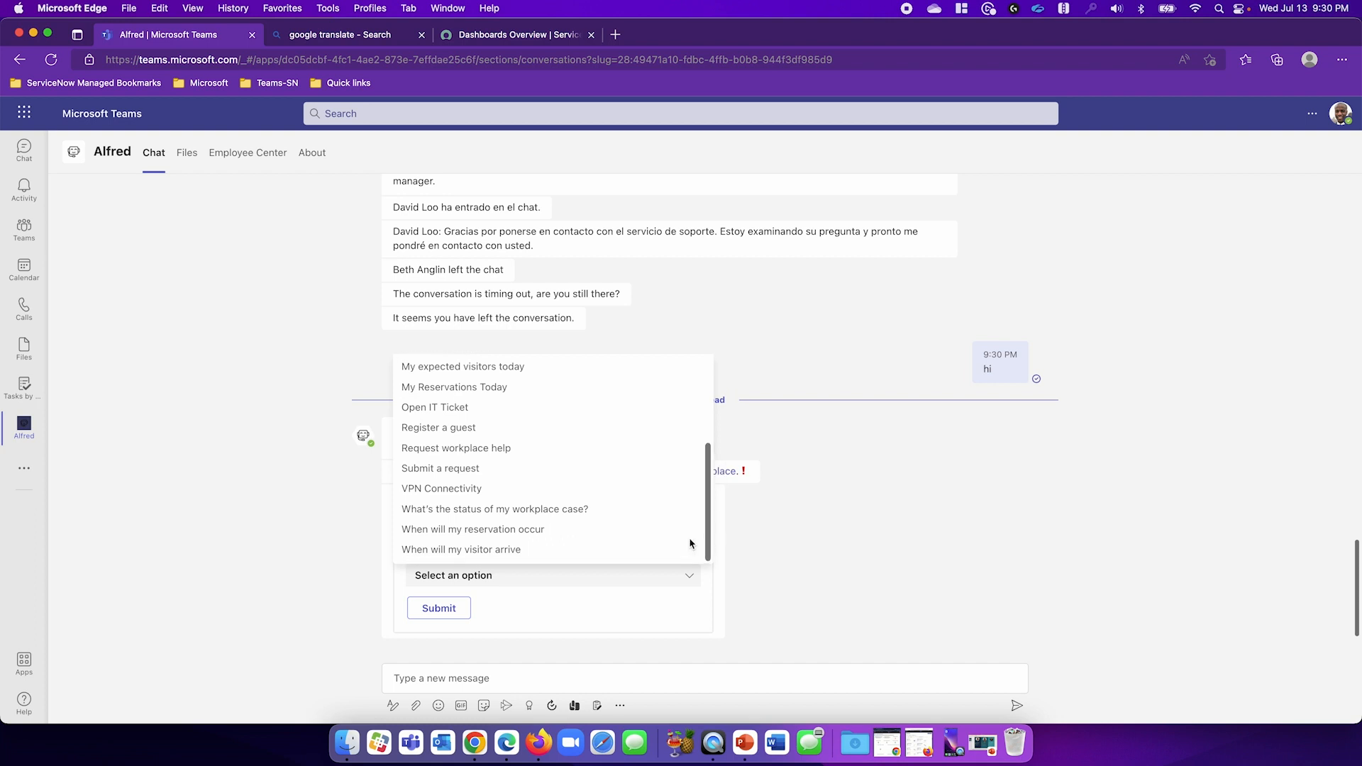
pyautogui.click(441, 489)
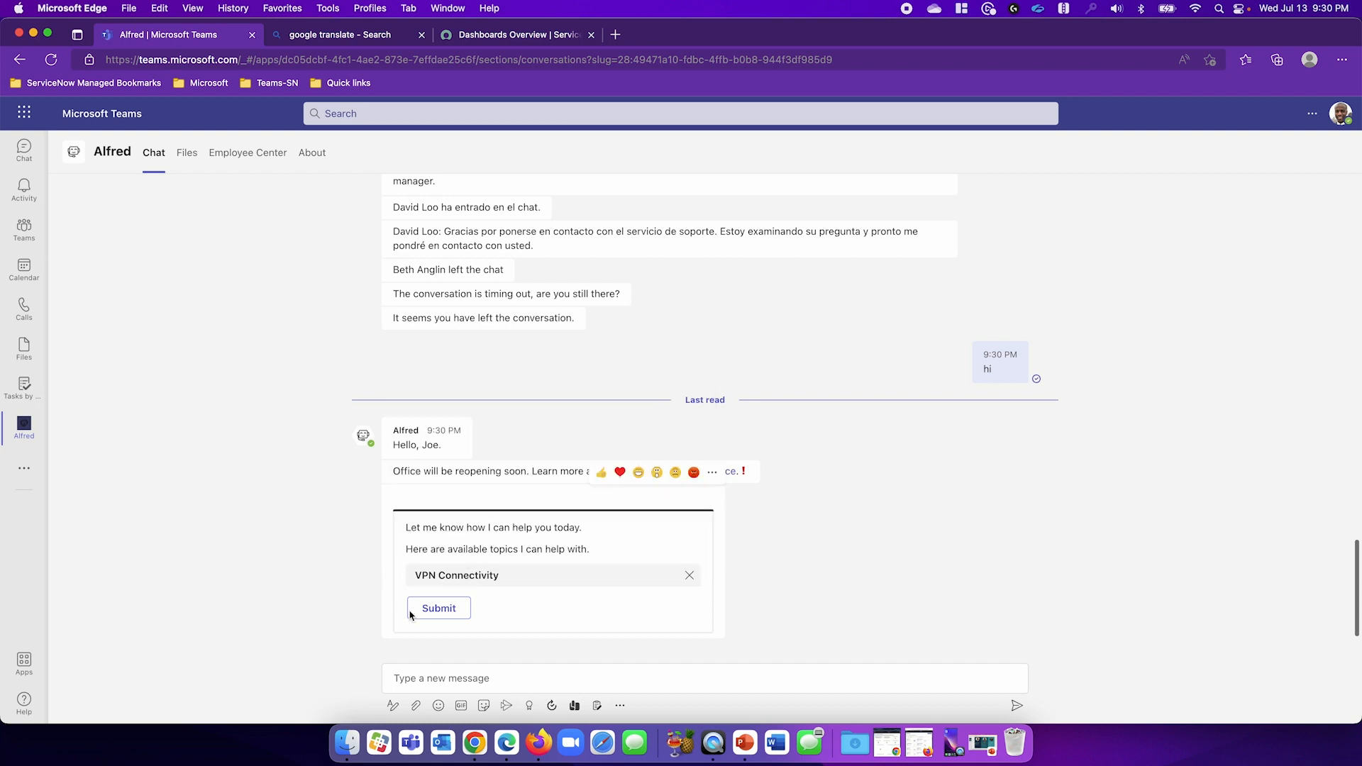
pyautogui.click(438, 608)
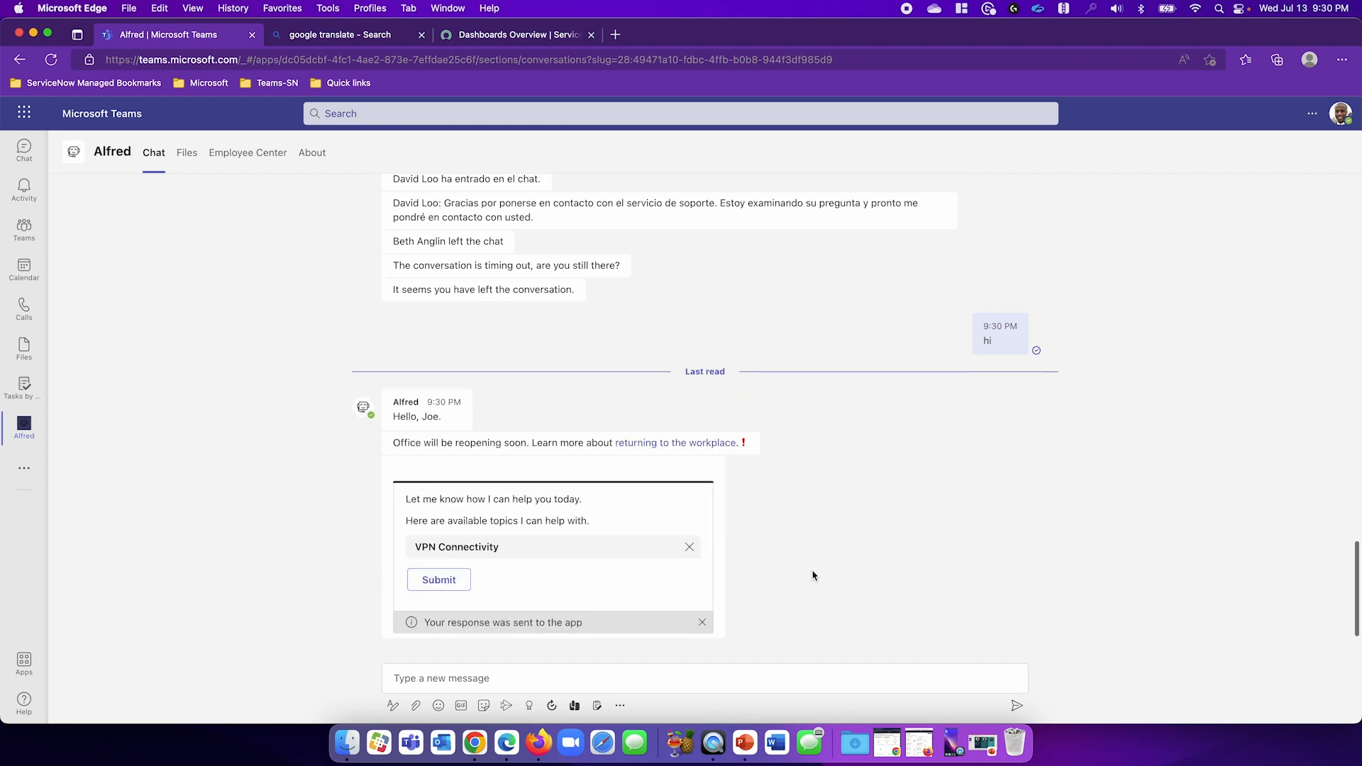
pyautogui.click(439, 579)
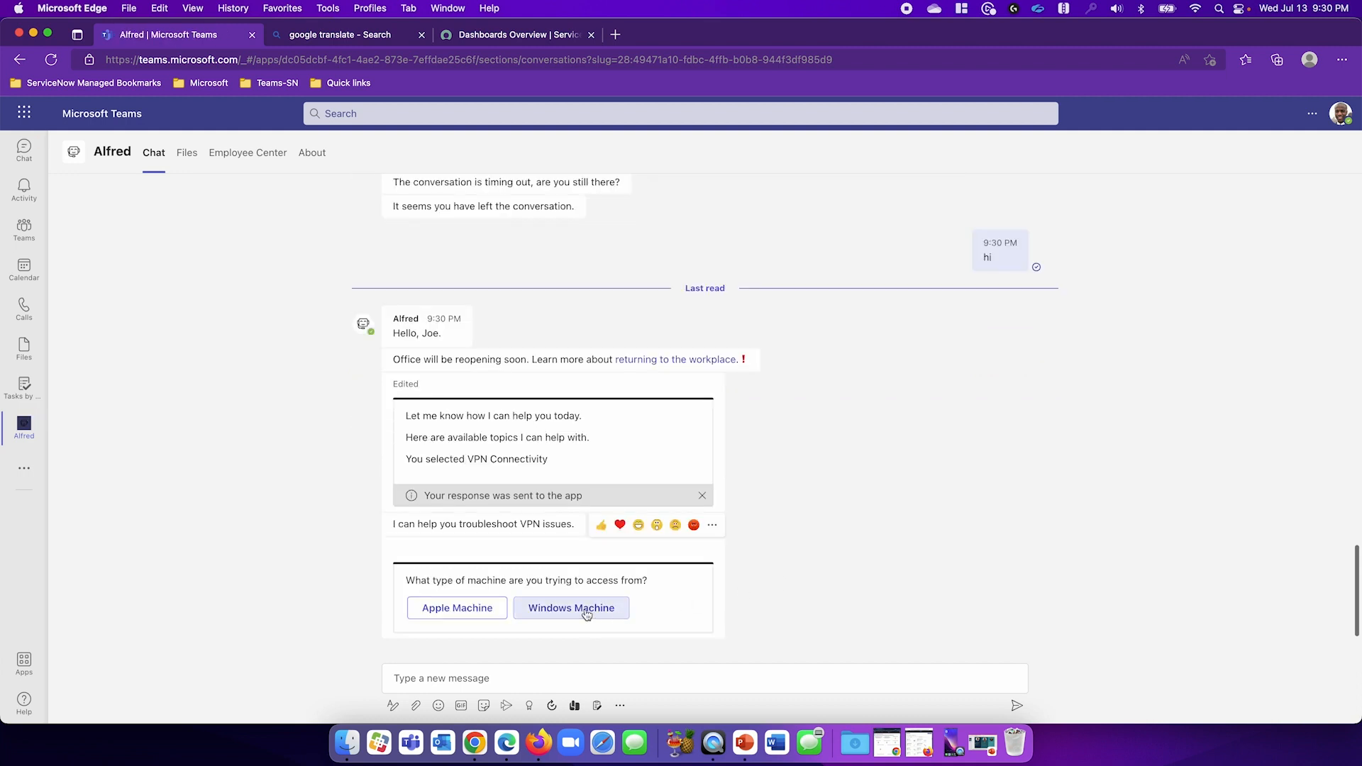
# Step: Tell Alfred the problem is on a Windows machine and its steps didn't work
pyautogui.click(570, 608)
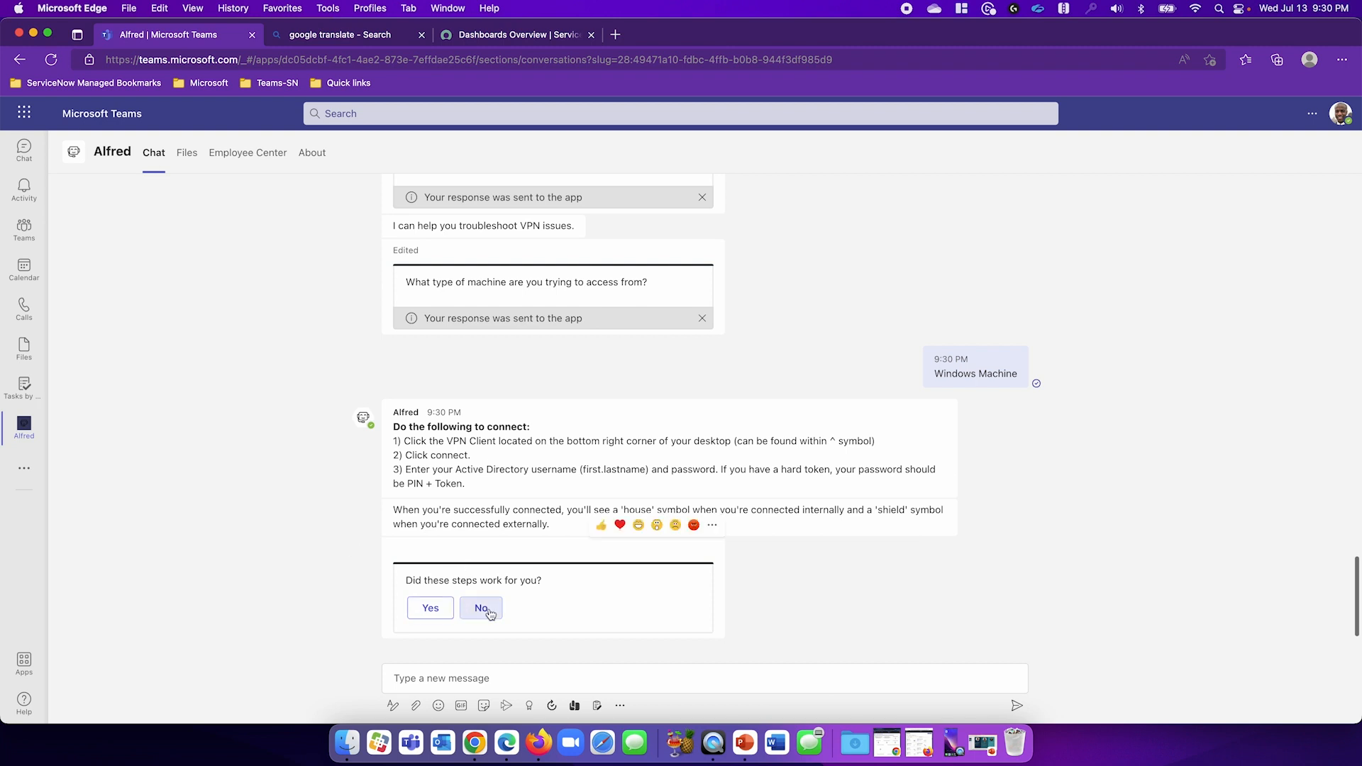
pyautogui.click(480, 608)
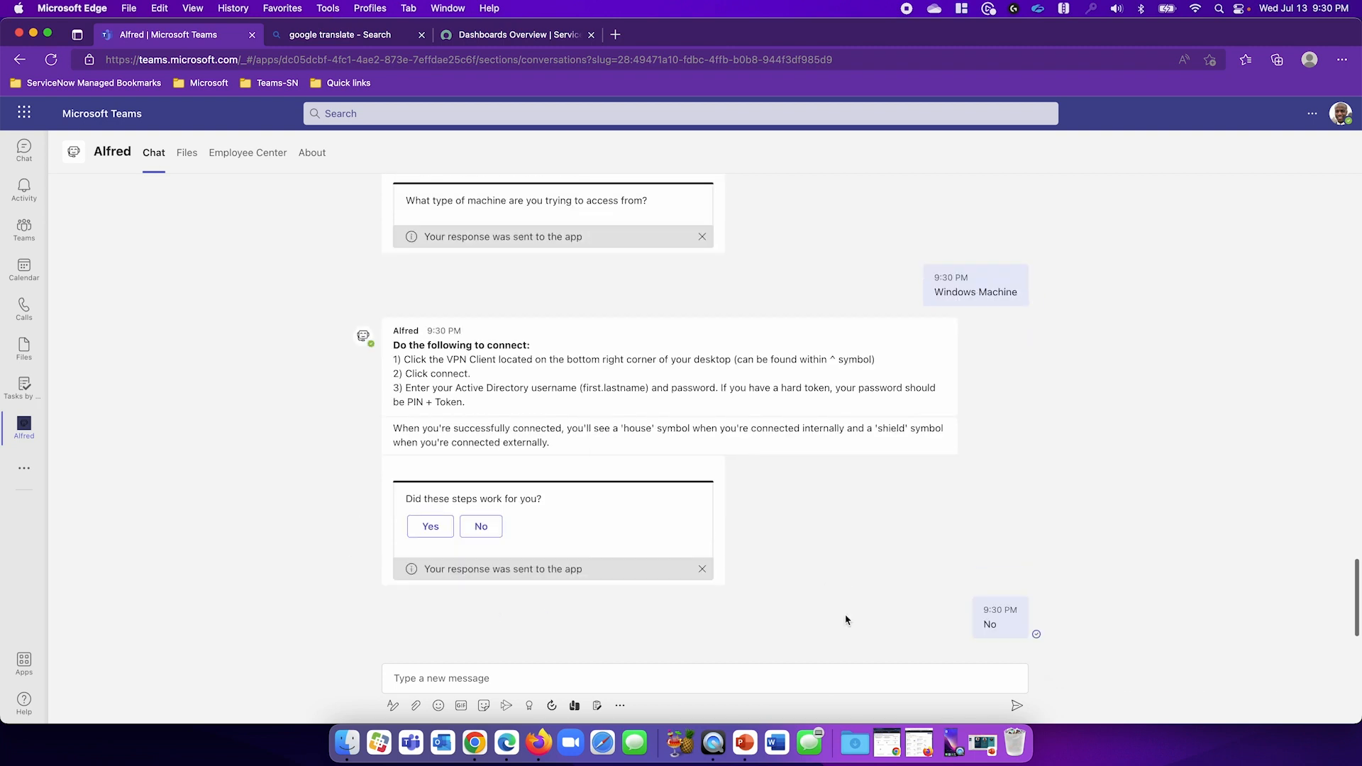
pyautogui.click(480, 525)
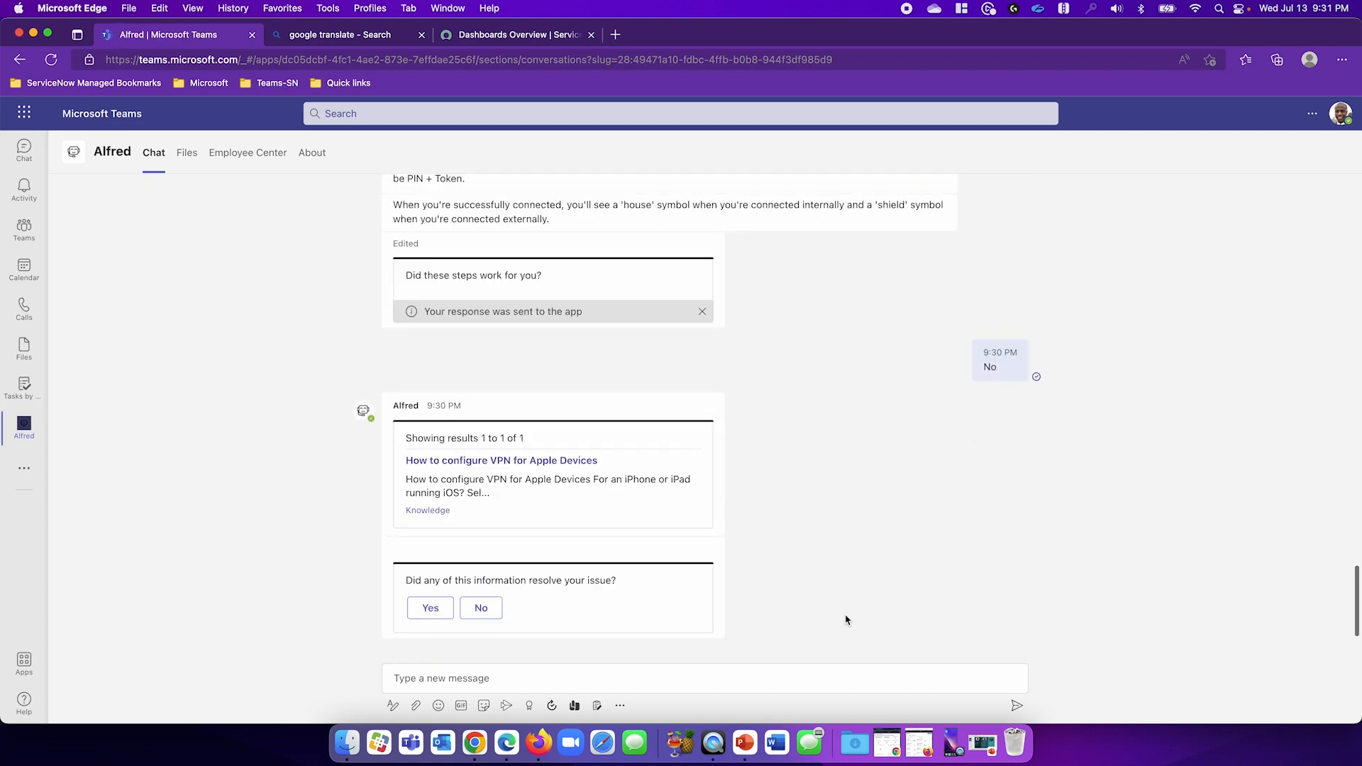
pyautogui.moveTo(682, 562)
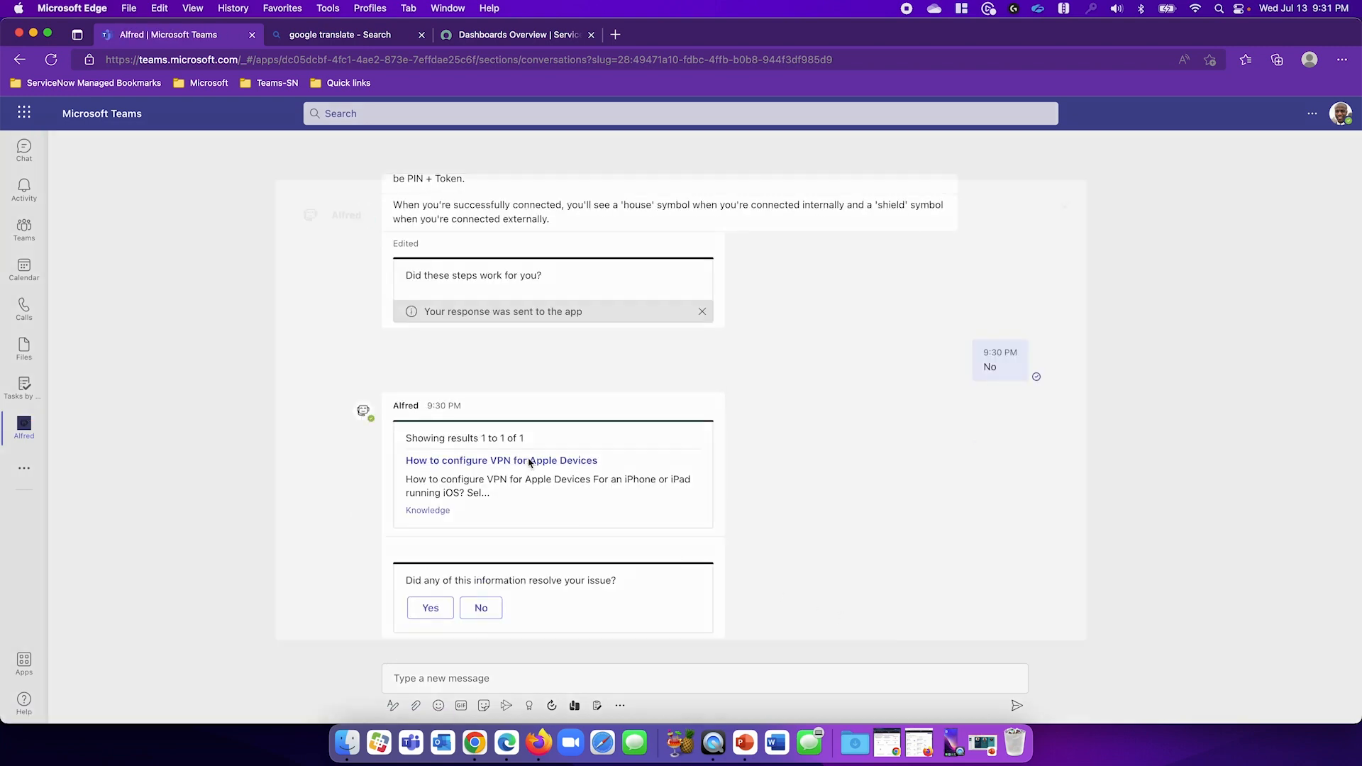
# Step: Read and close the suggested VPN article, then answer that it didn't help
pyautogui.click(502, 460)
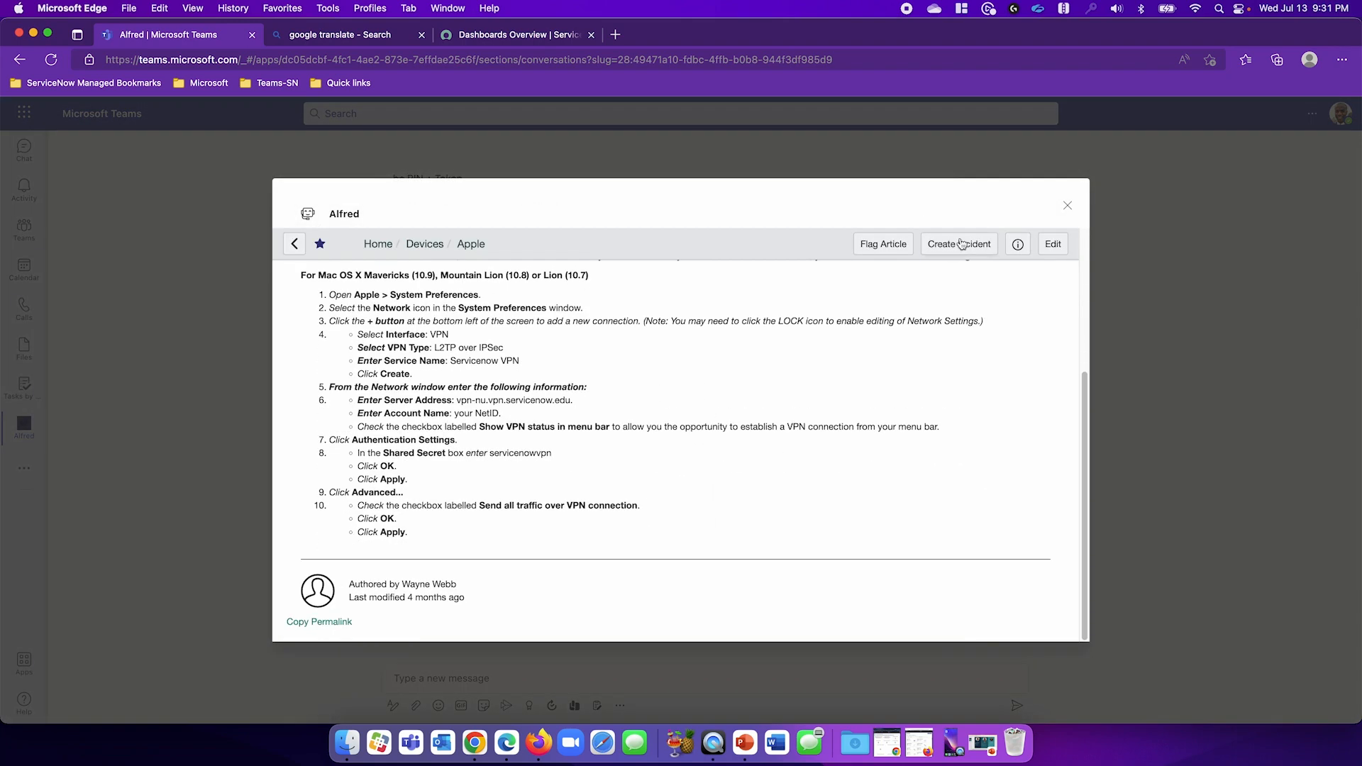
pyautogui.click(1068, 206)
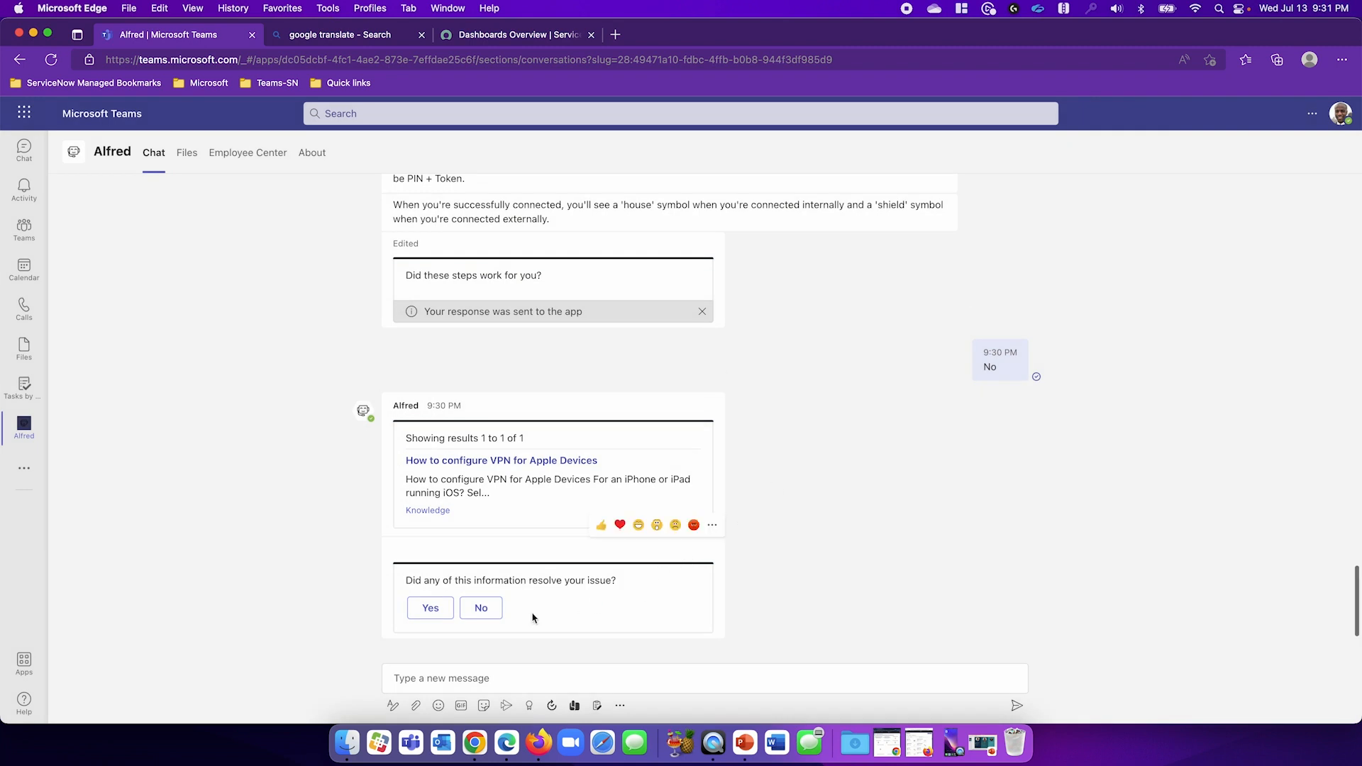
pyautogui.click(481, 607)
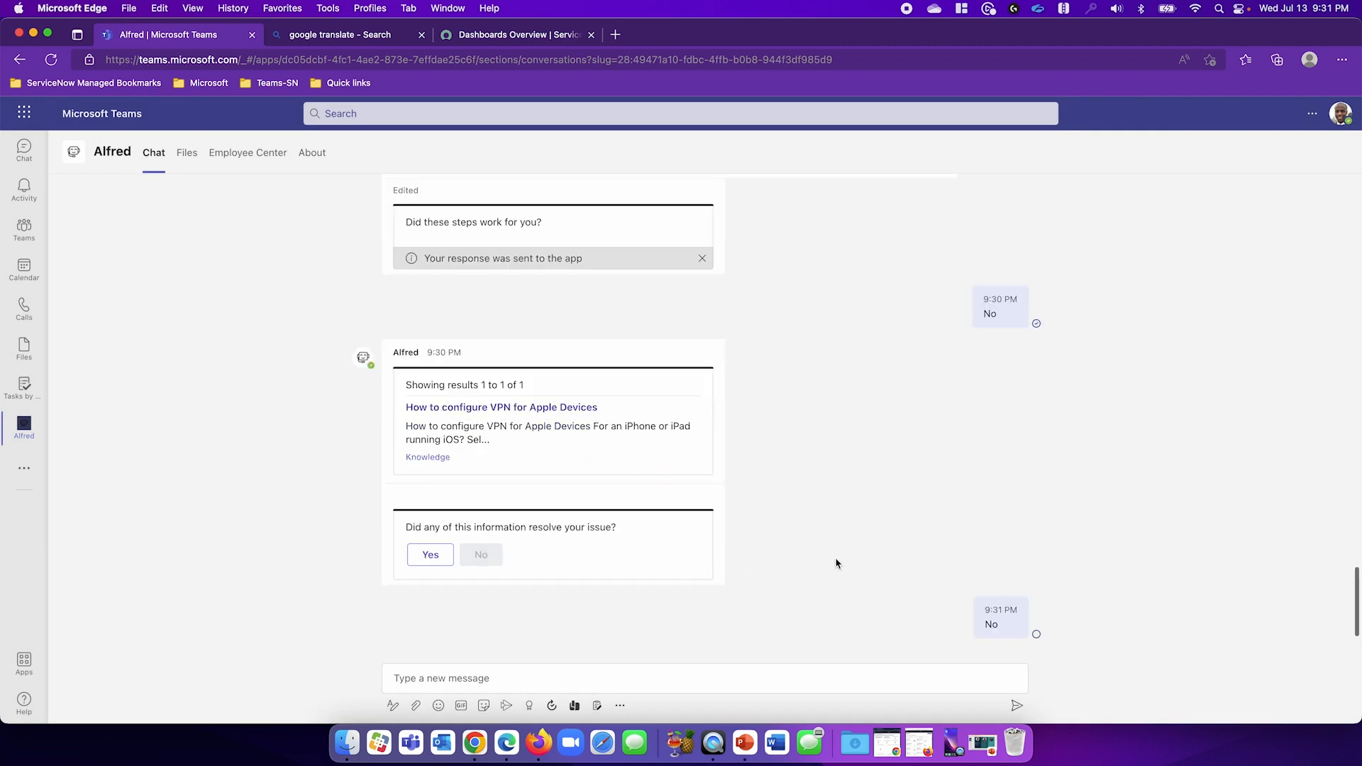
pyautogui.click(429, 554)
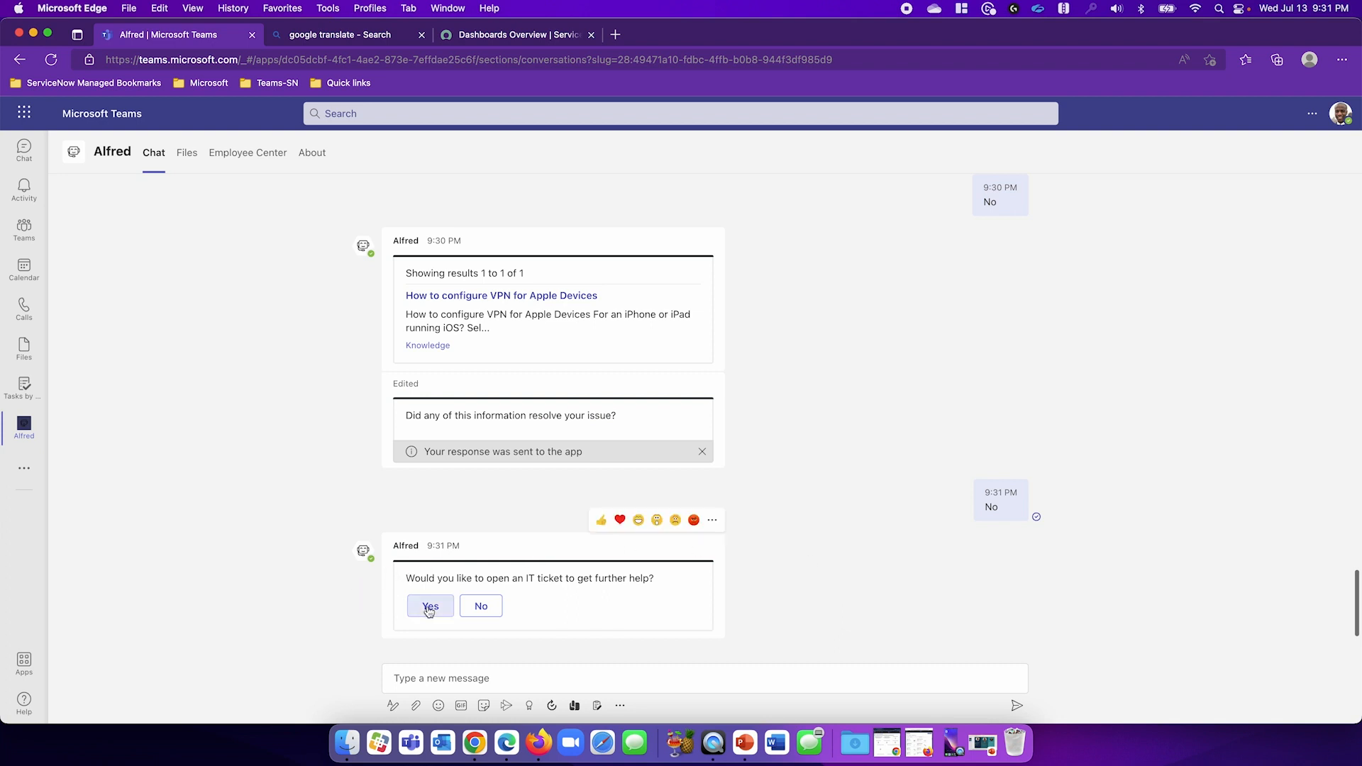
# Step: Agree to an IT ticket and view the new incident INC0010028
pyautogui.click(430, 605)
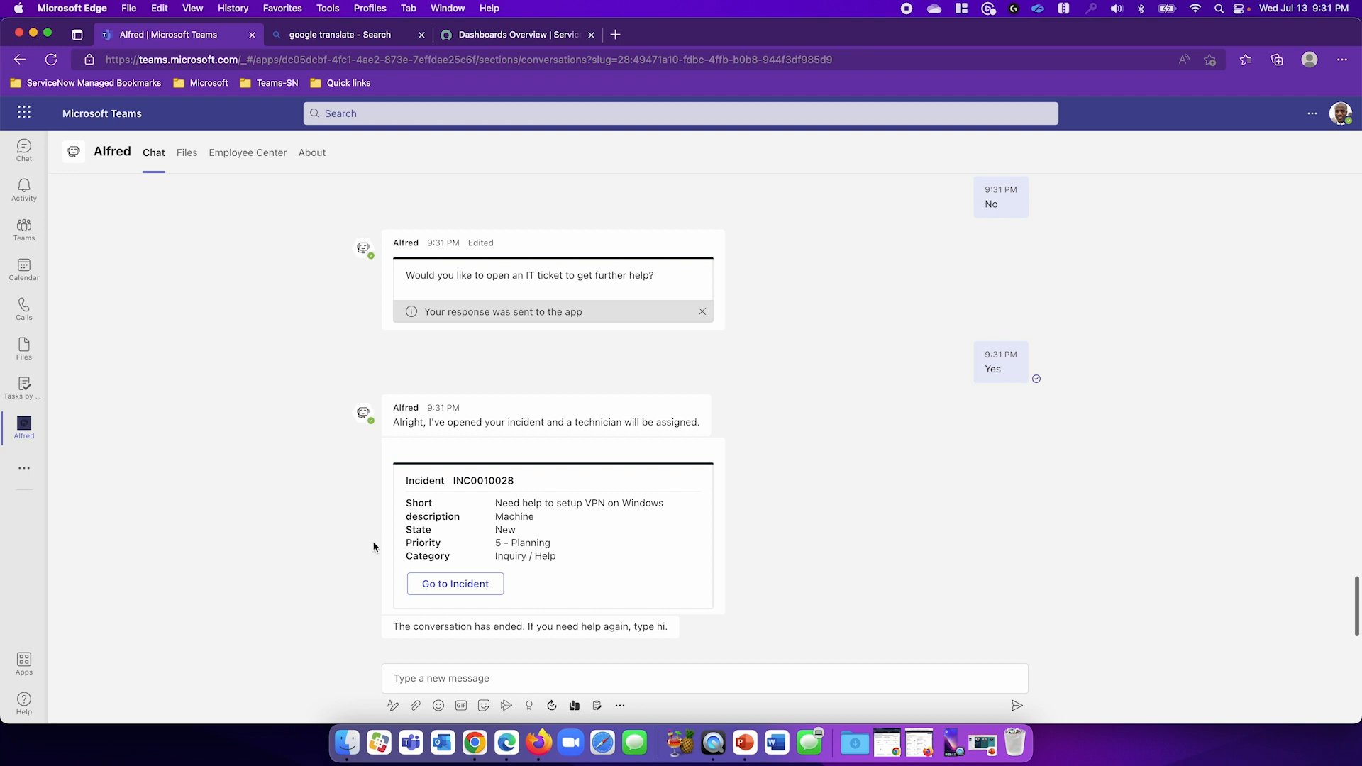
pyautogui.moveTo(376, 542)
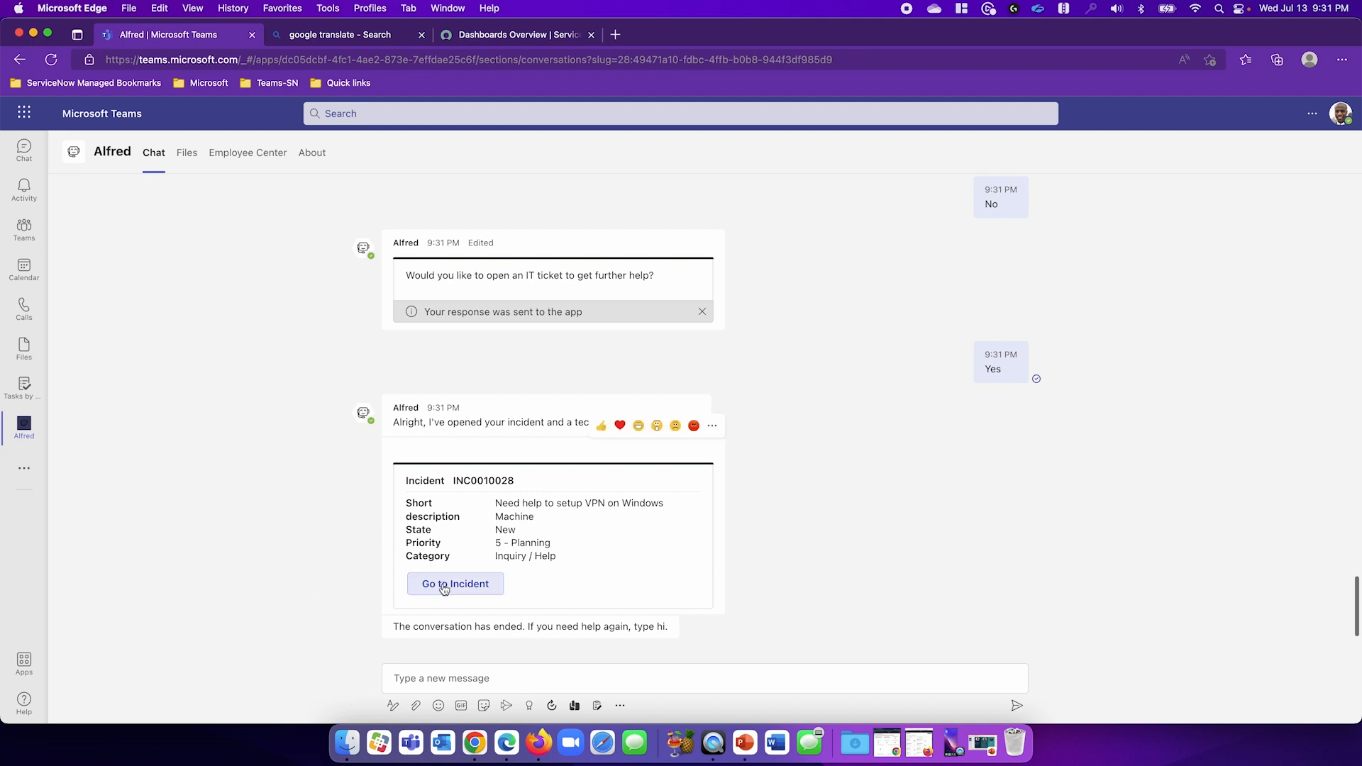
pyautogui.click(454, 583)
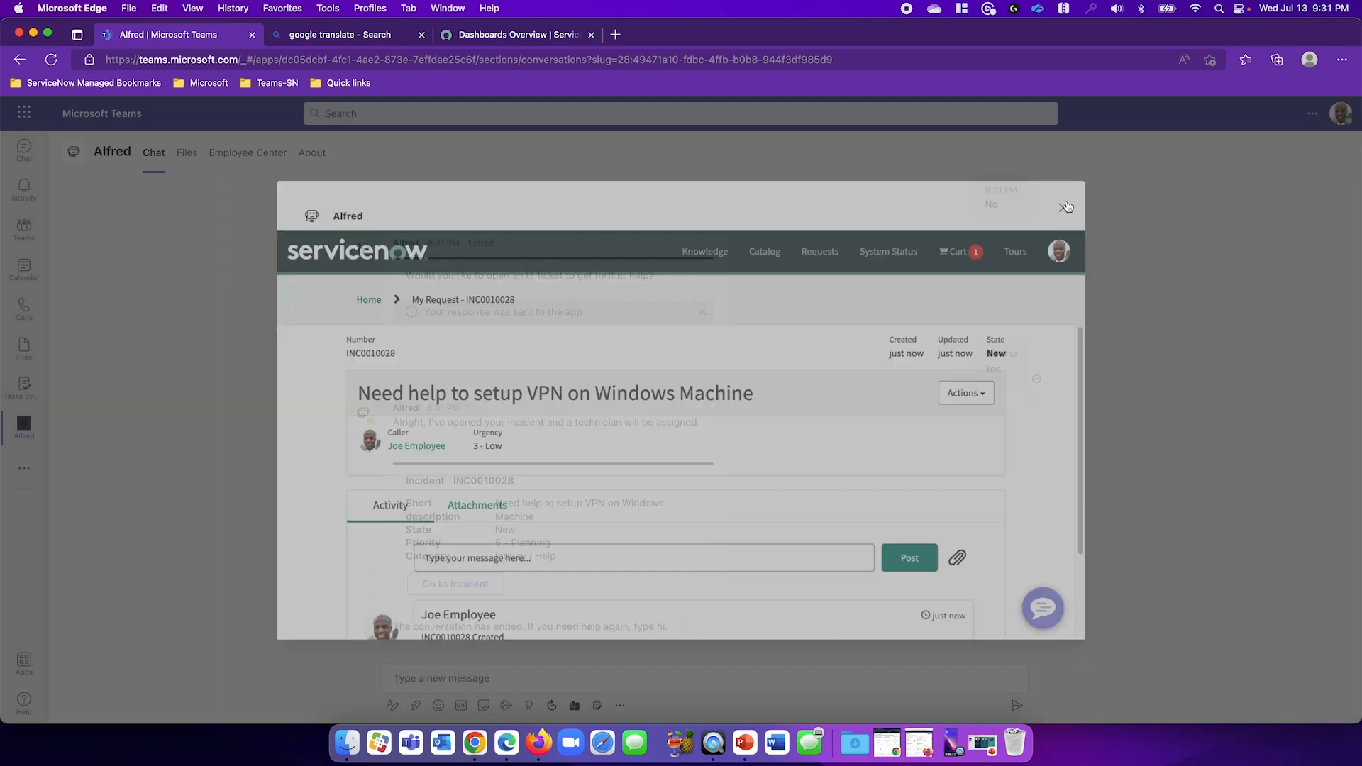
pyautogui.click(1067, 206)
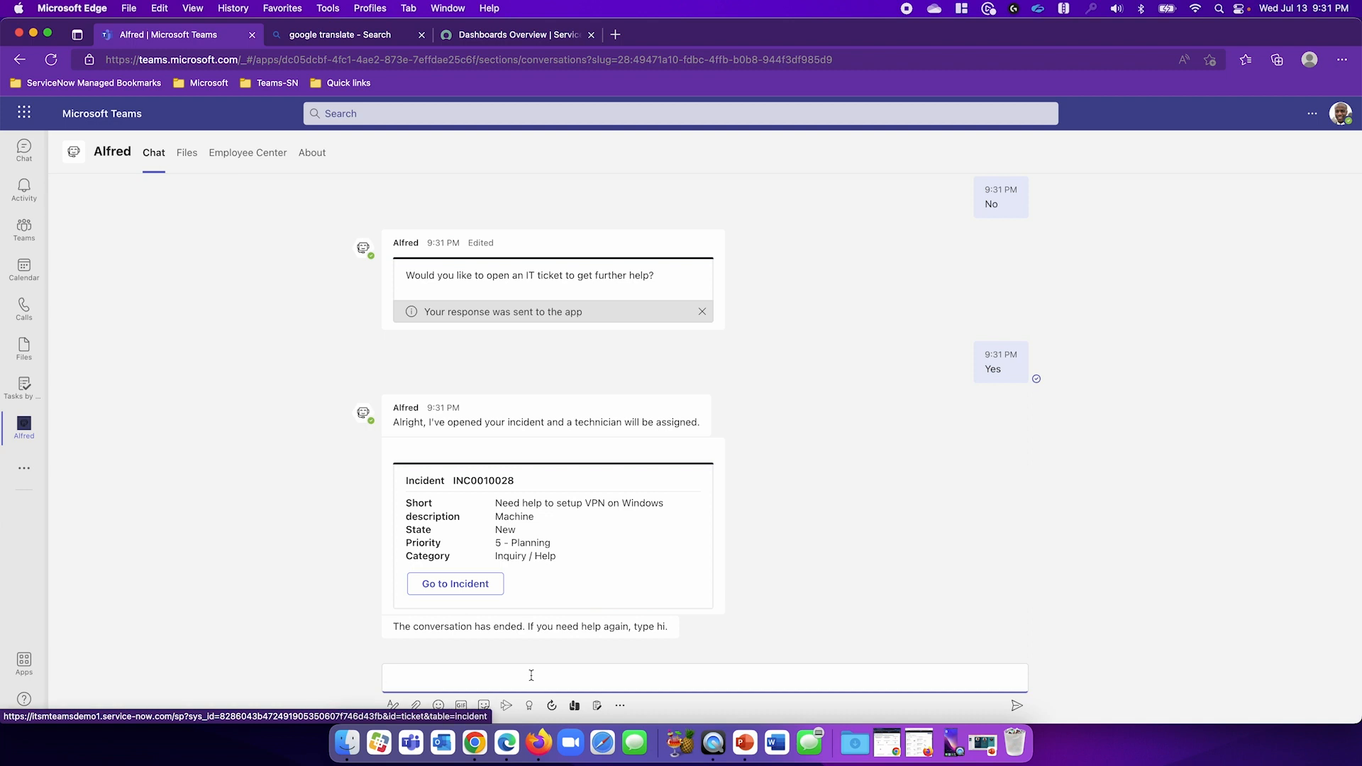
# Step: Send 'hi' to Alfred again and bring up Beth's Service Operations Workspace home
pyautogui.write('hi')
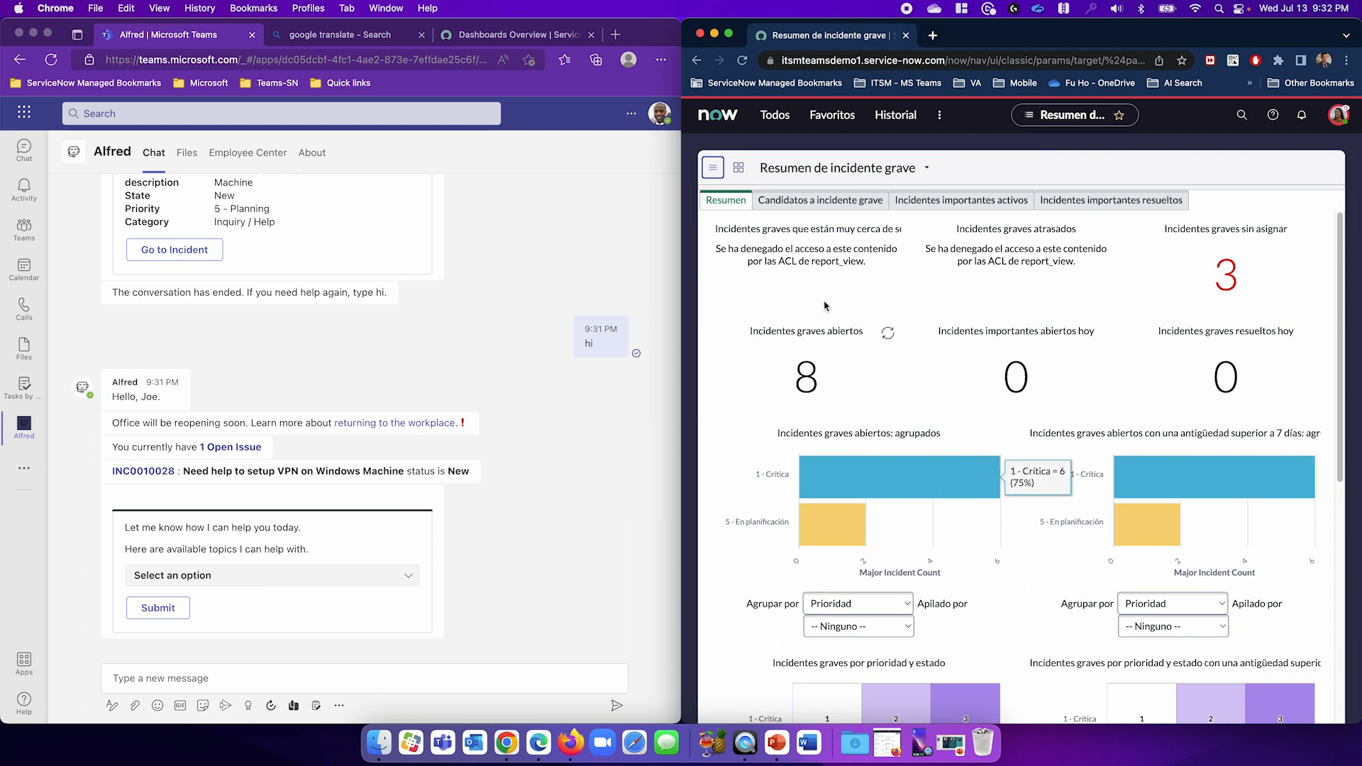
pyautogui.write('op')
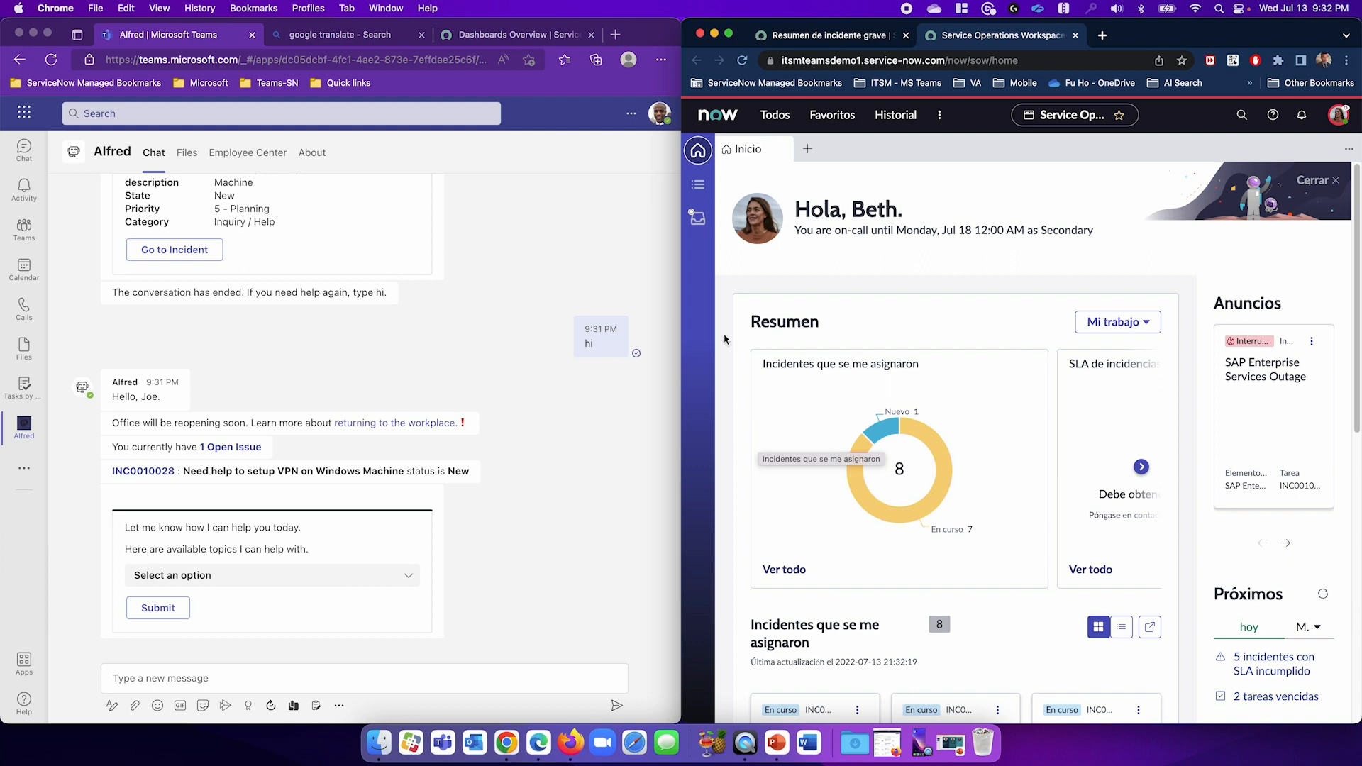
# Step: Set Beth Available in the ServiceNow inbox and request a live agent from Alfred
pyautogui.click(698, 217)
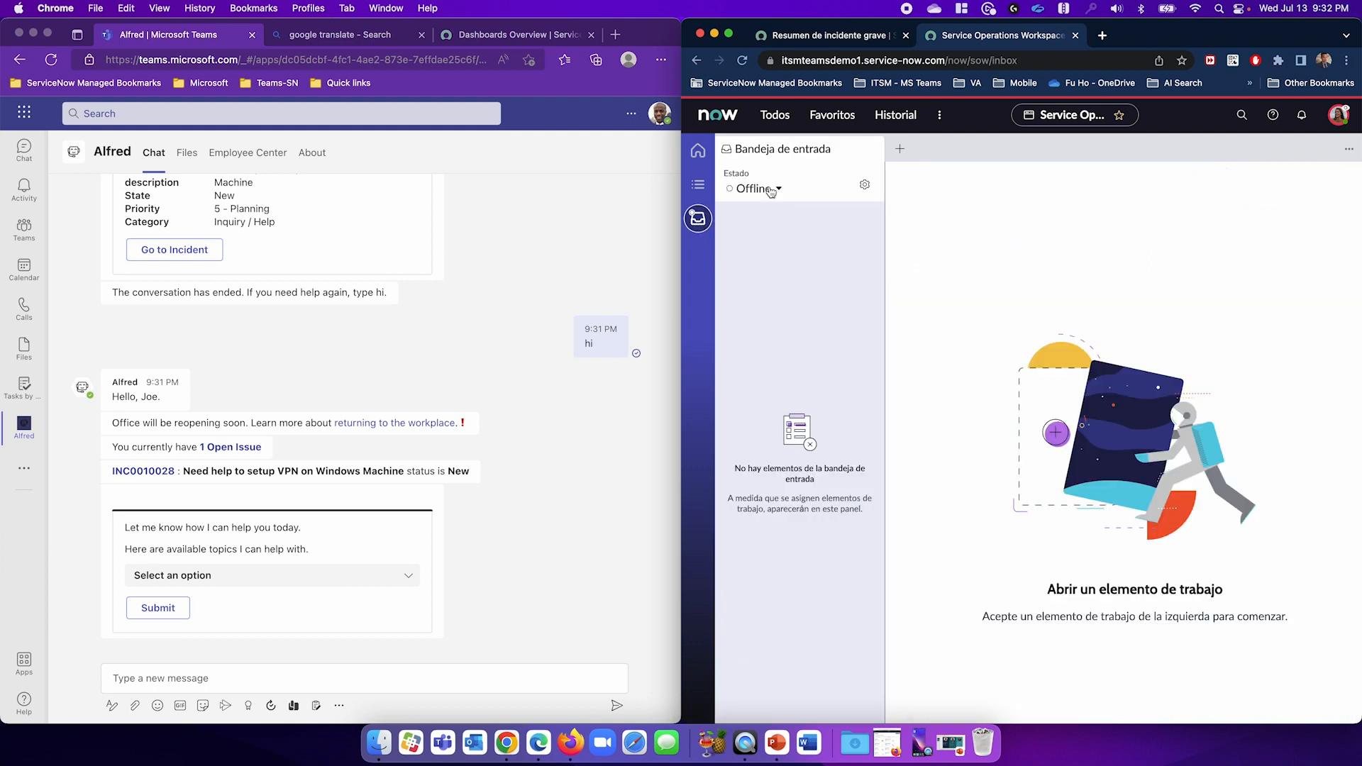
pyautogui.click(760, 189)
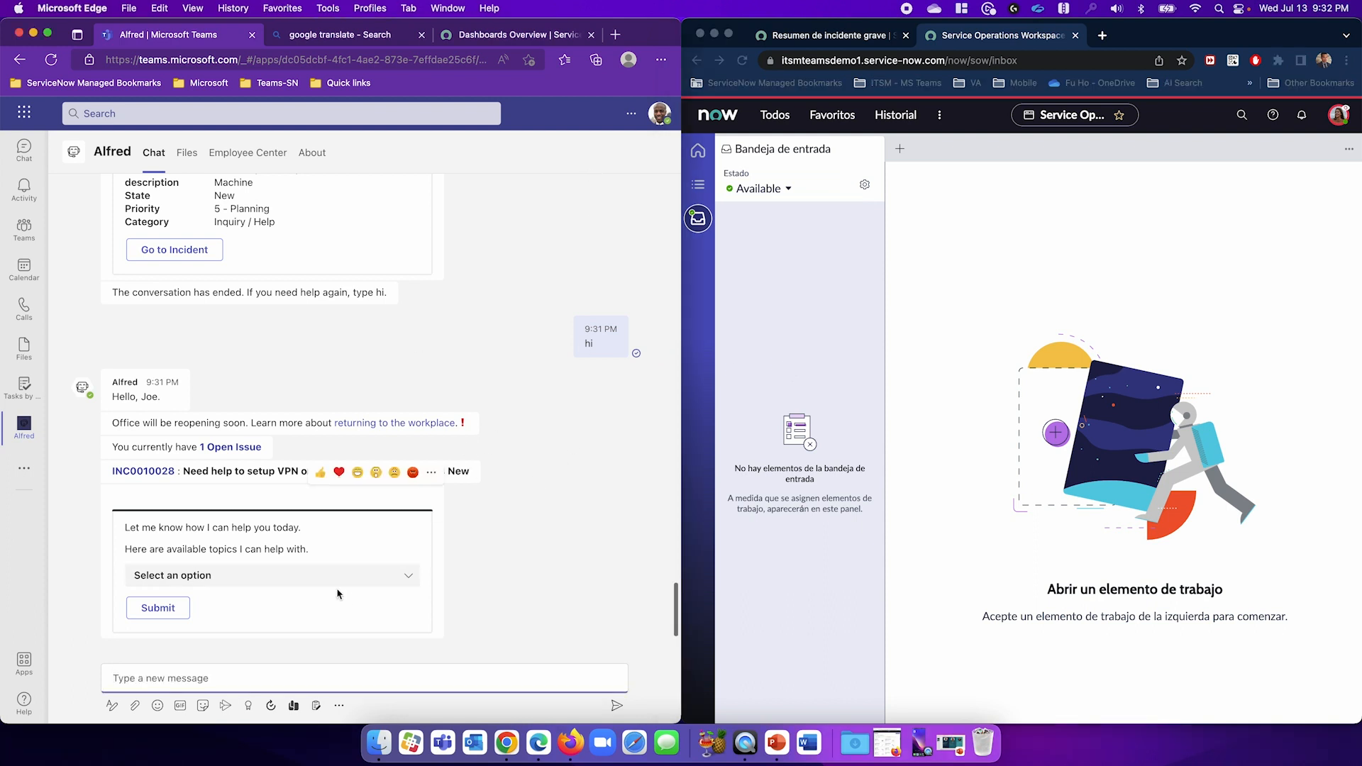
pyautogui.click(270, 576)
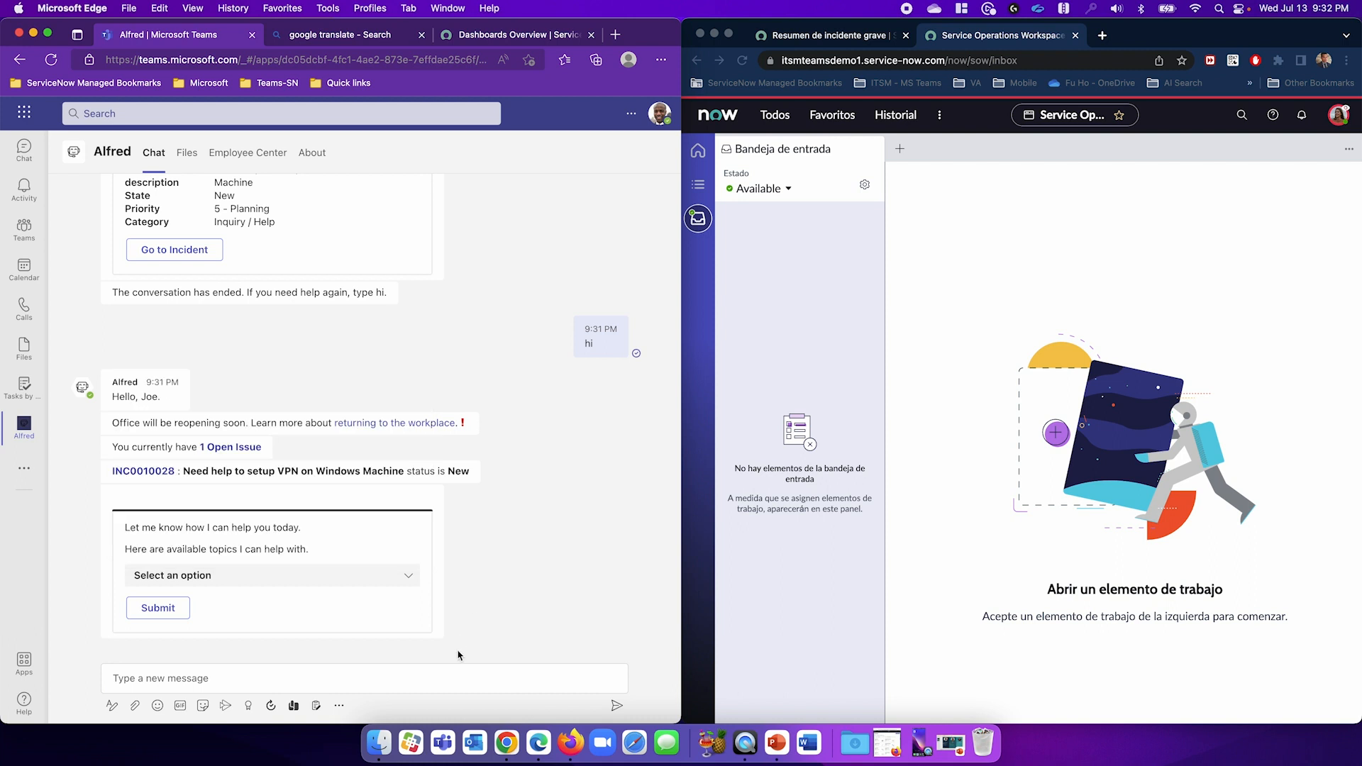
pyautogui.write('agent')
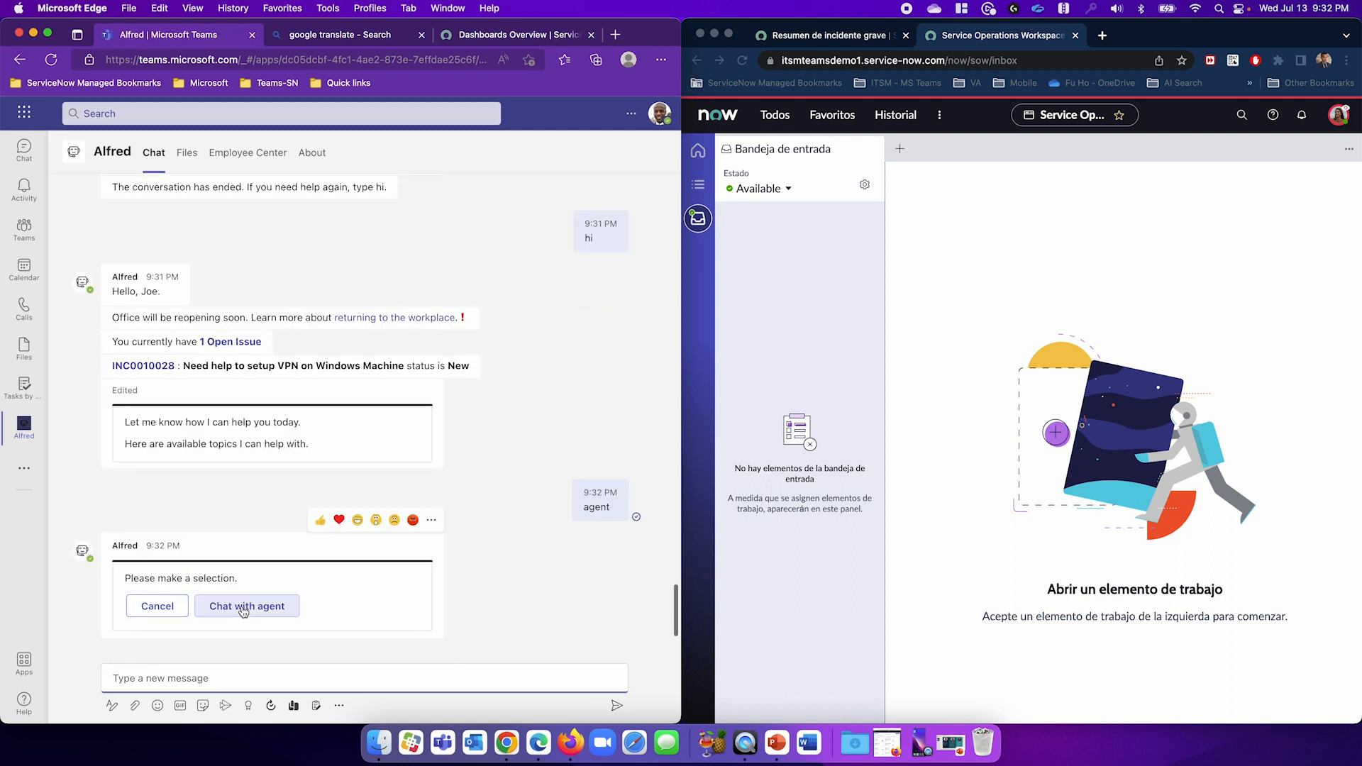
pyautogui.click(247, 605)
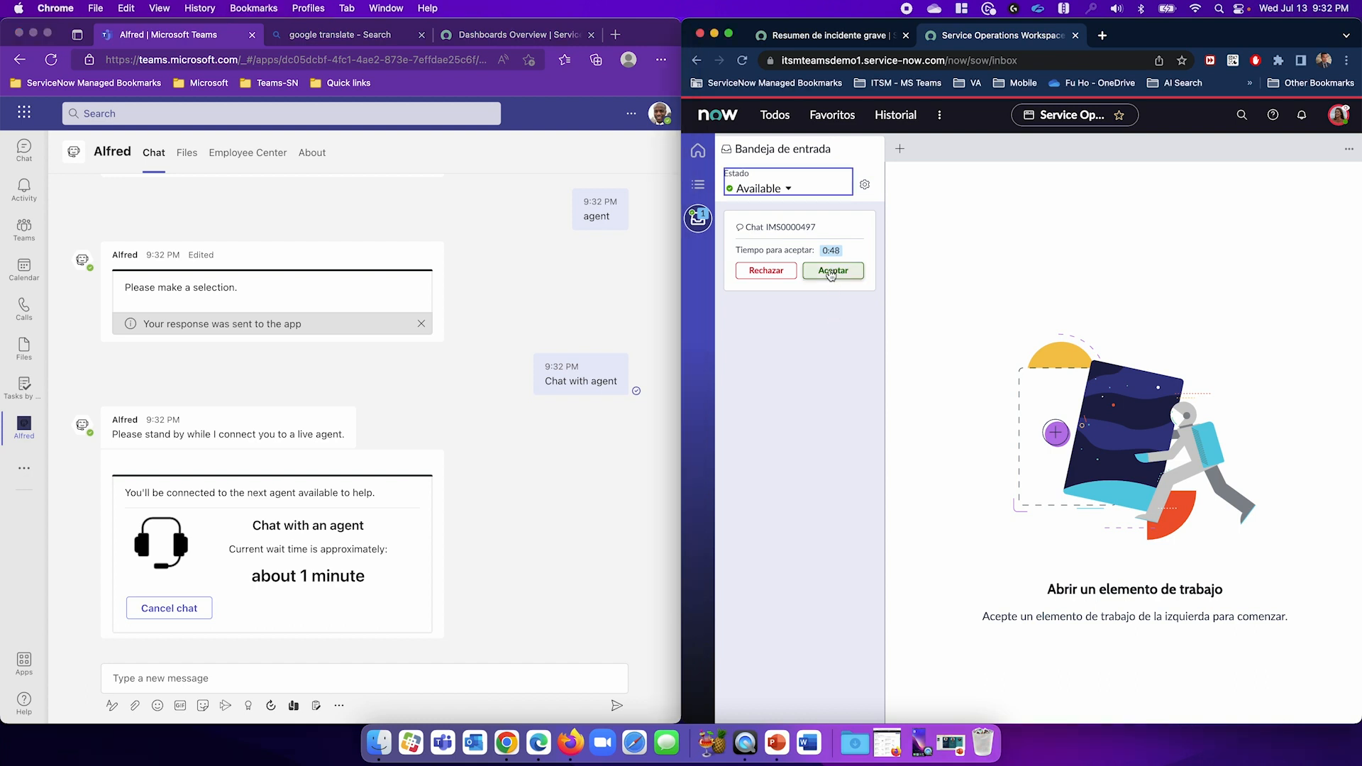
# Step: Accept chat IMS0000497 and send Beth 'Hi Beth, I need to get my ice cream server up'
pyautogui.click(832, 270)
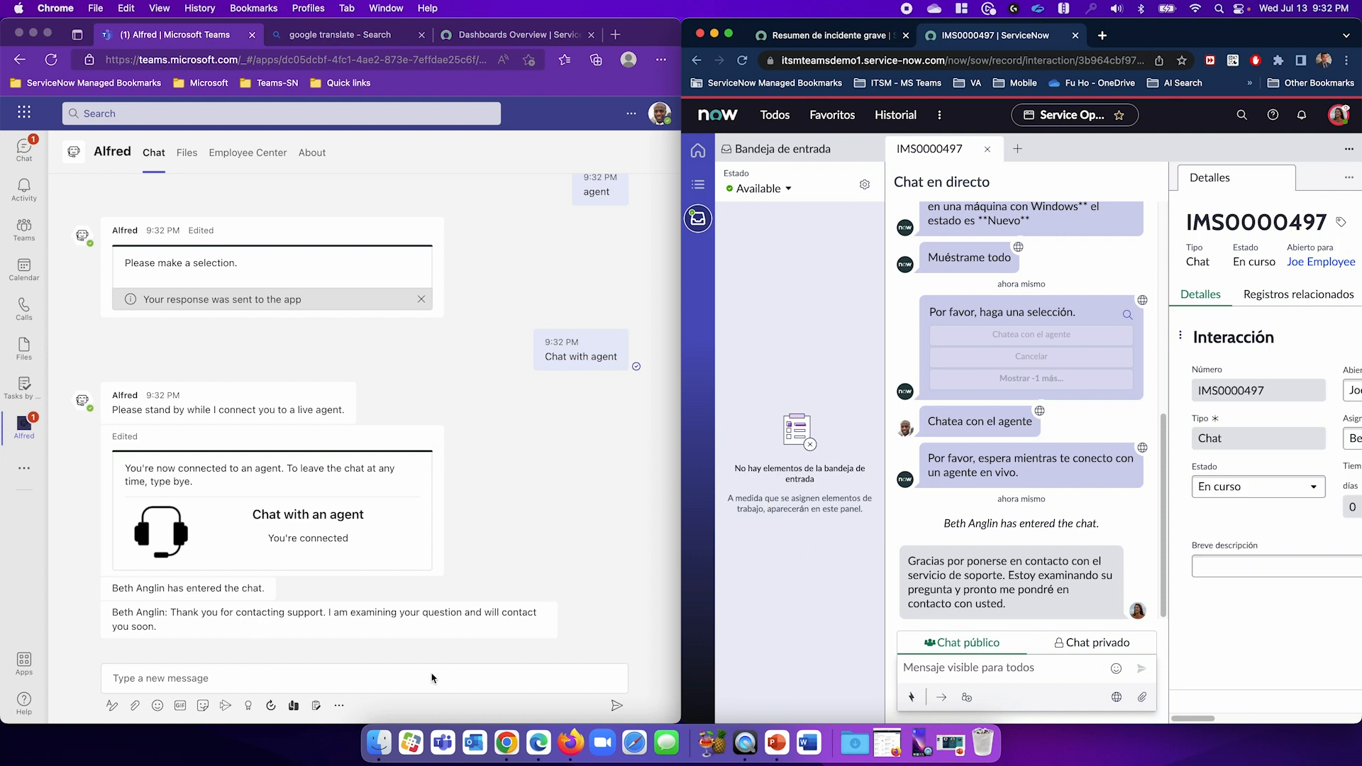
pyautogui.click(363, 677)
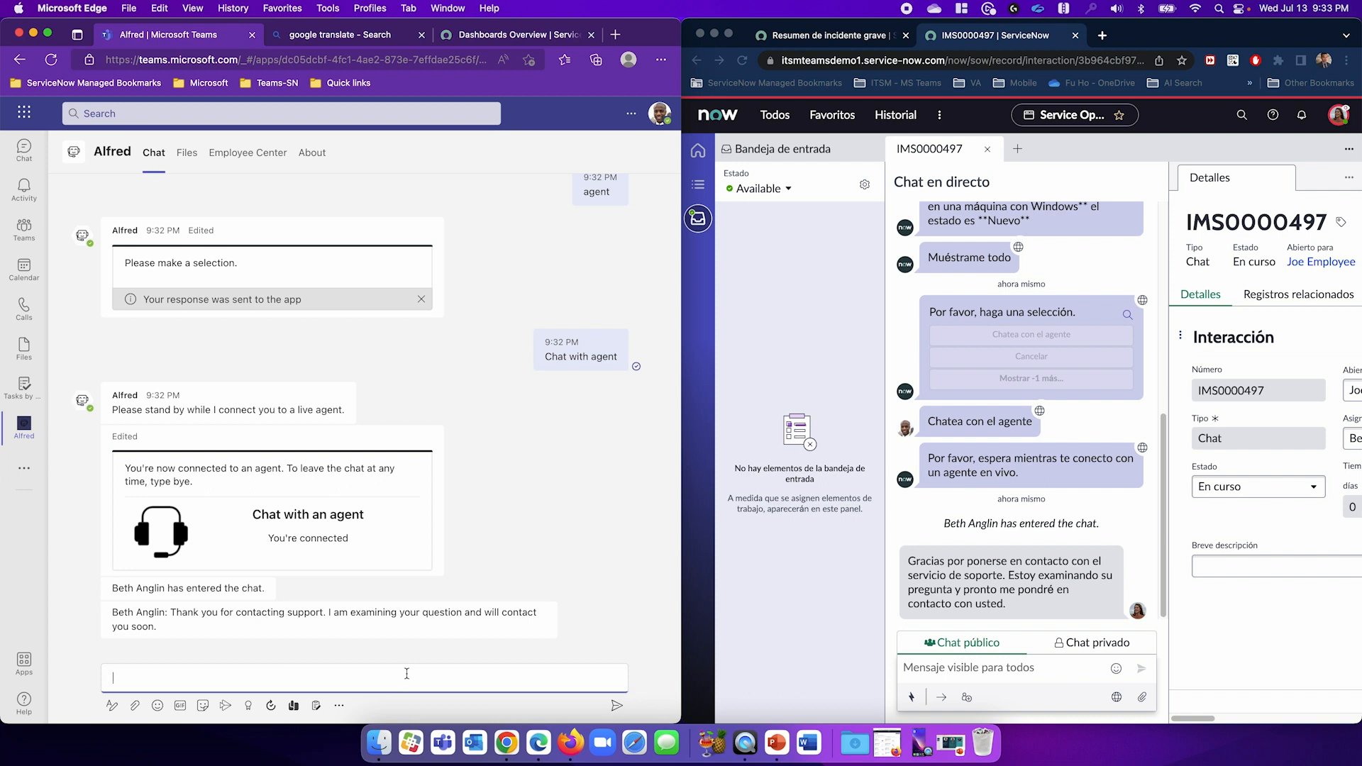
pyautogui.write('Hi Beth, my VPN is down and')
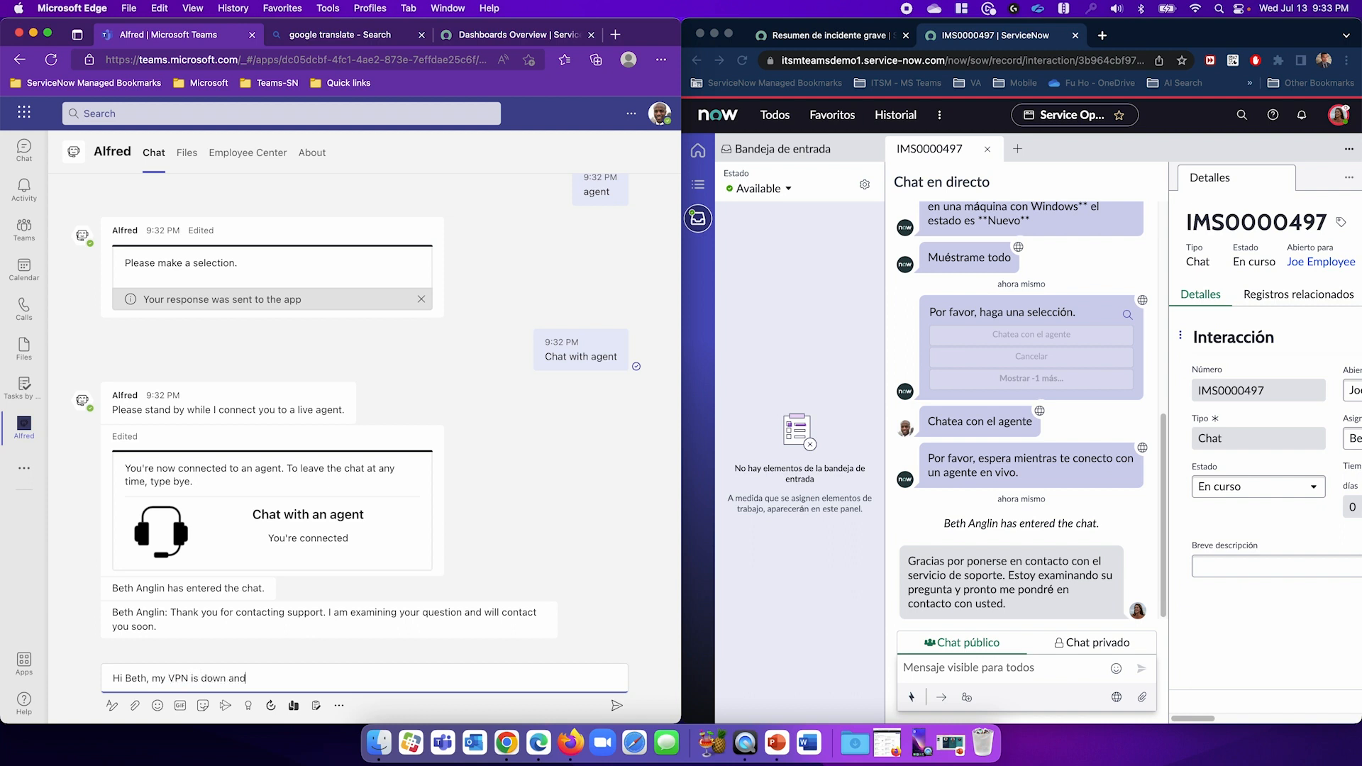
pyautogui.write('I need to')
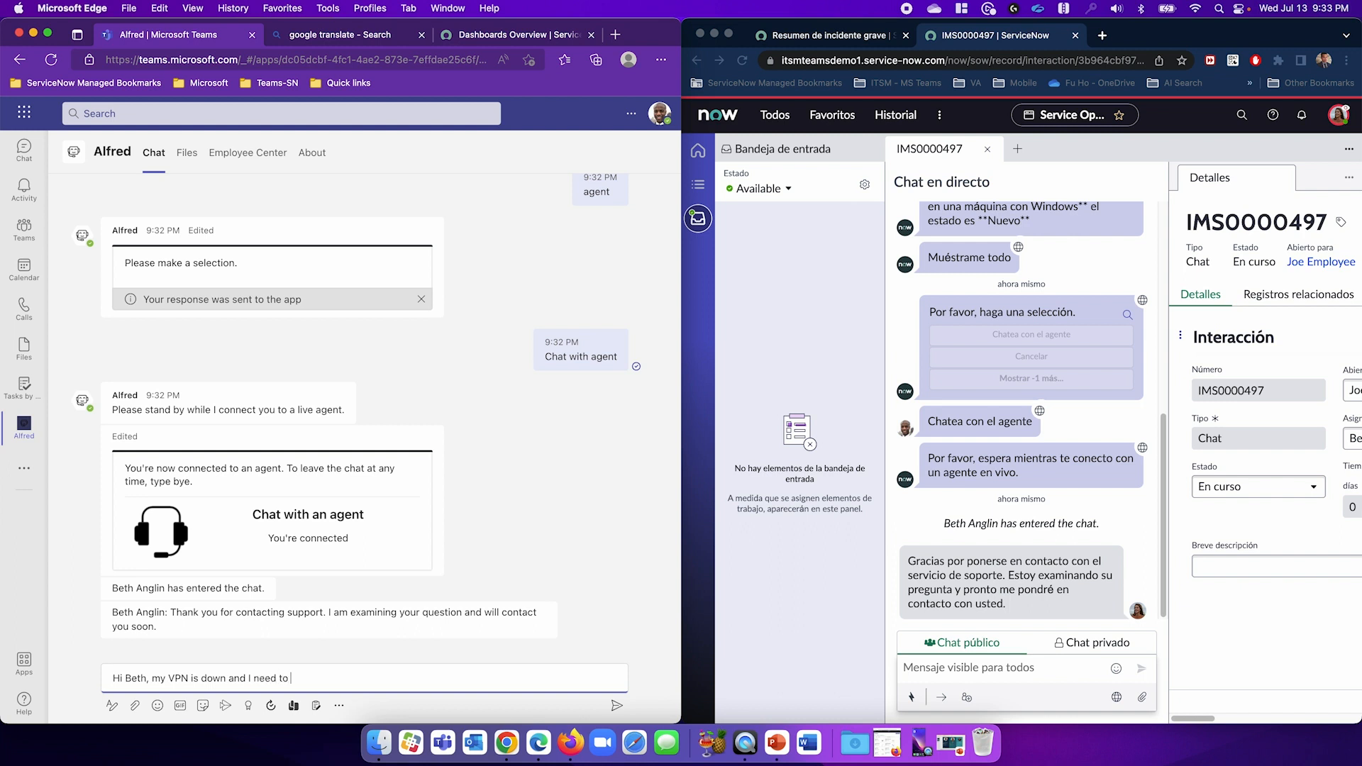
pyautogui.write('get my ice')
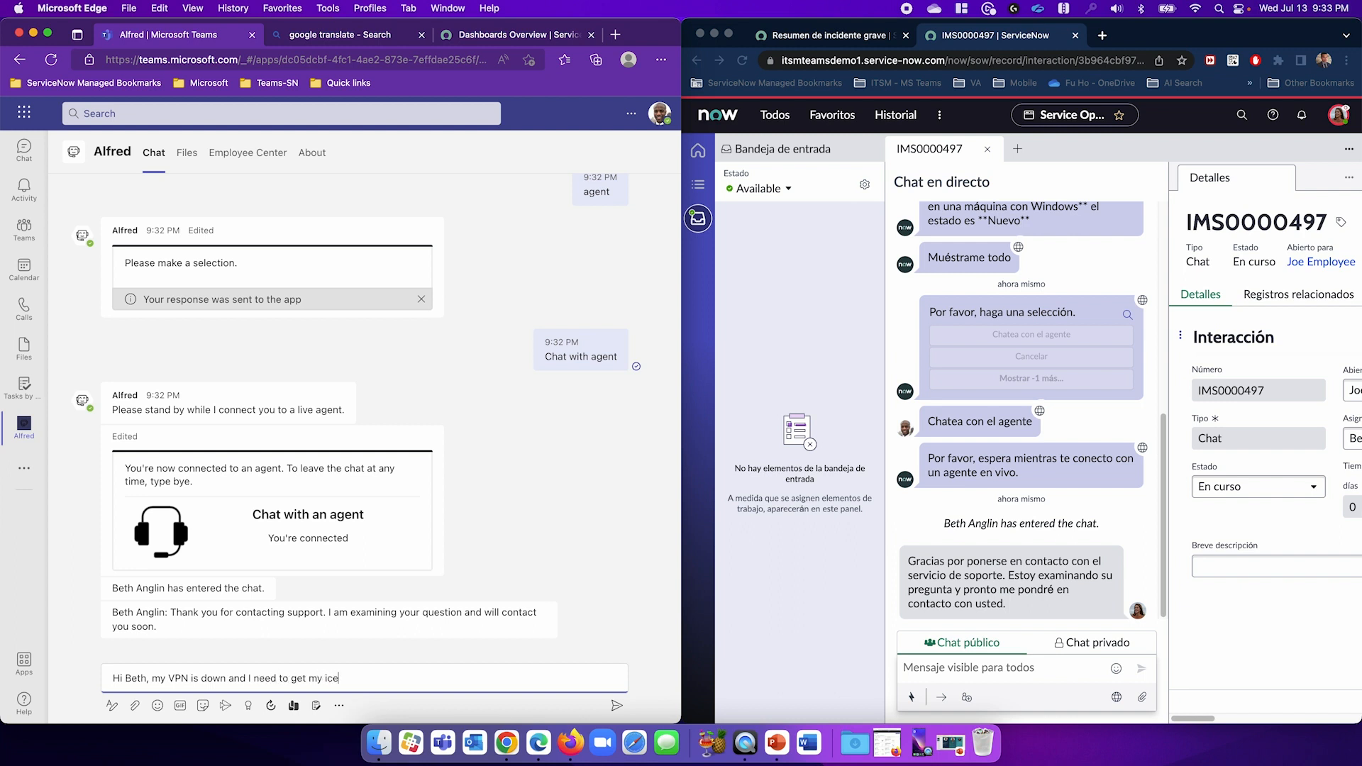
pyautogui.write('cream')
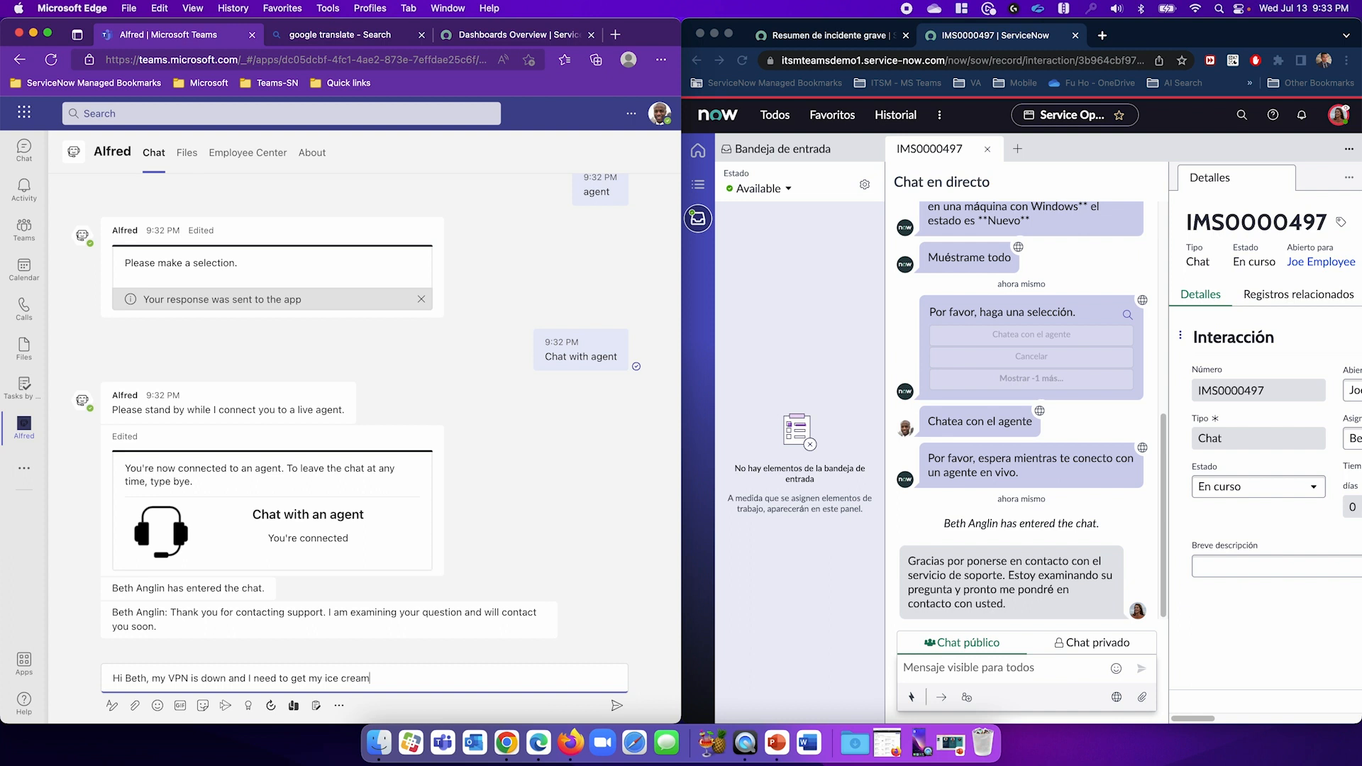
pyautogui.write('server up')
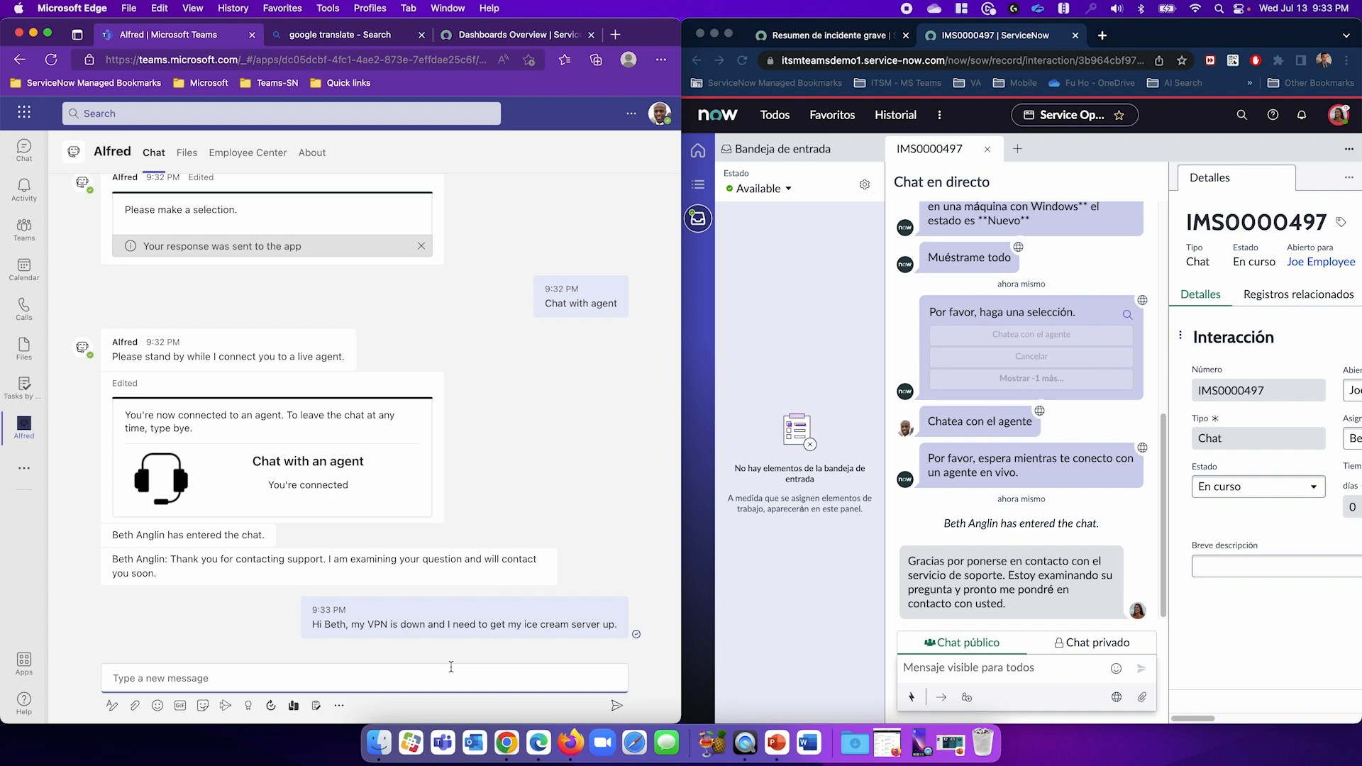
pyautogui.scroll(-3)
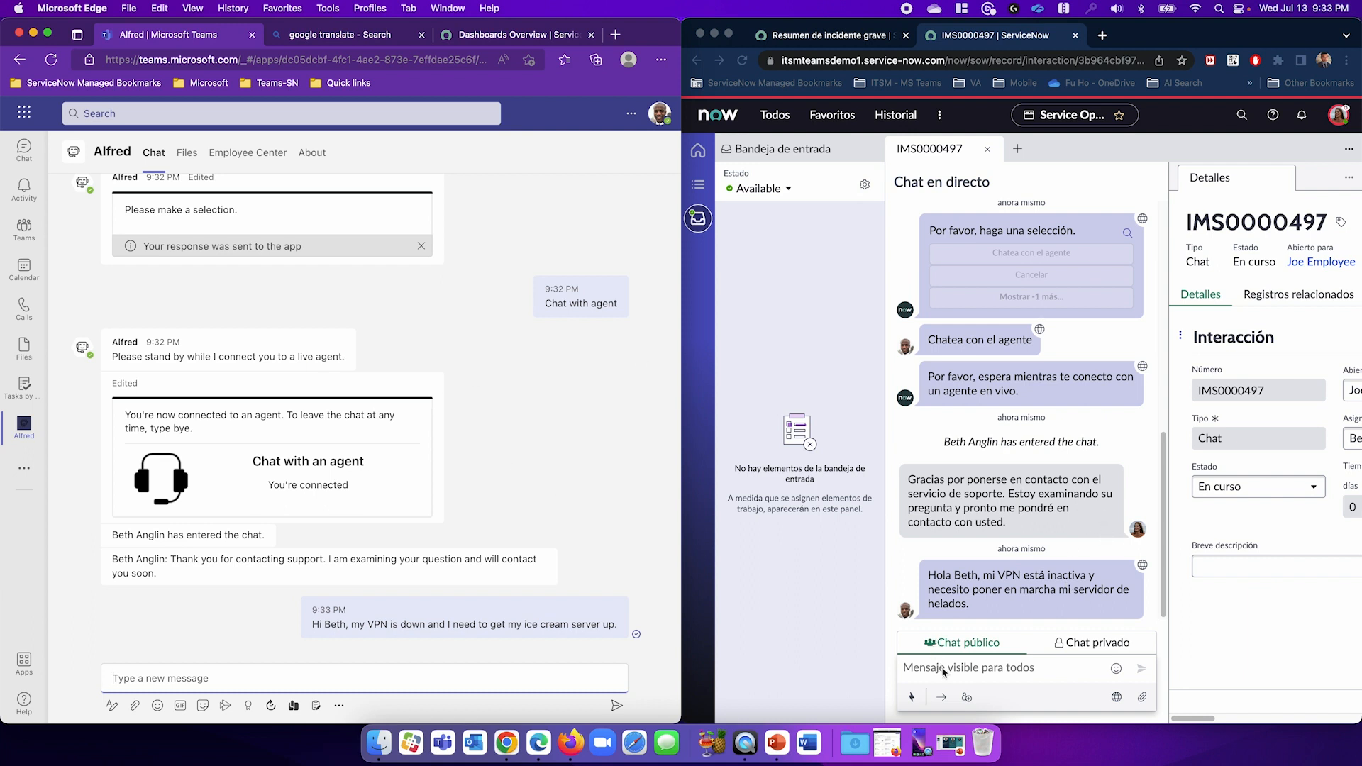
# Step: Paste Bing's Spanish translation of the transfer notice into the agent chat and send it
pyautogui.click(990, 668)
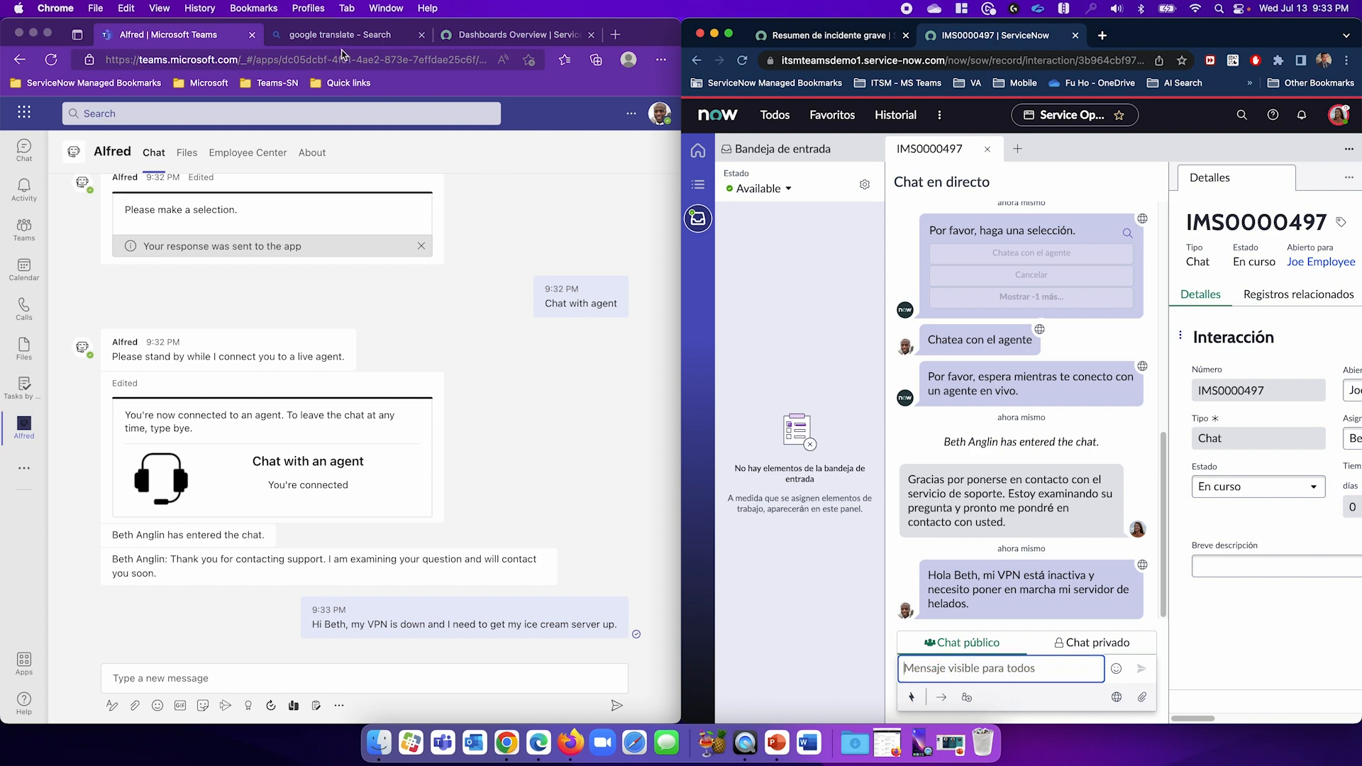
pyautogui.click(343, 35)
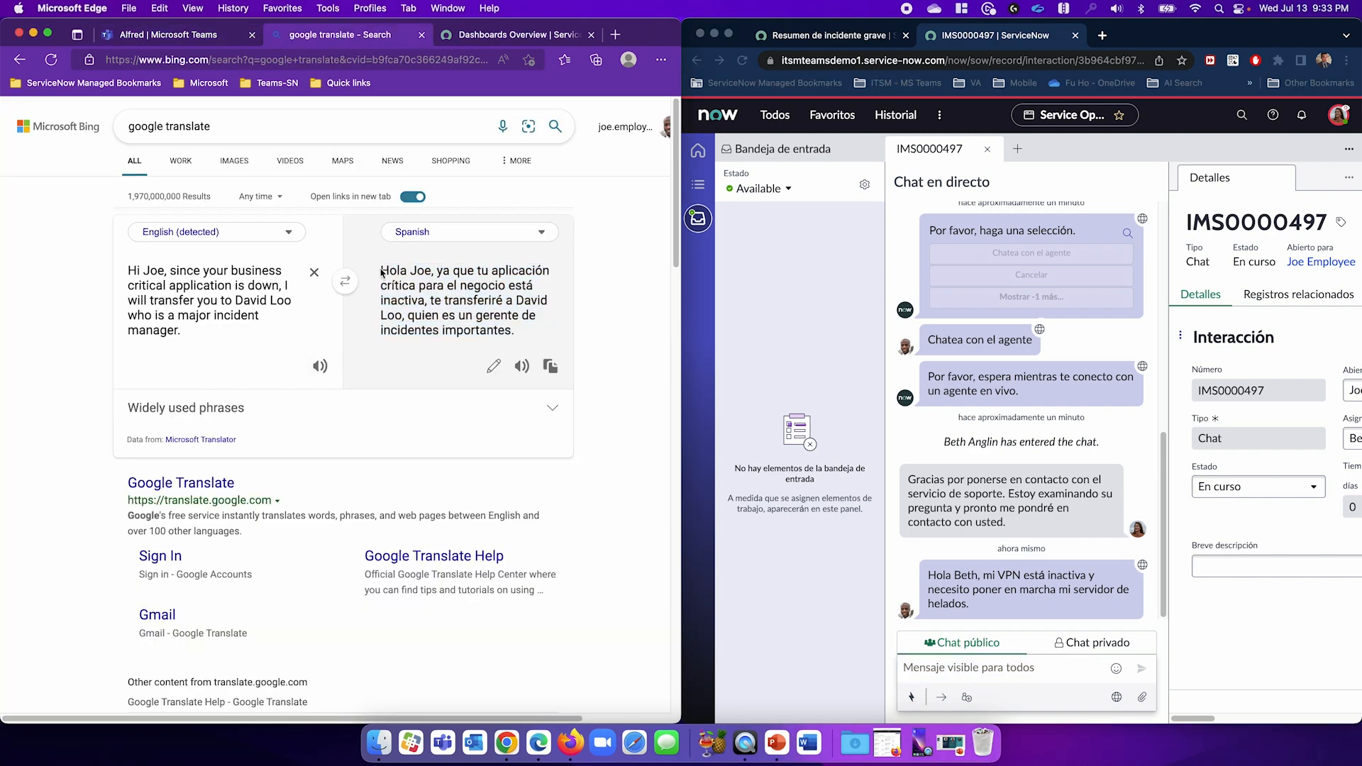
pyautogui.moveTo(382, 271); pyautogui.dragTo(441, 315)
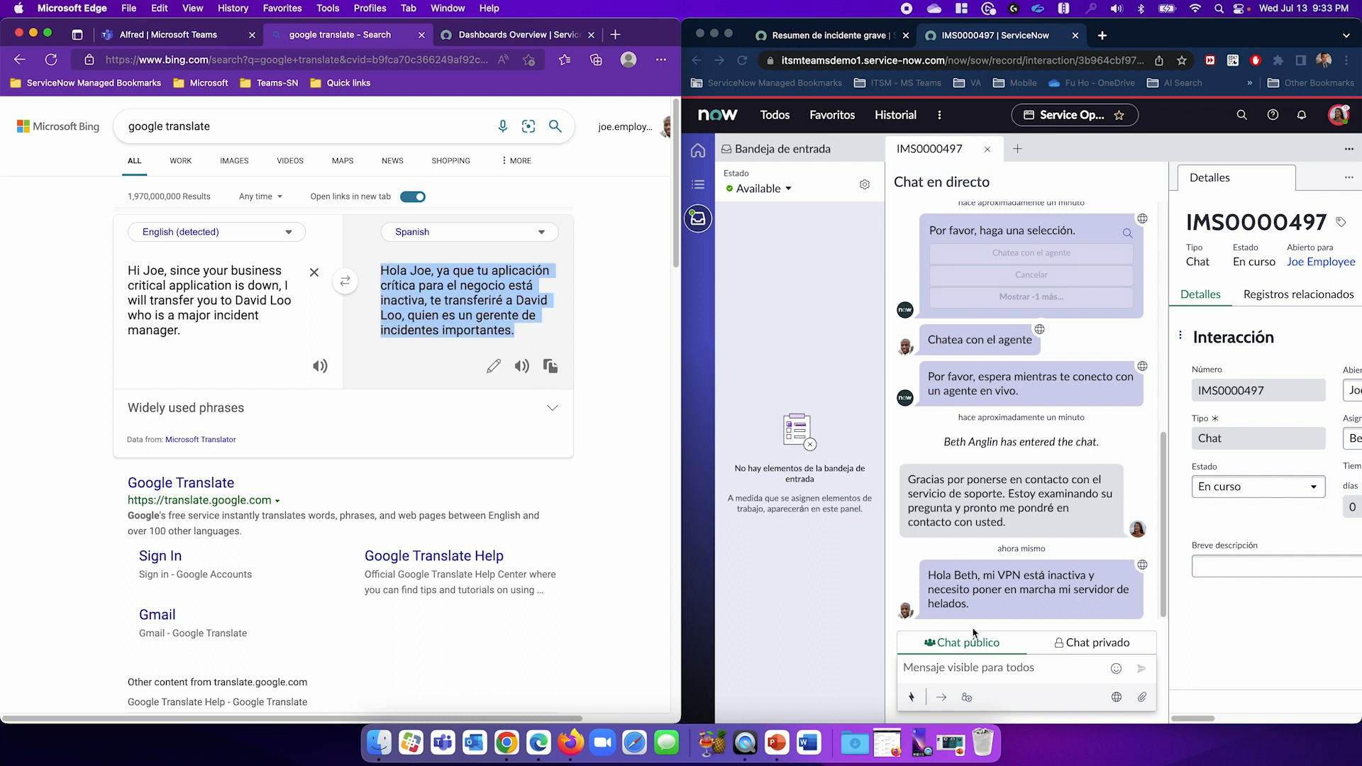
pyautogui.click(1021, 667)
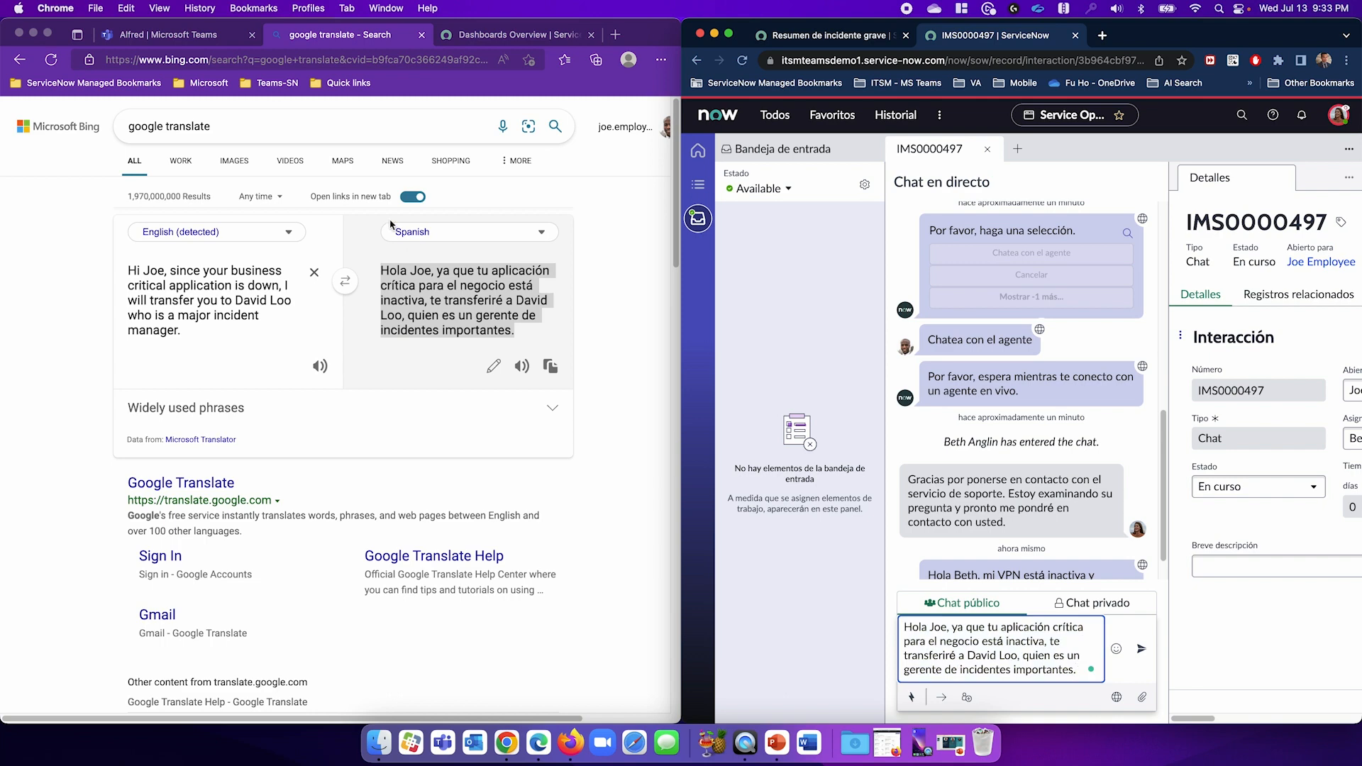
pyautogui.click(174, 35)
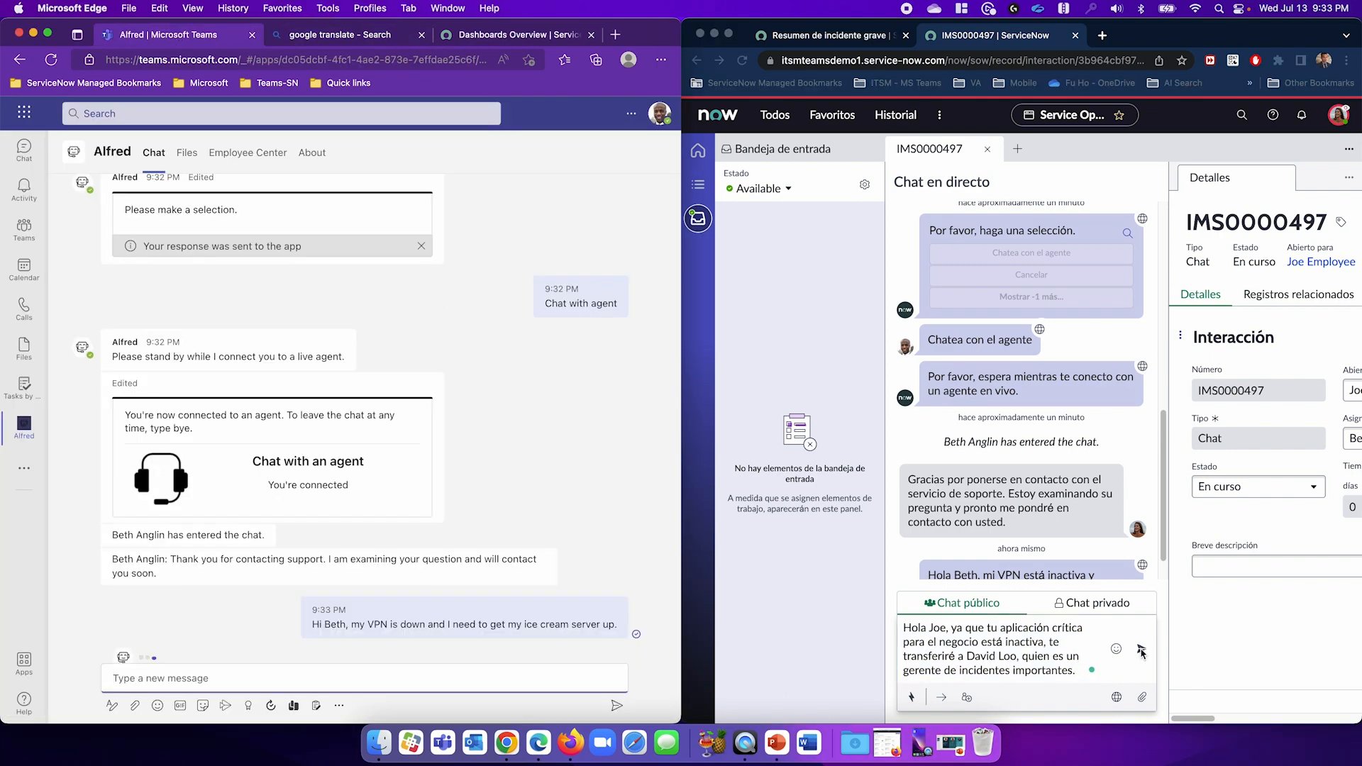
pyautogui.click(1143, 668)
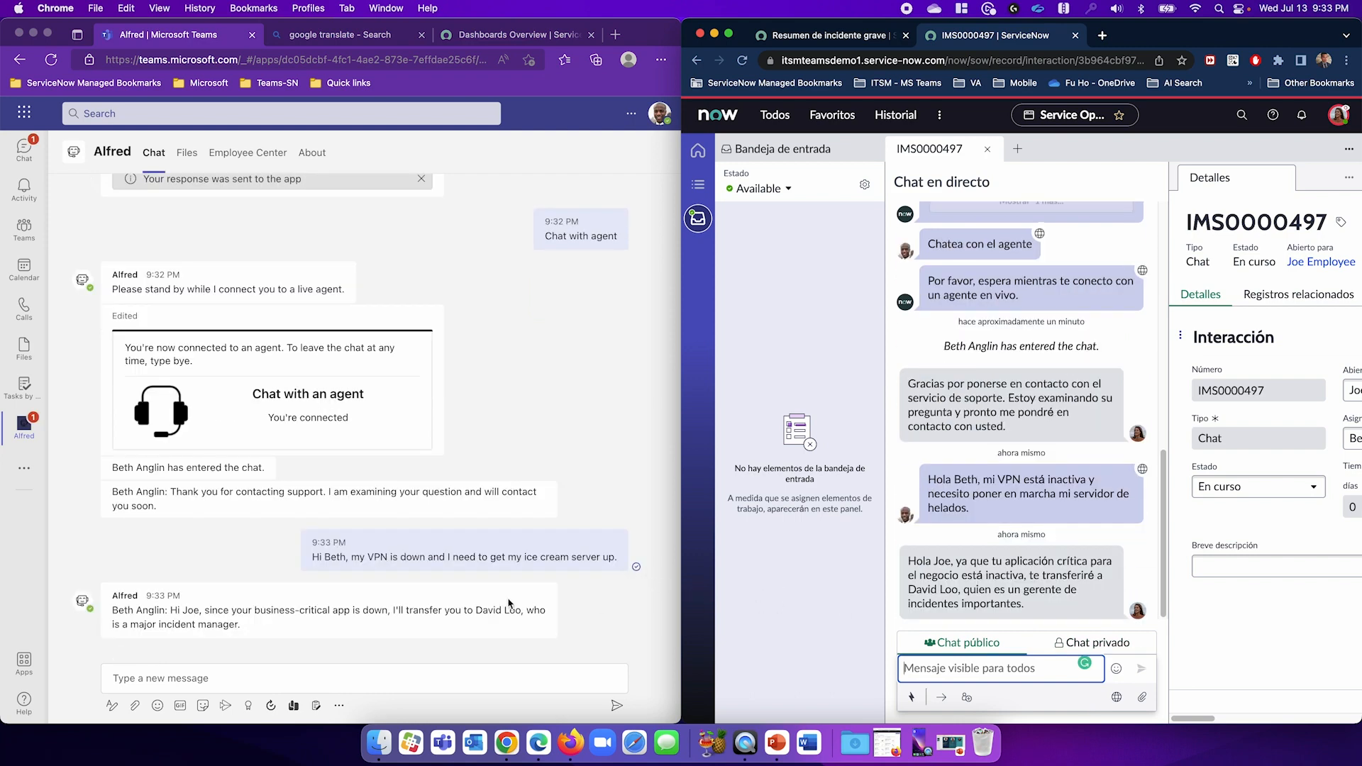
pyautogui.moveTo(275, 625)
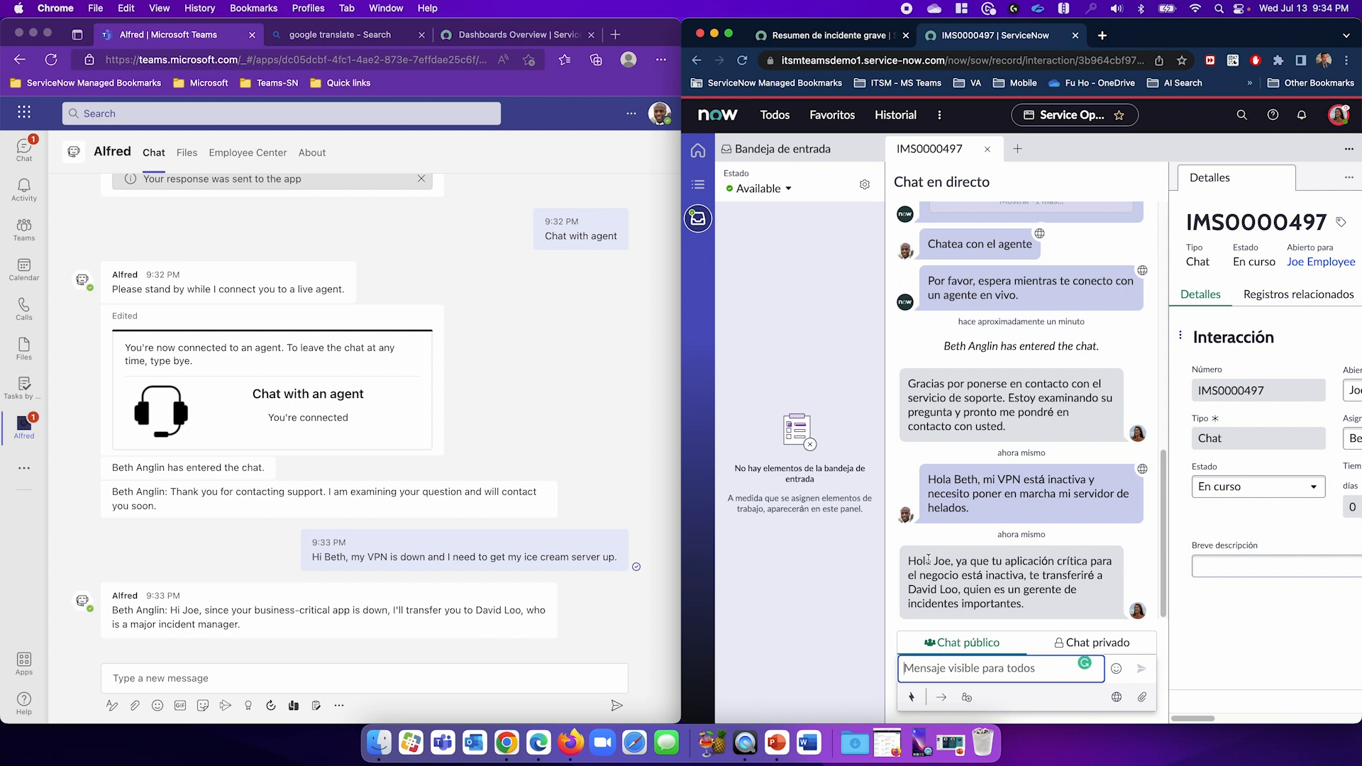
pyautogui.moveTo(927, 560)
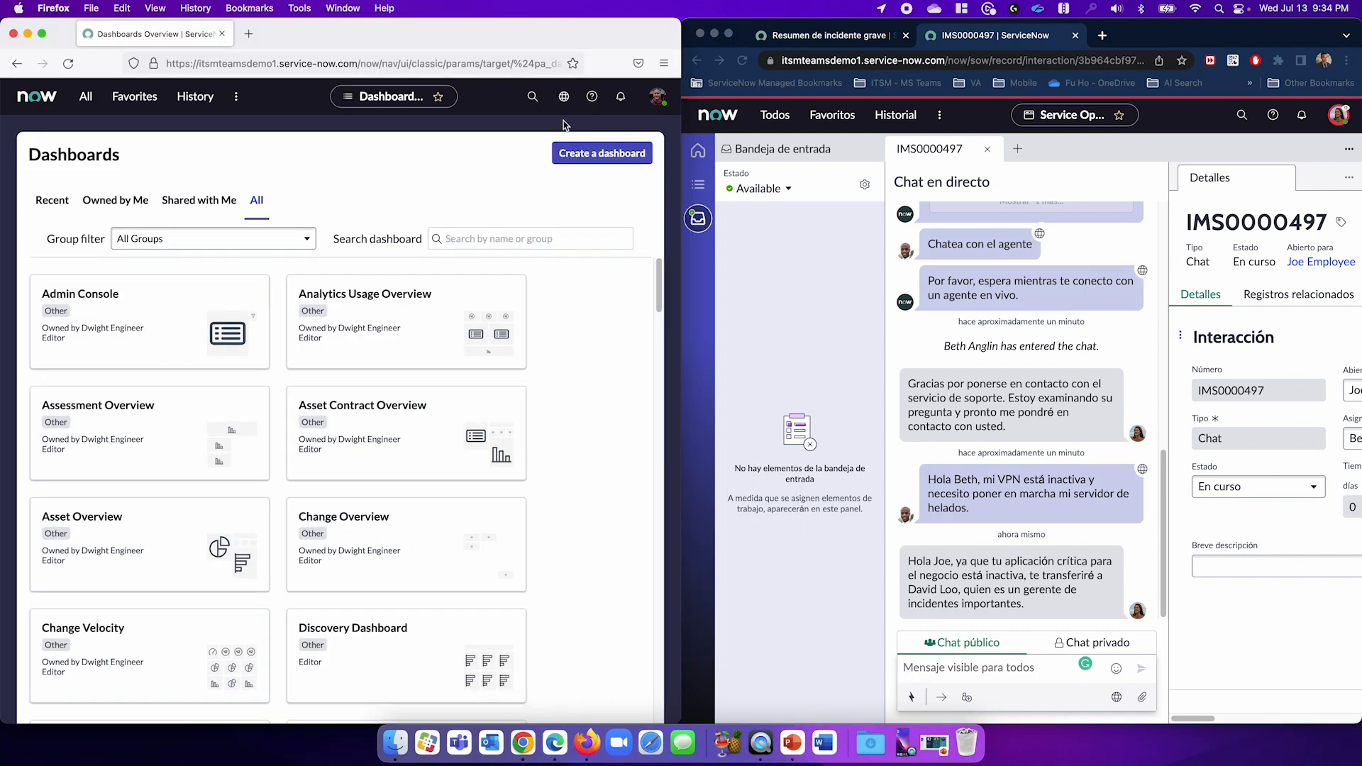
# Step: Open David's Service Operations Workspace inbox by filtering 'service oper' and set him Available
pyautogui.click(85, 97)
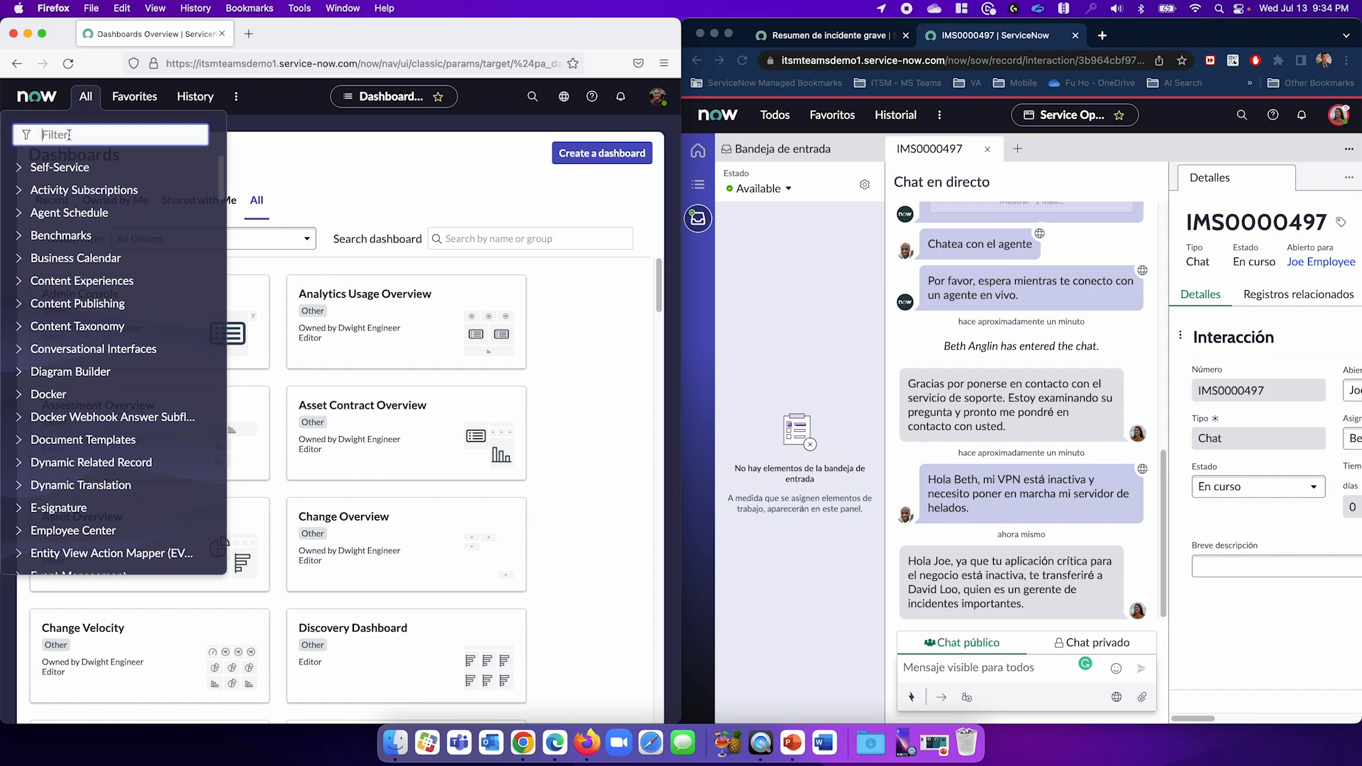
pyautogui.write('service oper')
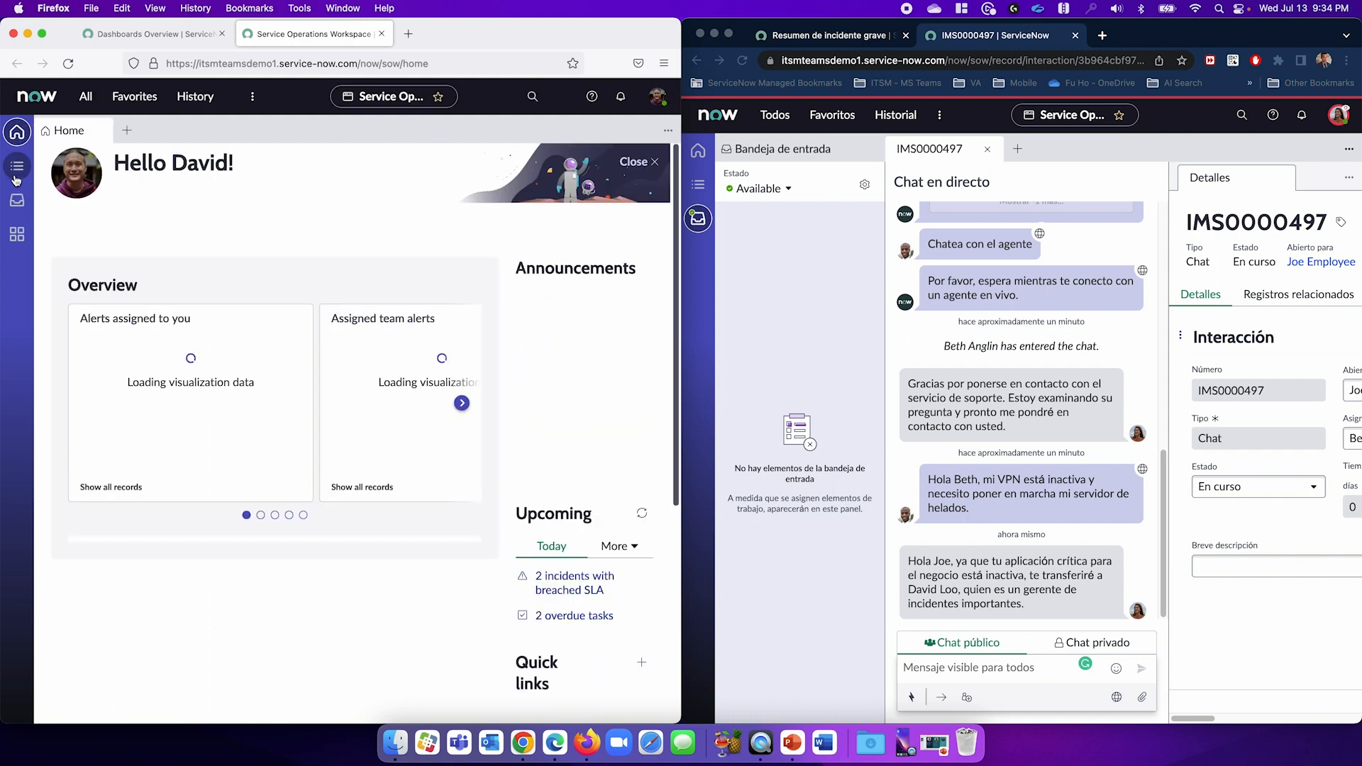
pyautogui.click(16, 201)
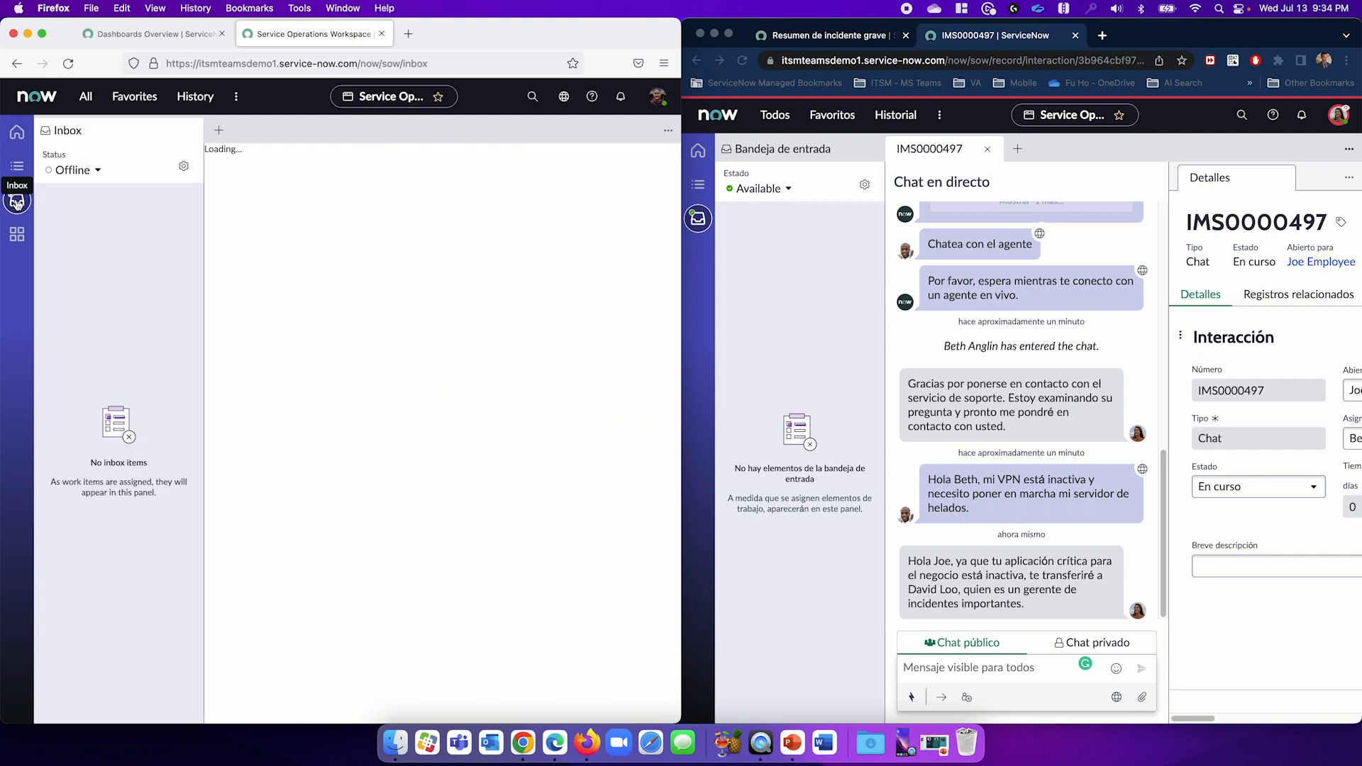
pyautogui.click(73, 170)
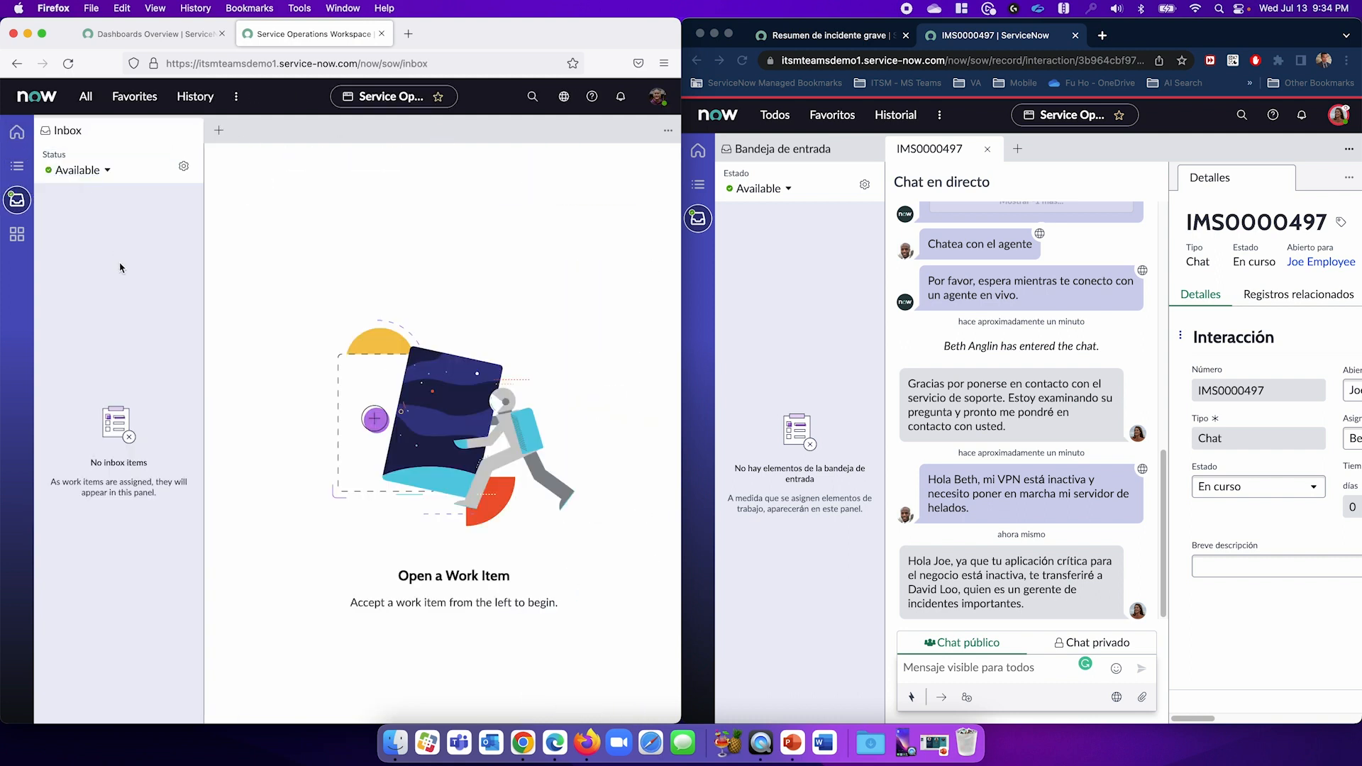
pyautogui.click(999, 668)
pyautogui.write('/')
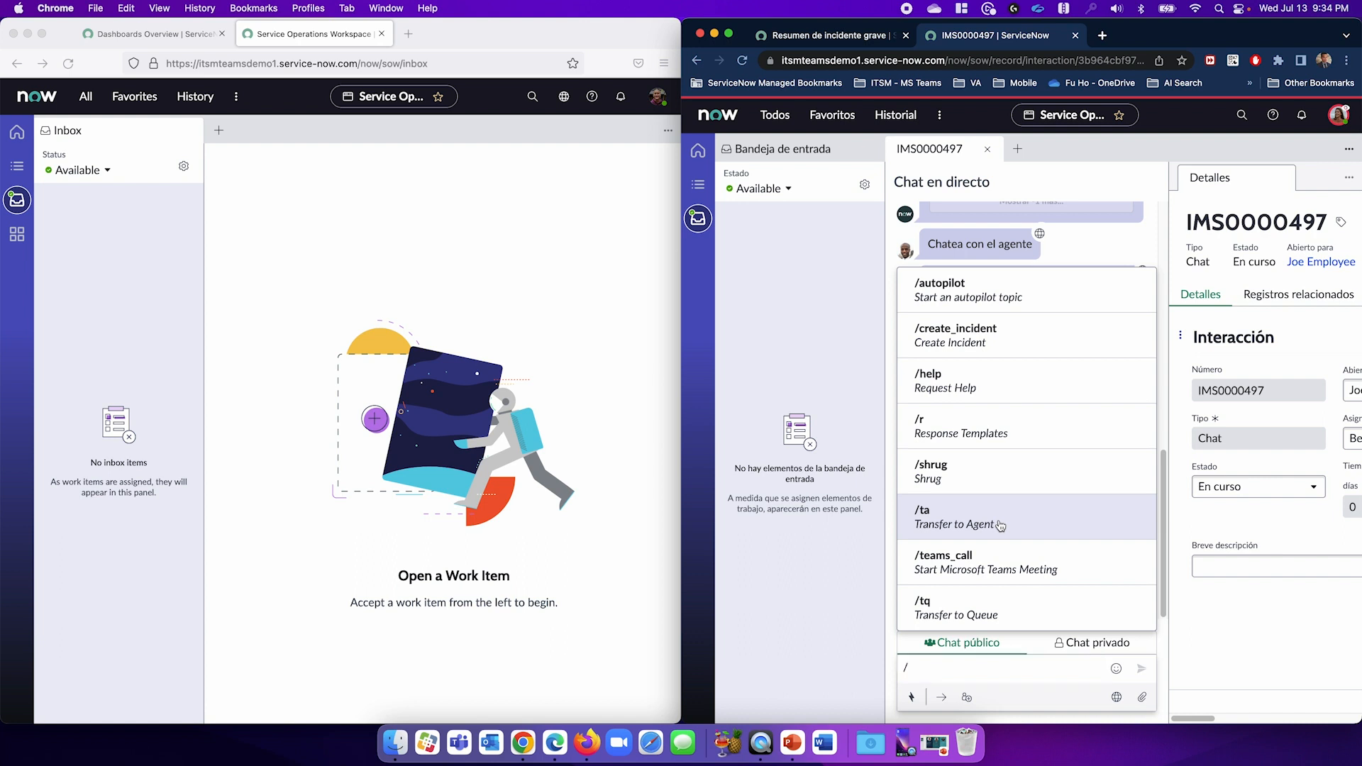
pyautogui.click(953, 518)
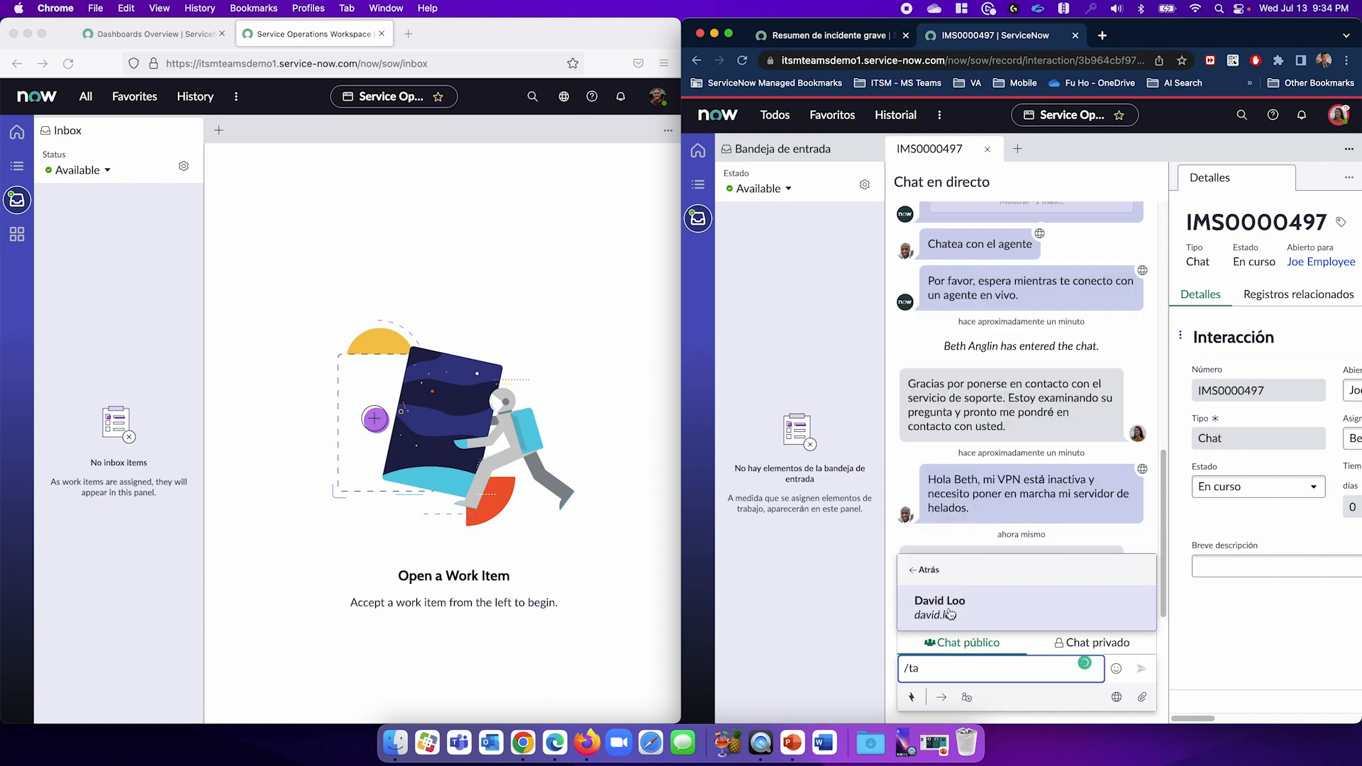
pyautogui.click(939, 600)
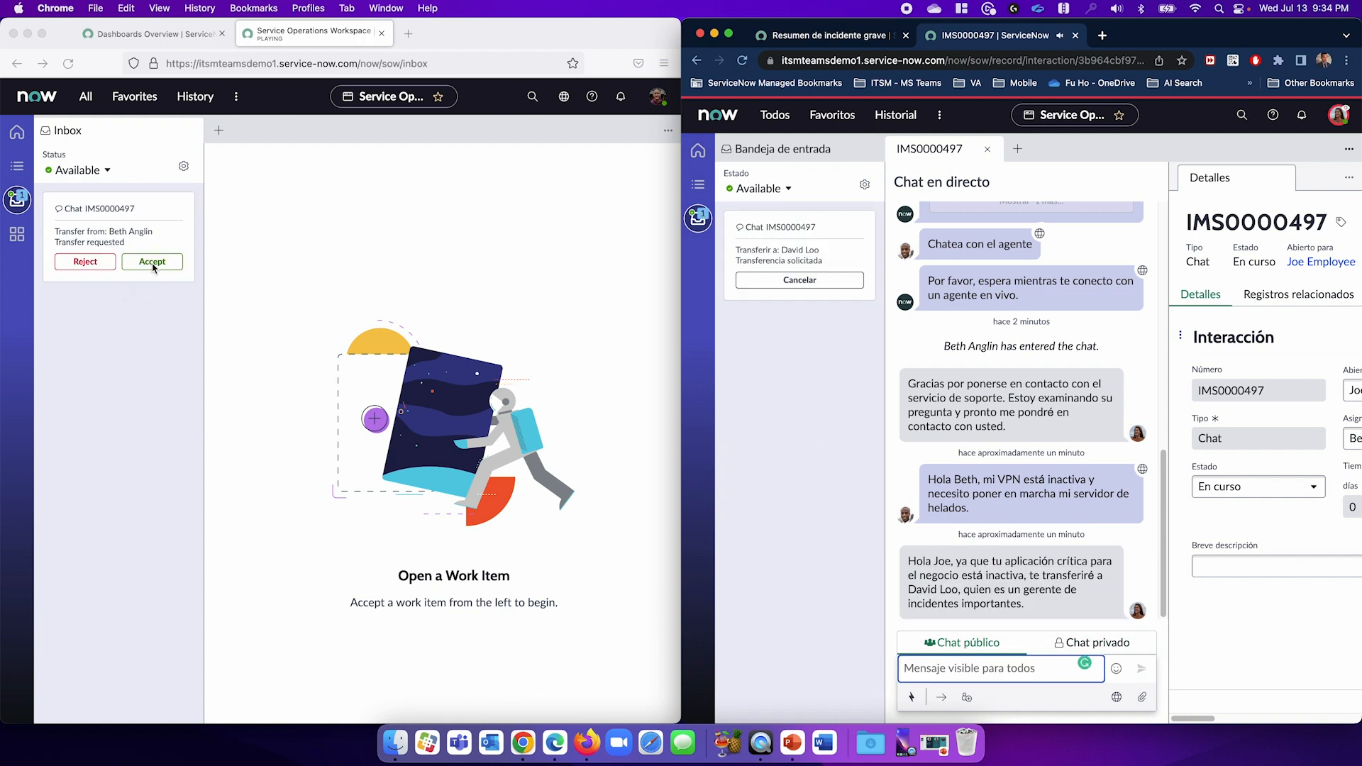
pyautogui.click(152, 262)
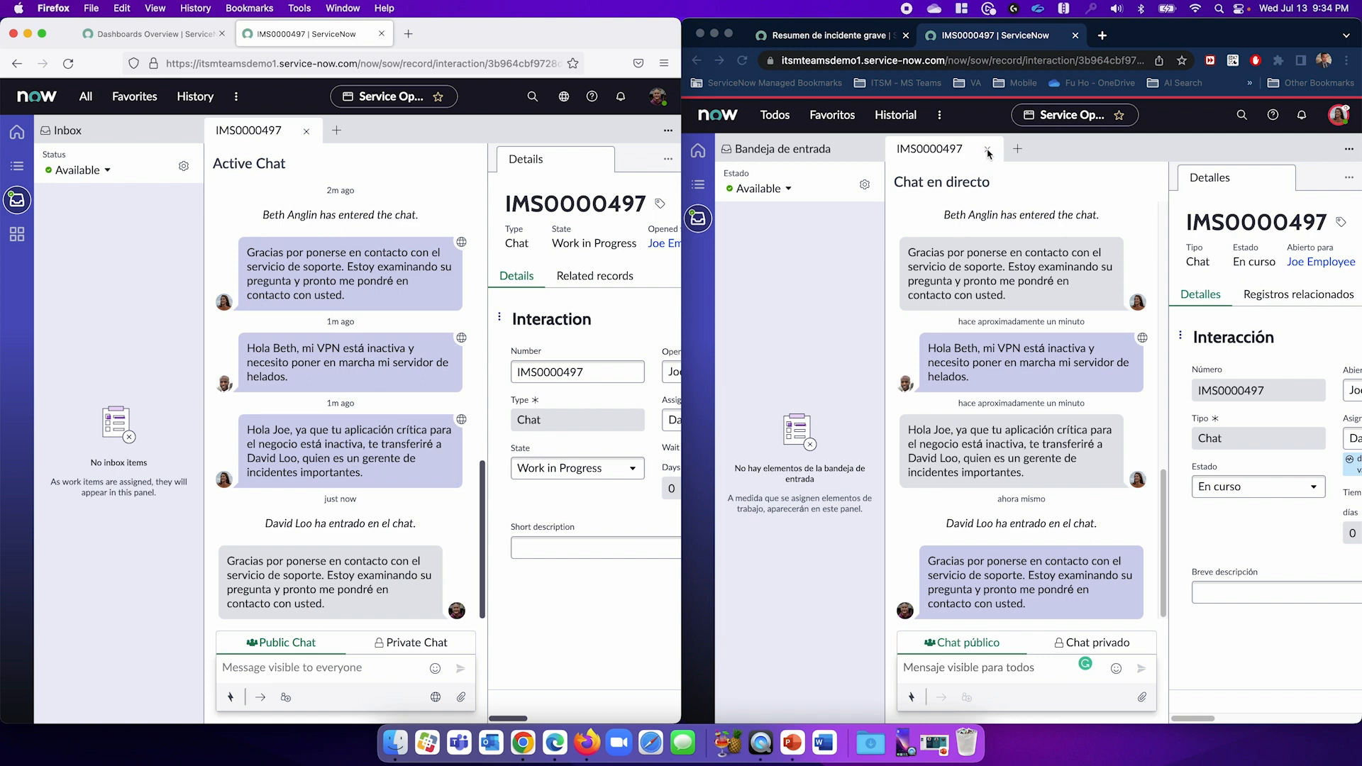
pyautogui.click(988, 148)
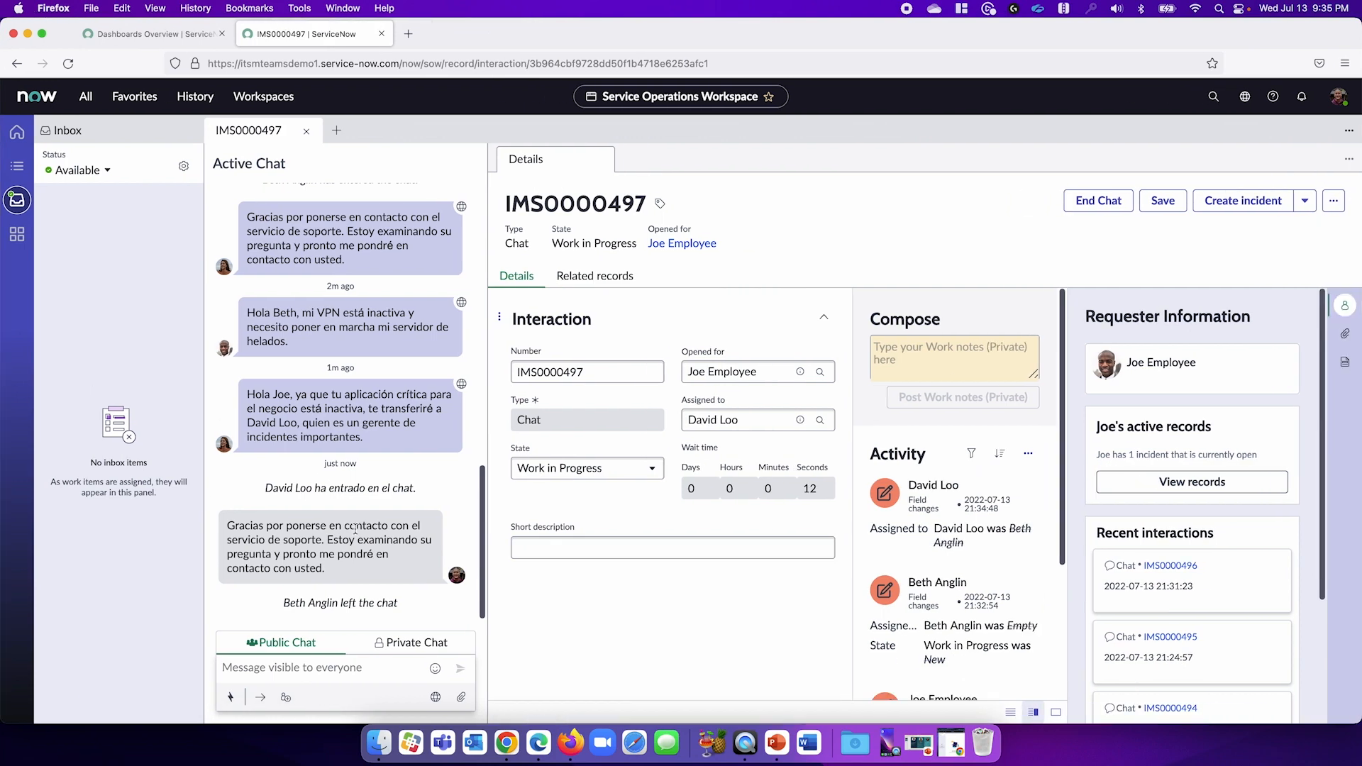
pyautogui.click(410, 654)
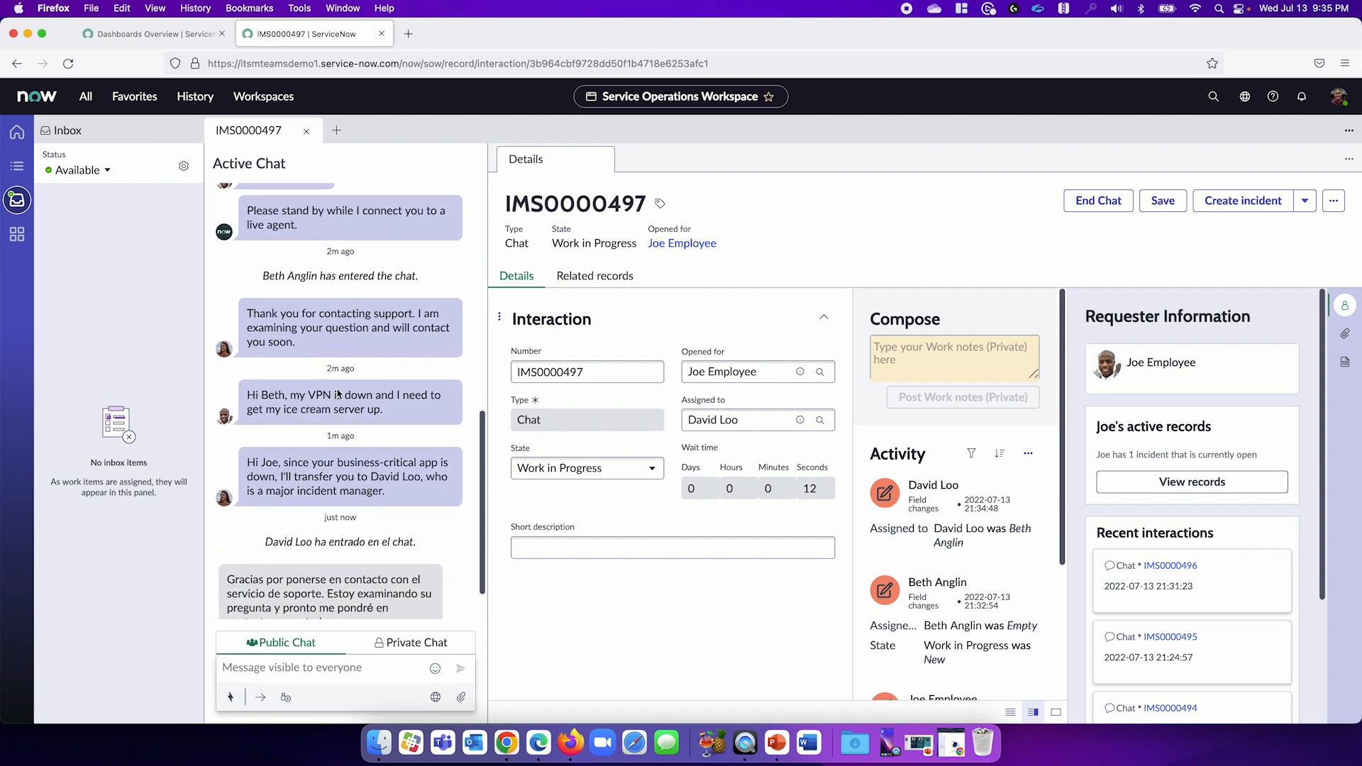
pyautogui.scroll(-3)
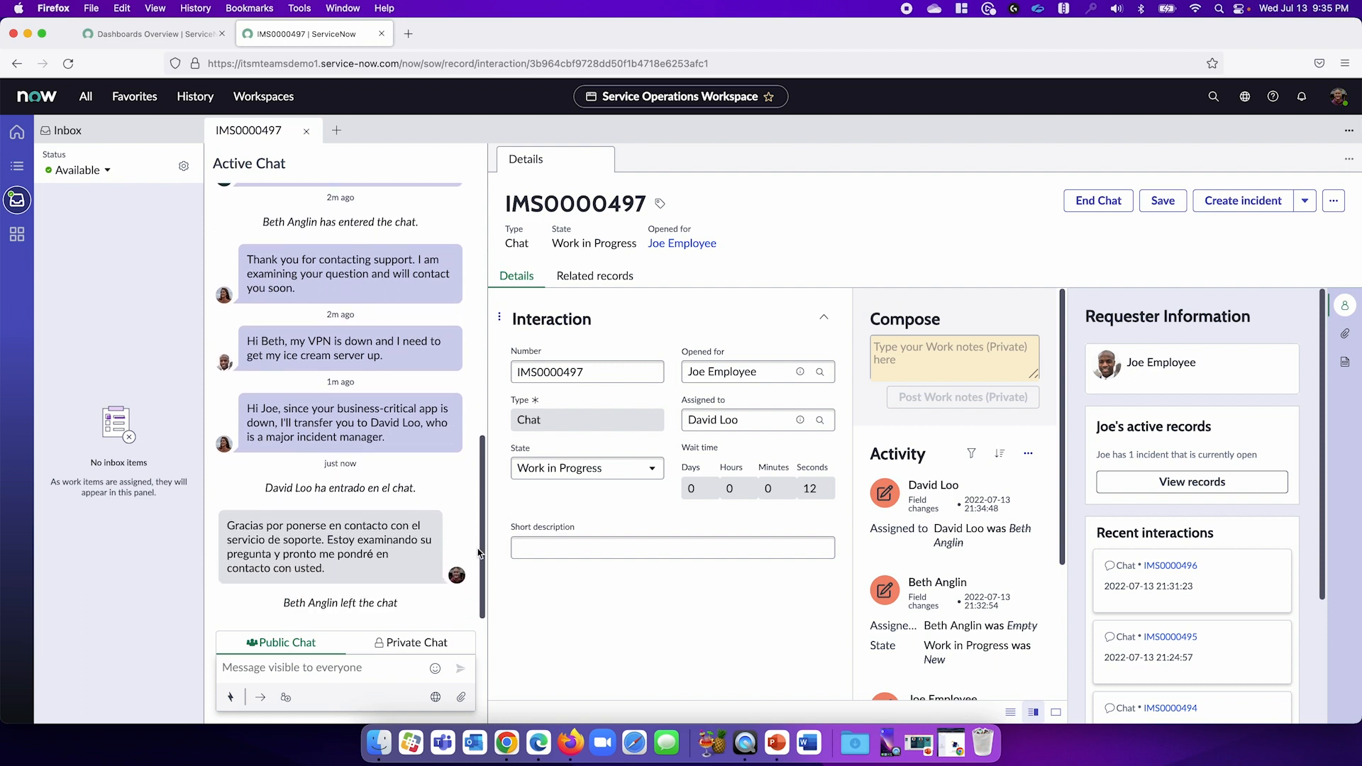
pyautogui.moveTo(1150, 395)
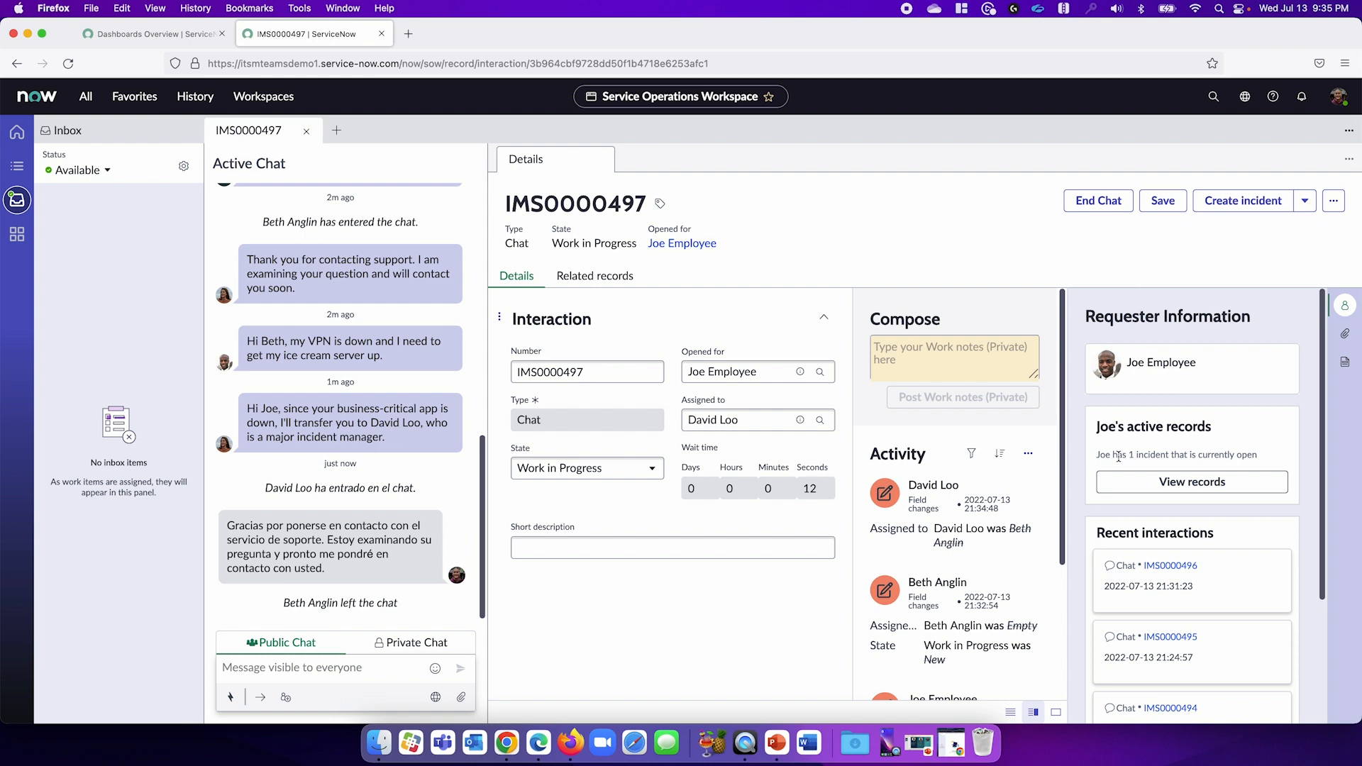
pyautogui.moveTo(1127, 457)
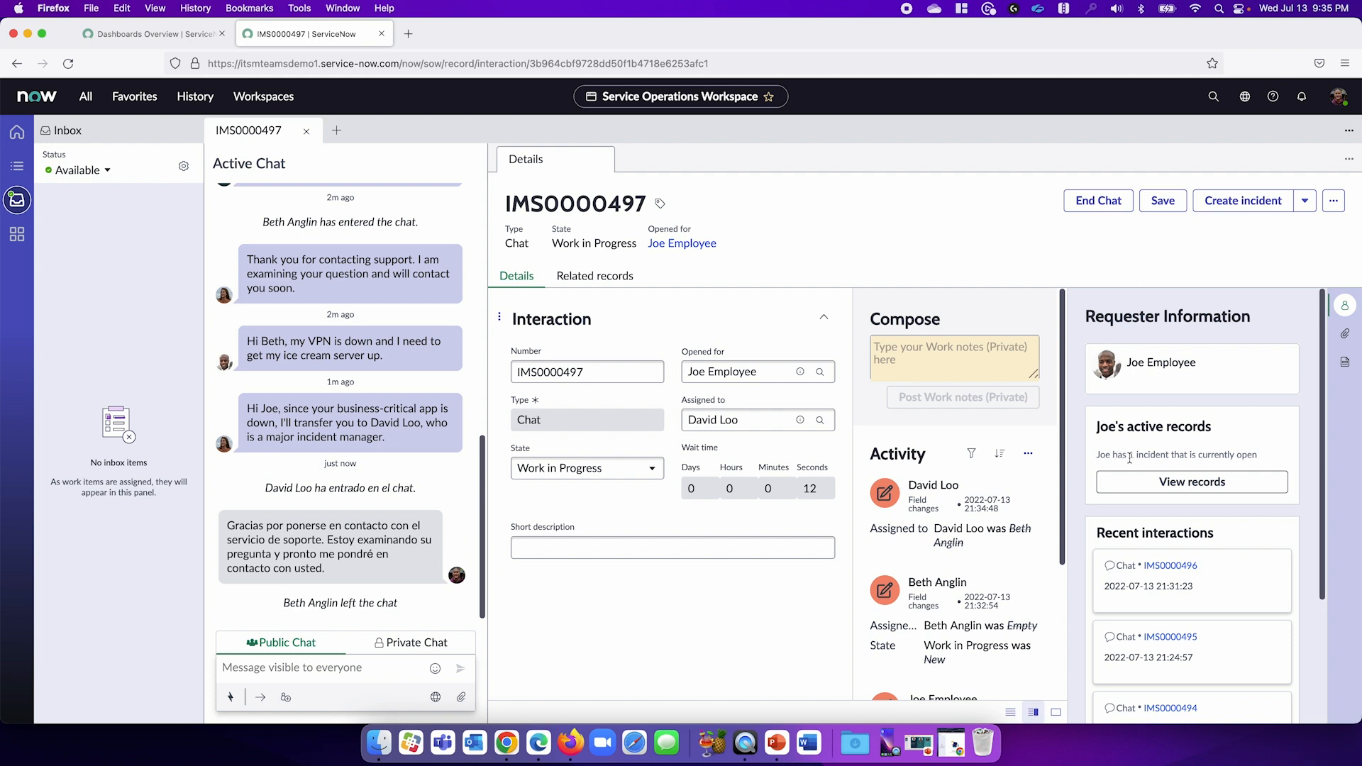
pyautogui.moveTo(1192, 483)
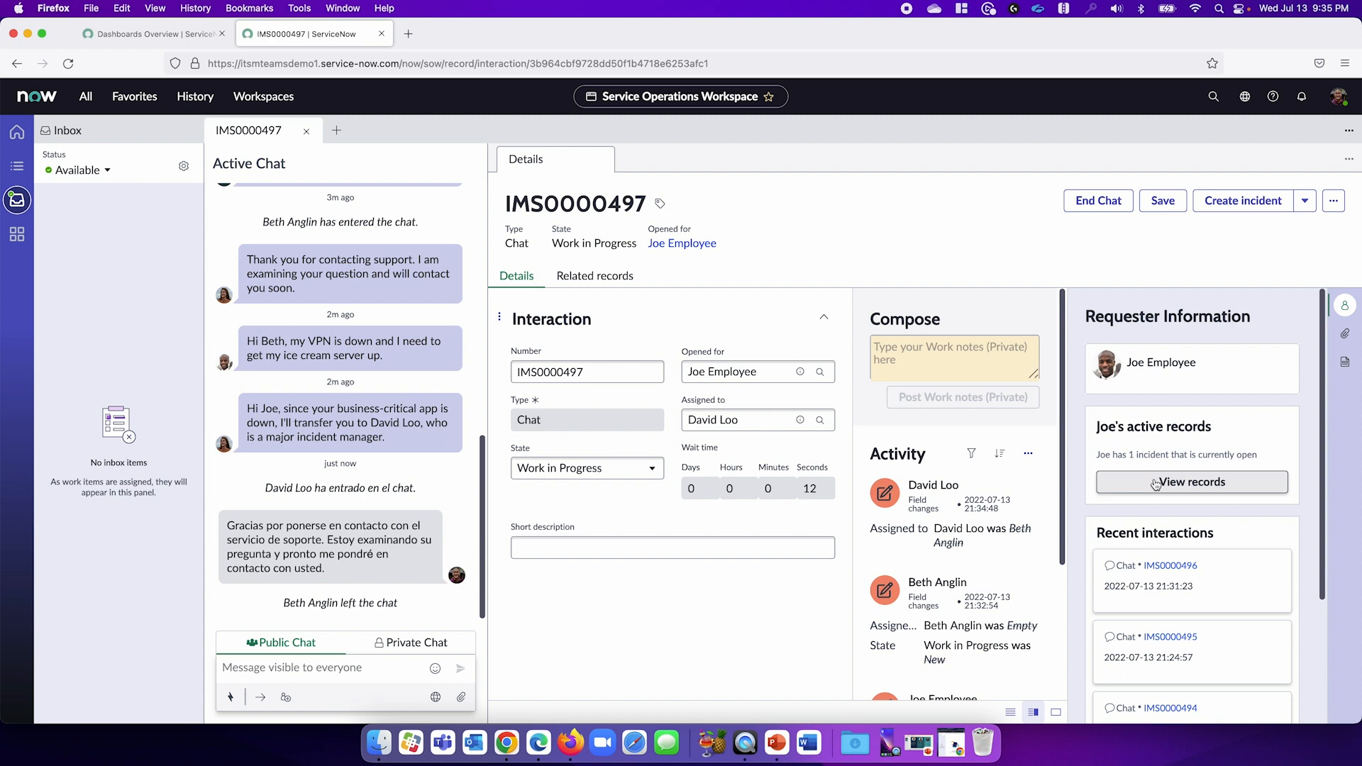
# Step: Open Joe's VPN setup incident INC0010028 from his active records and start a global search
pyautogui.click(1191, 482)
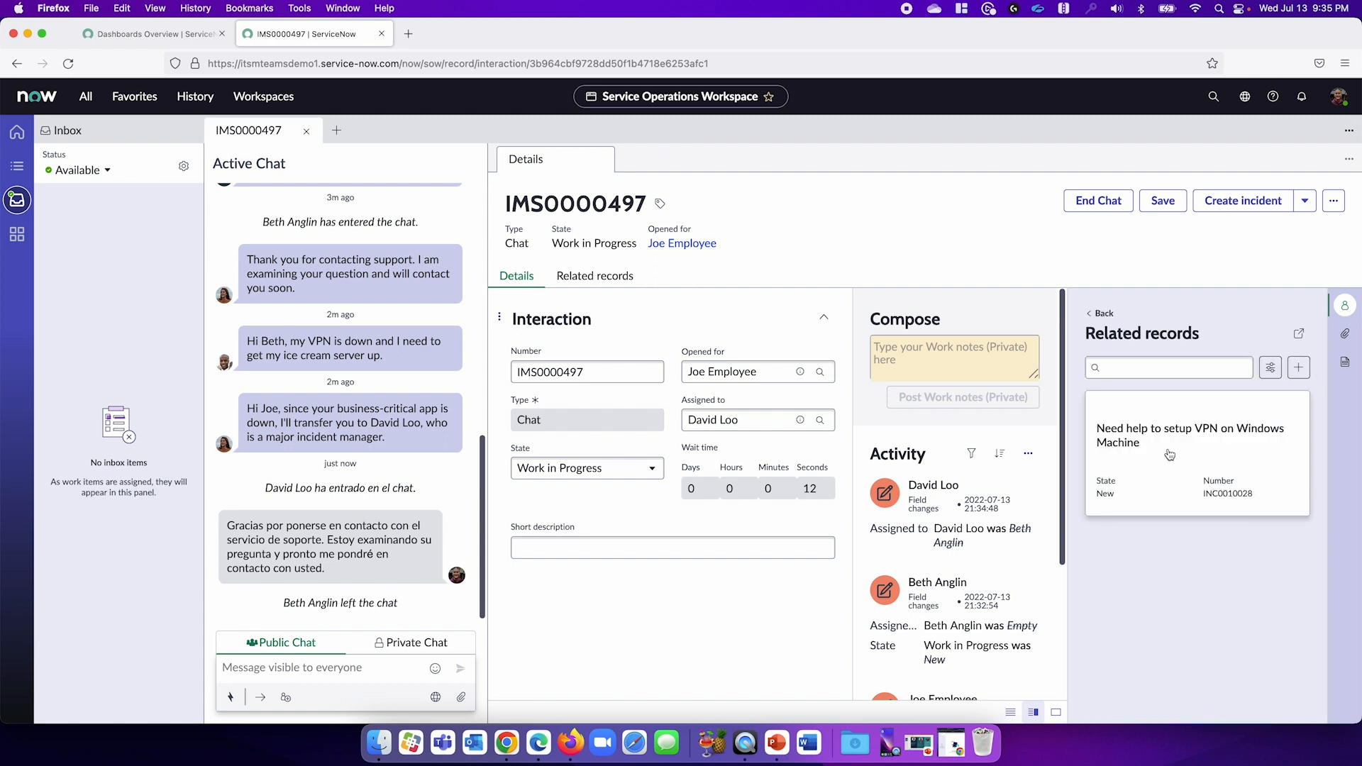
pyautogui.click(1189, 435)
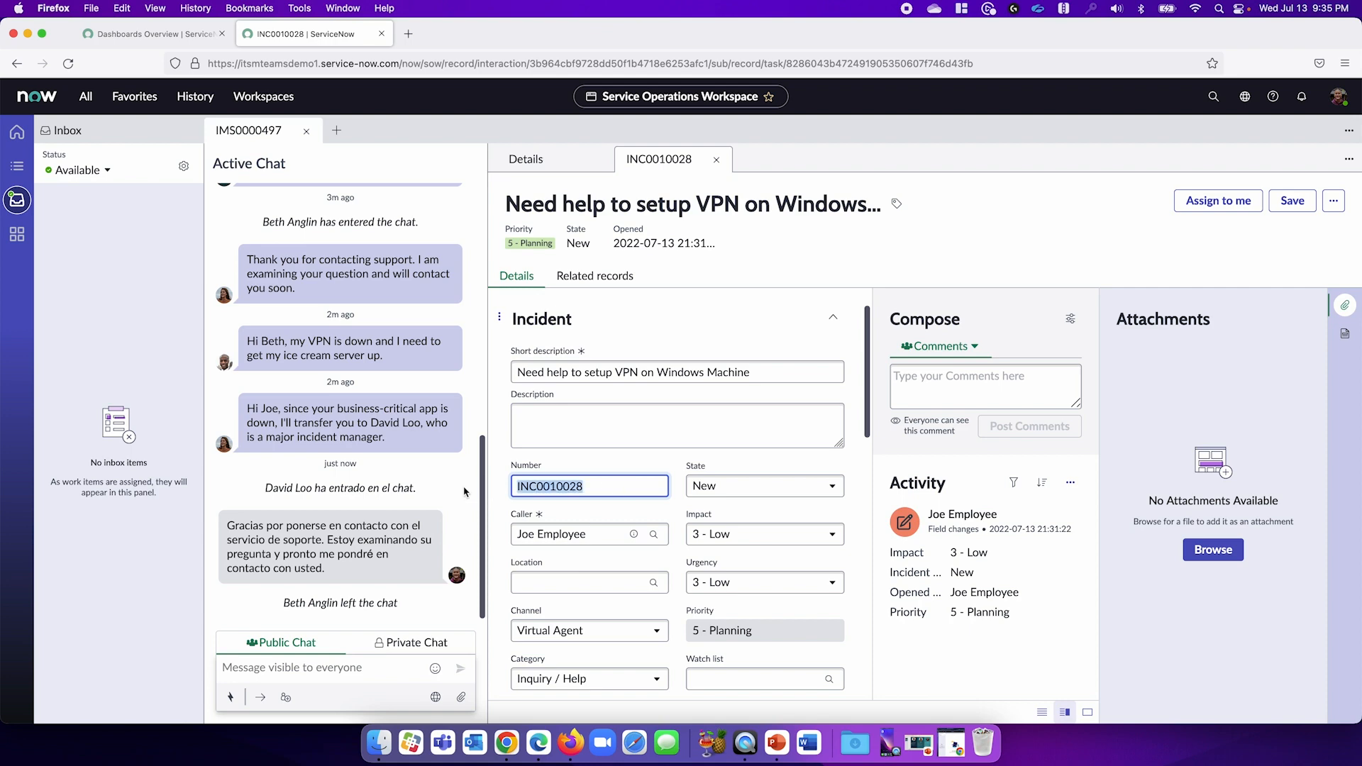
pyautogui.click(147, 33)
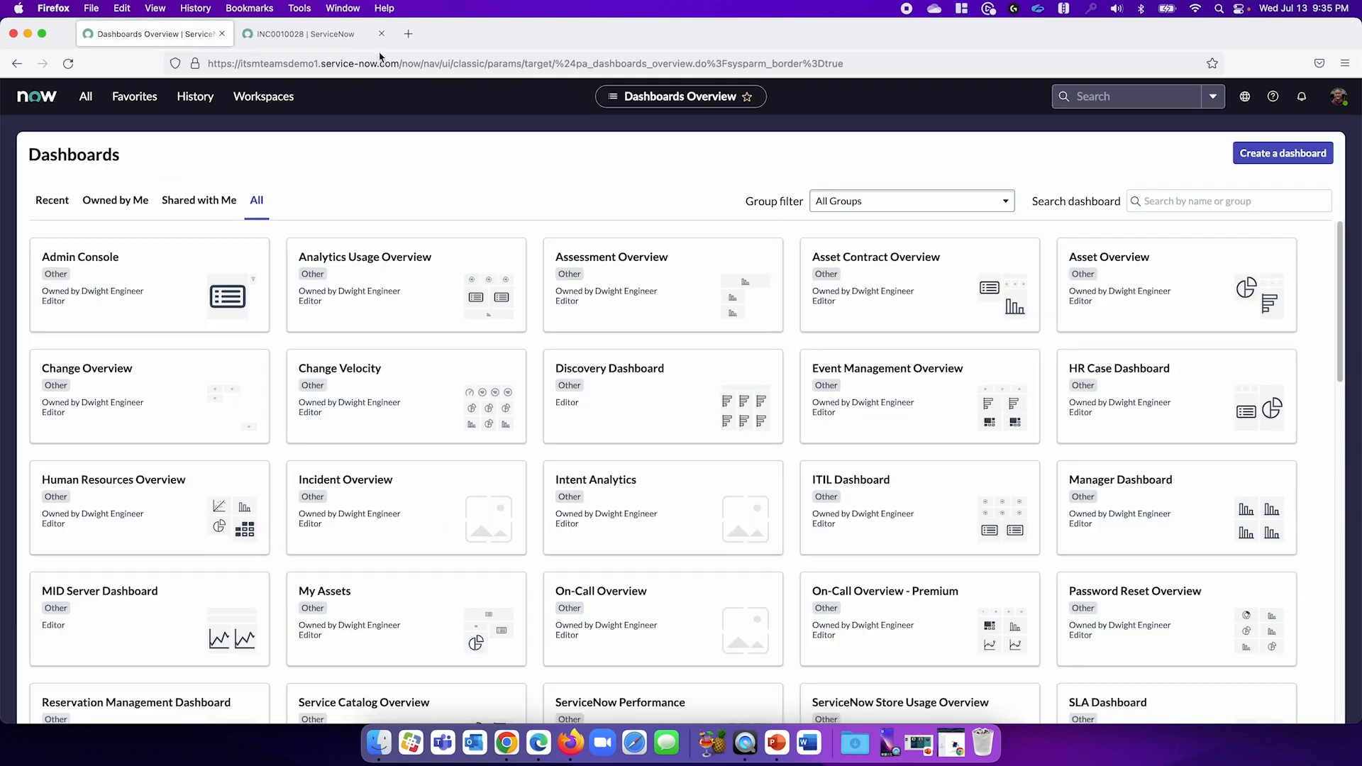
# Step: Find INC0010028 and promote it to a major incident with work note 'Ice Cream Server is down'
pyautogui.write('INC0010028')
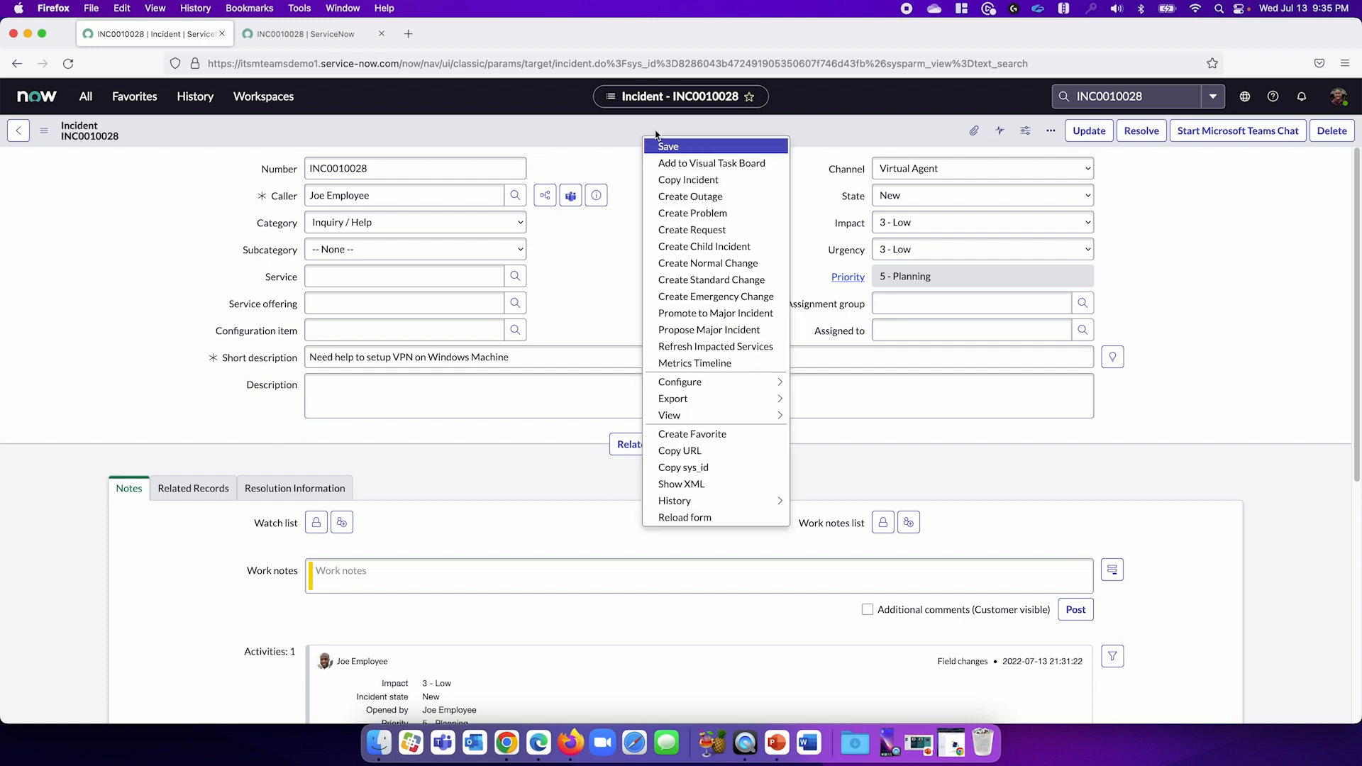
pyautogui.moveTo(715, 313)
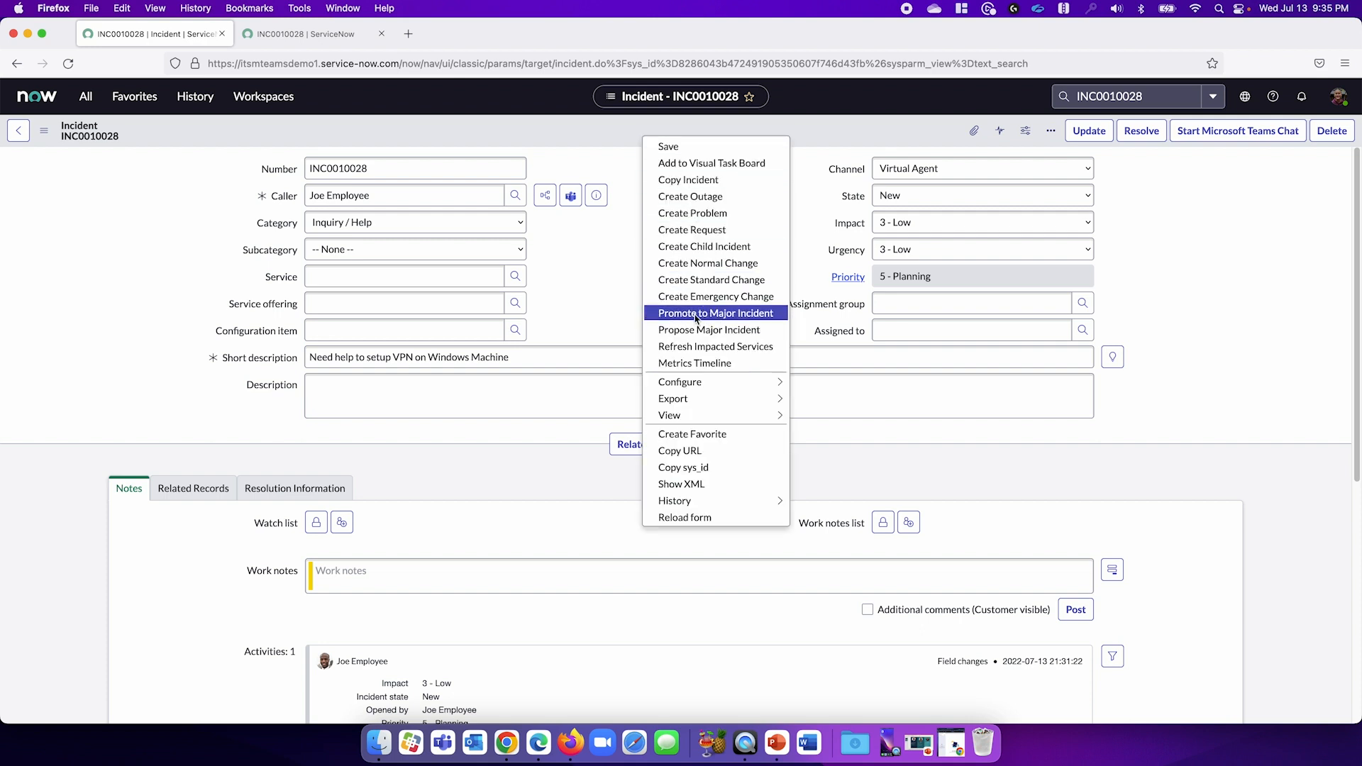
pyautogui.click(715, 313)
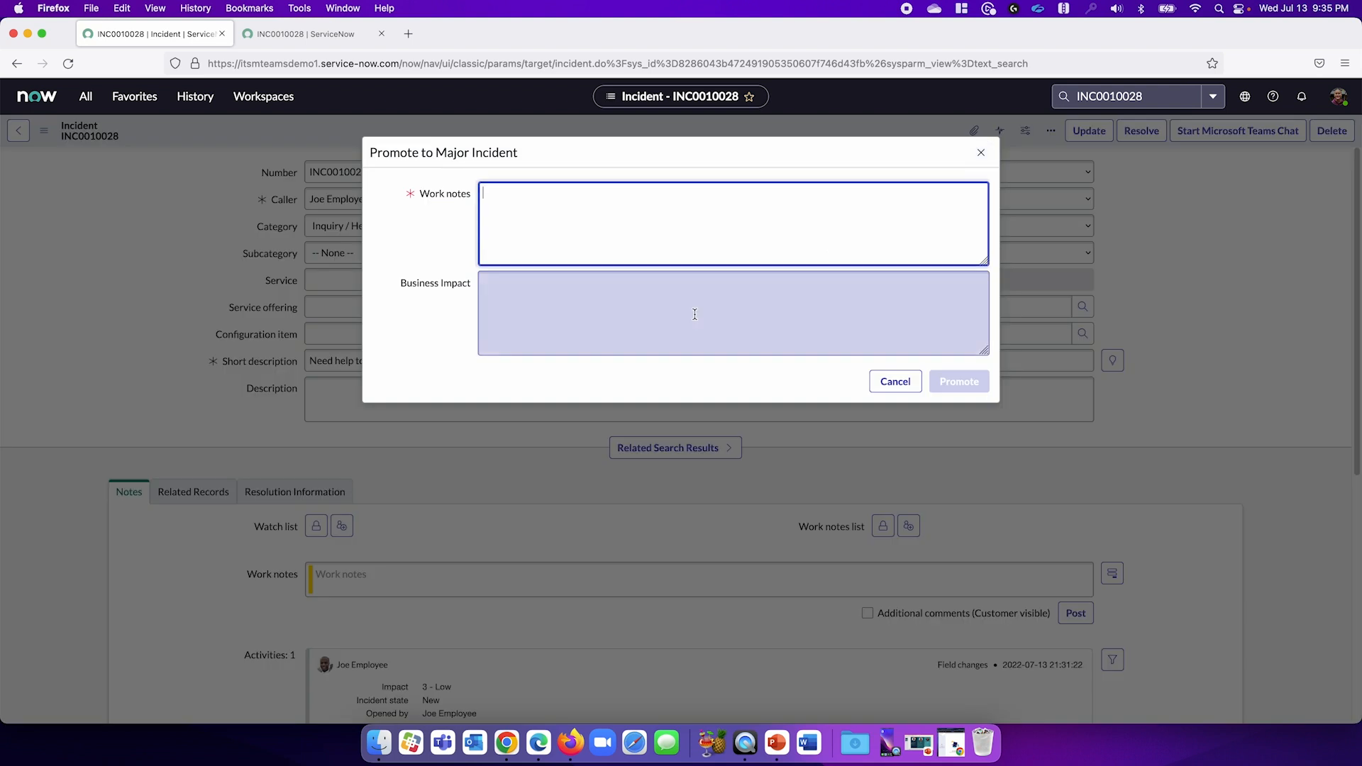
pyautogui.write('Ice Cream Server is down')
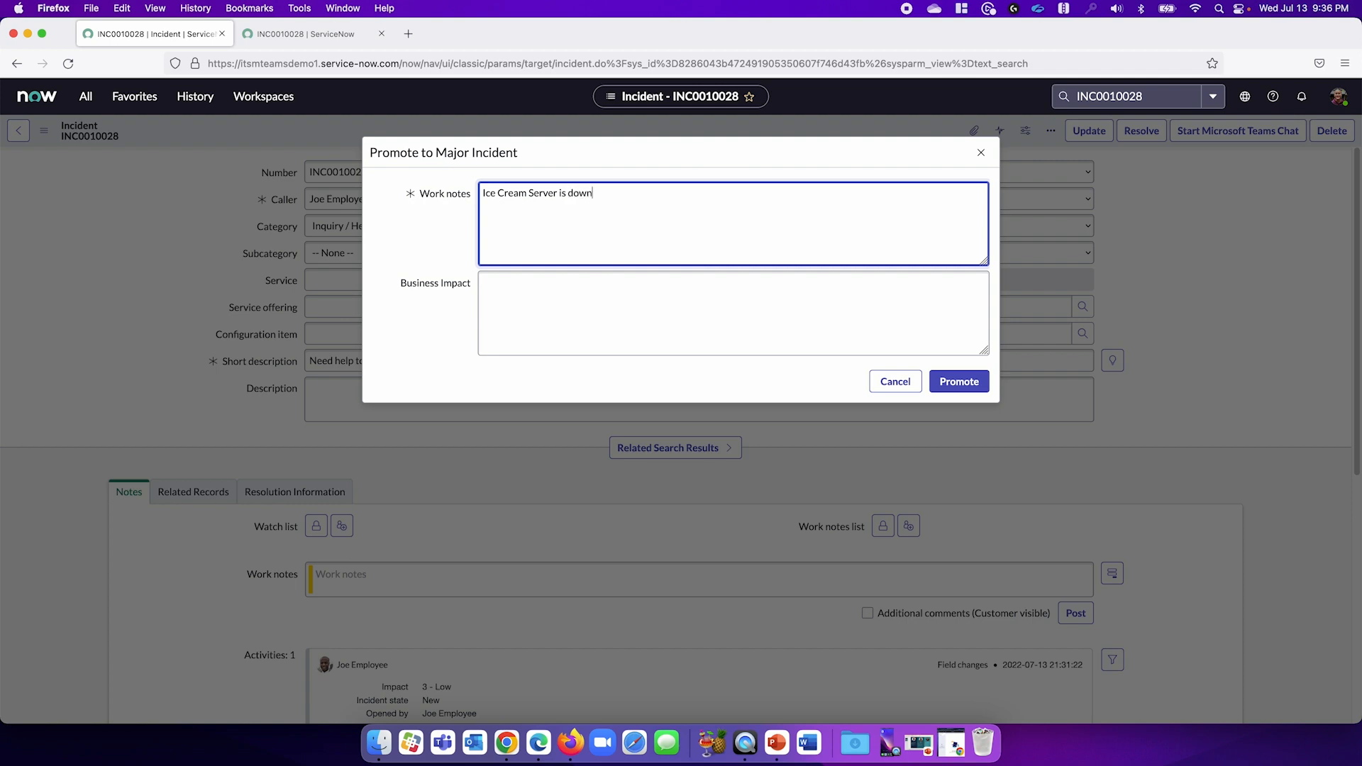
pyautogui.click(959, 382)
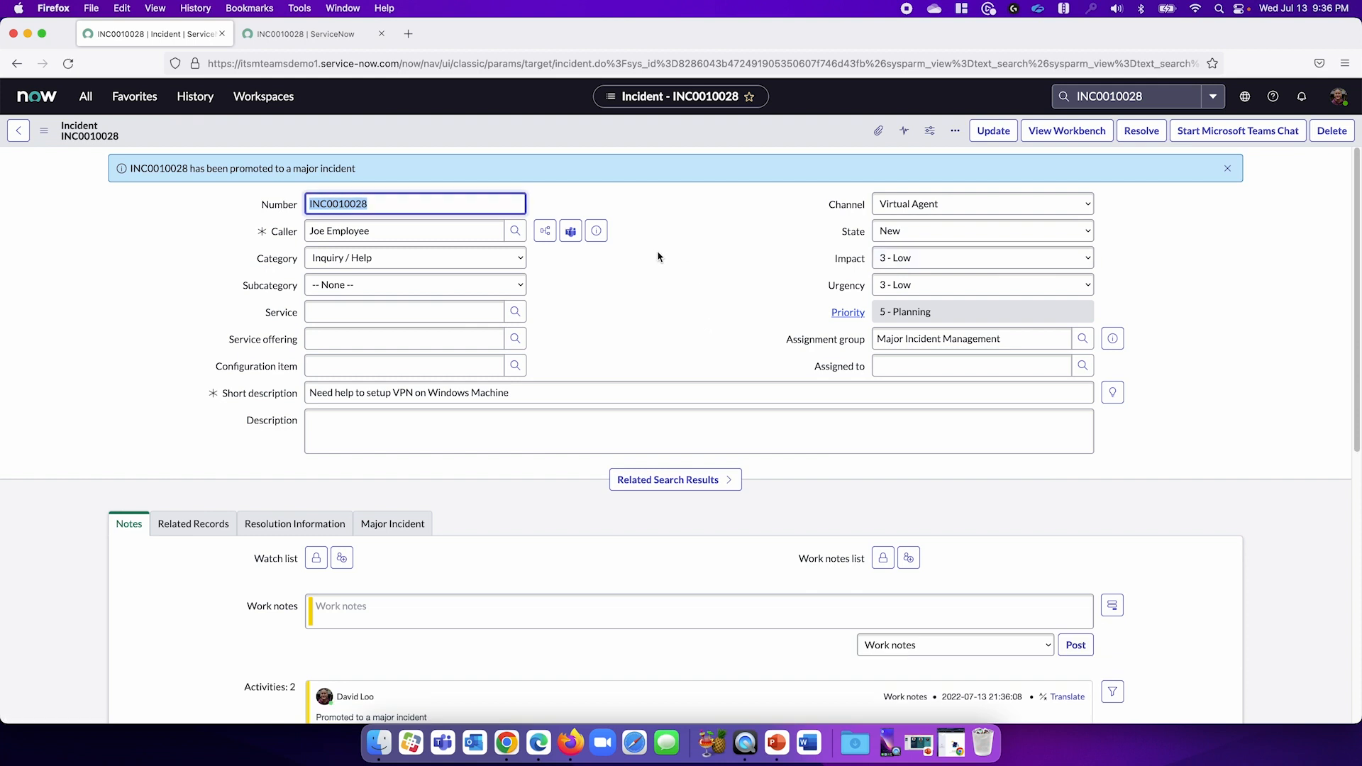
pyautogui.moveTo(630, 306)
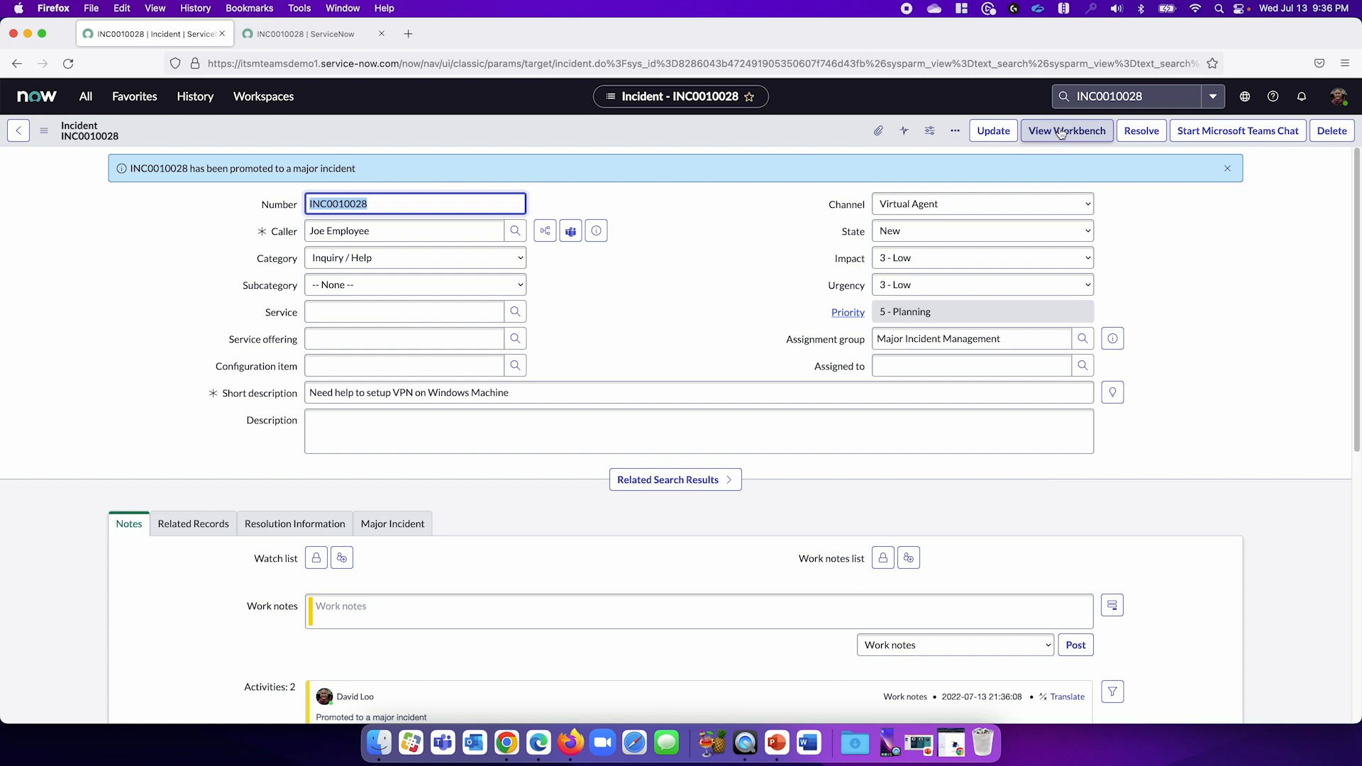
# Step: Open INC0010028's Major Incident Workbench and show its Collaborate section
pyautogui.click(1065, 131)
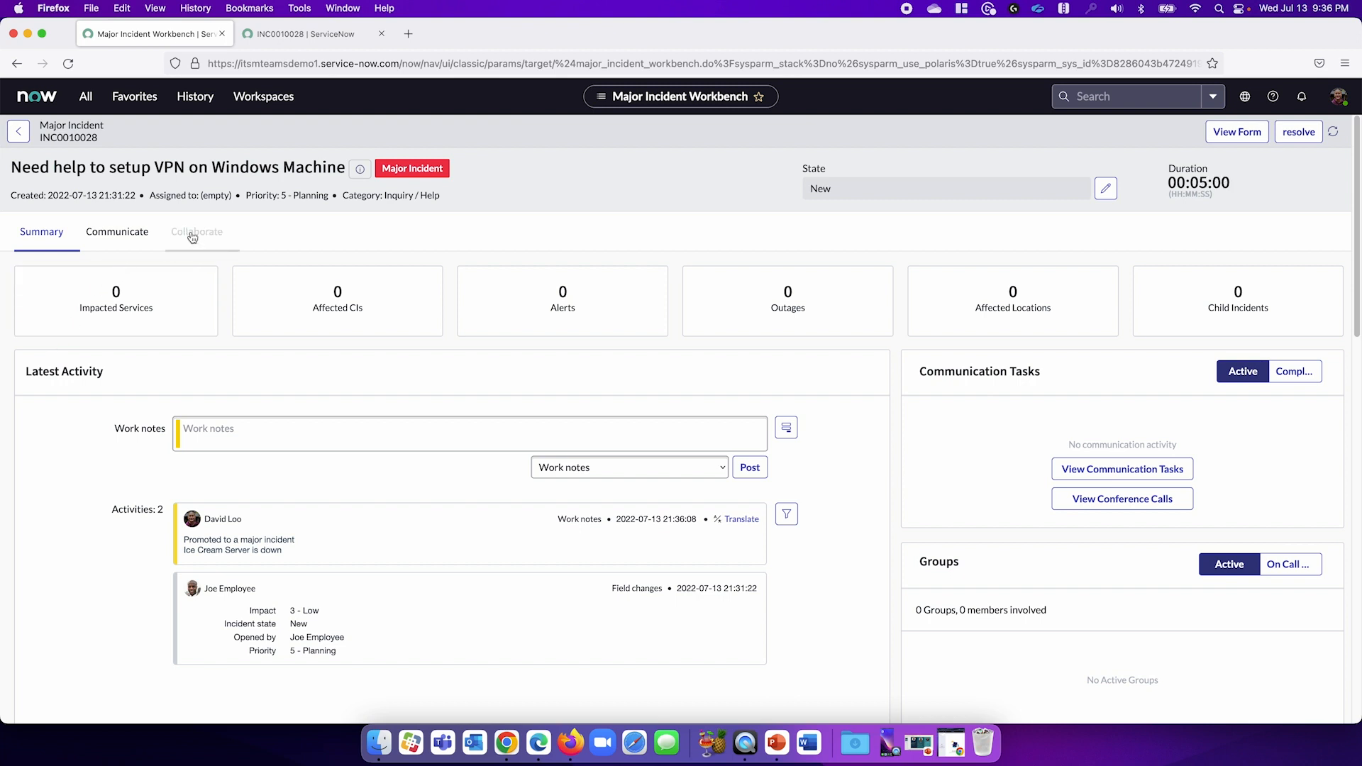
pyautogui.click(196, 232)
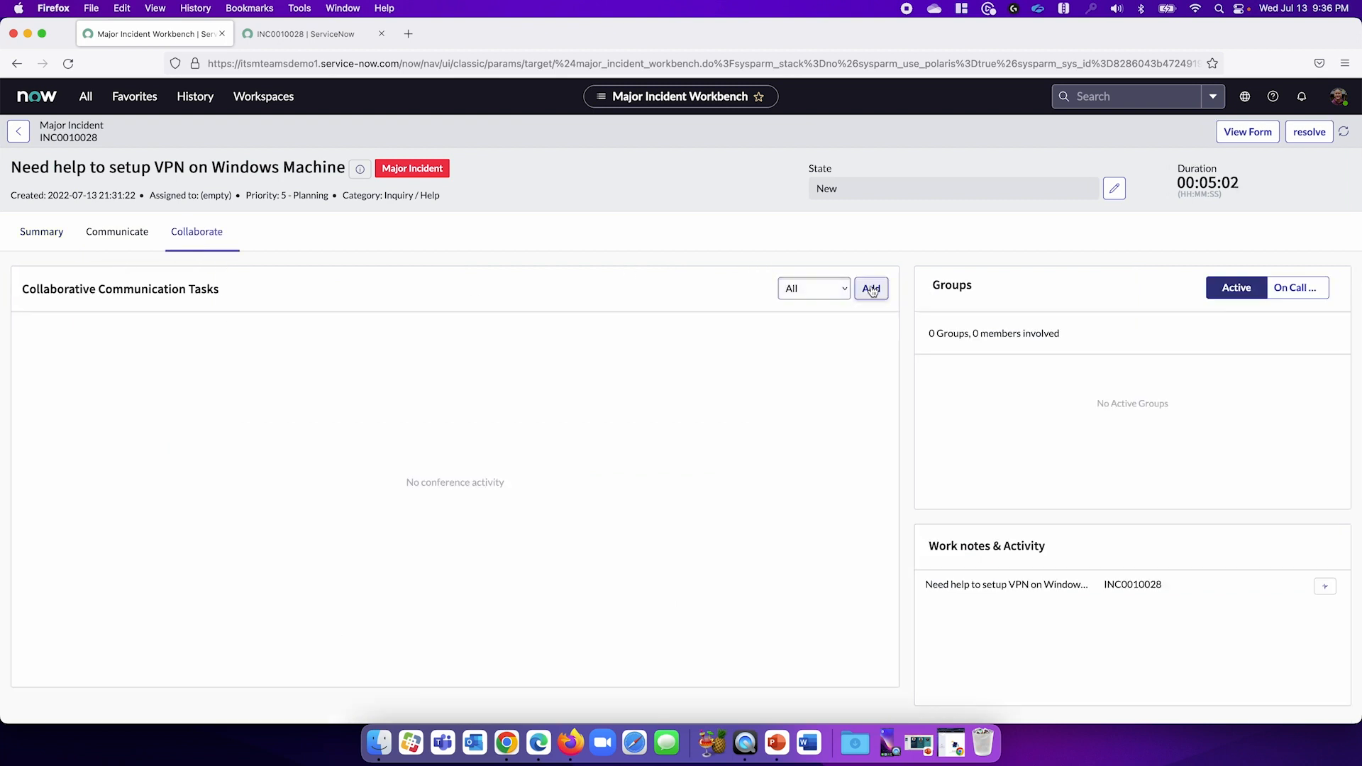
# Step: Add a new communication plan with a Conference-channel task described 'Ice Cream Server reboot'
pyautogui.click(870, 287)
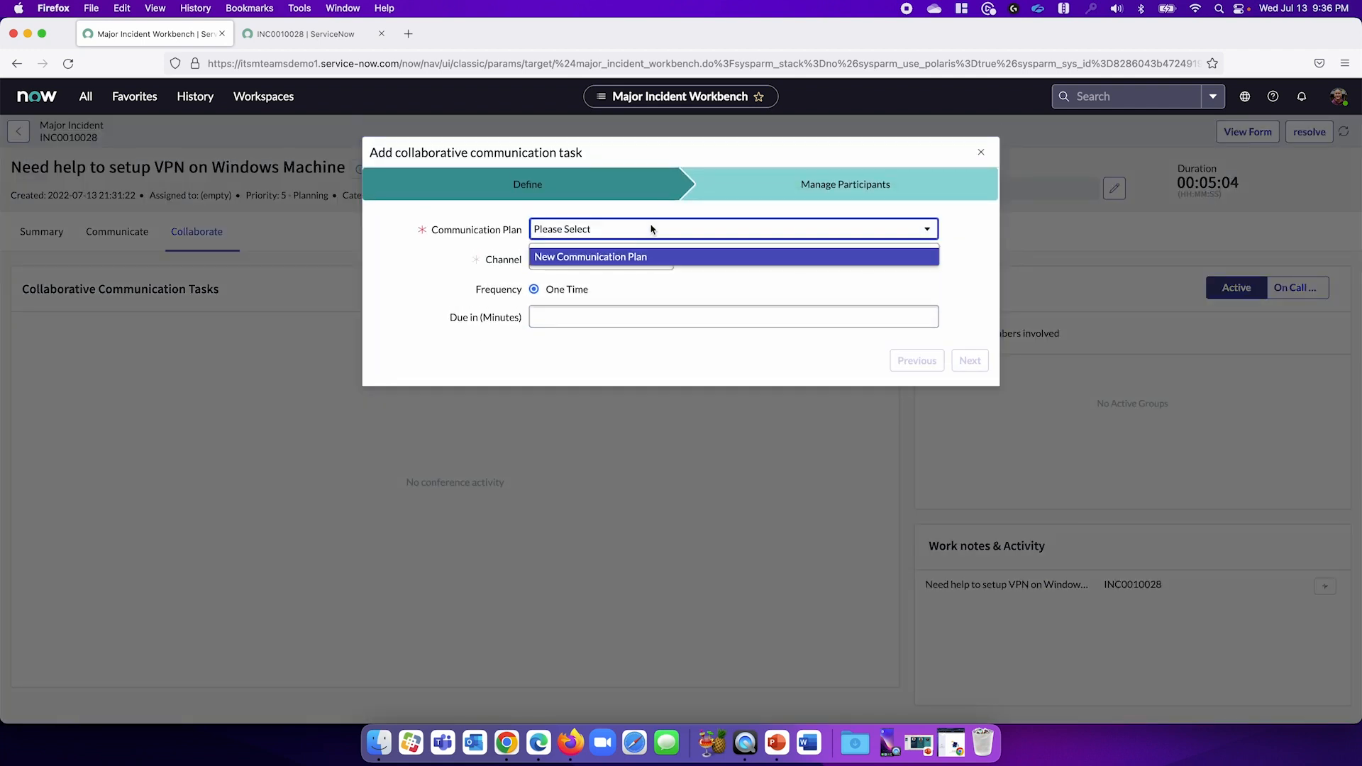
pyautogui.click(591, 256)
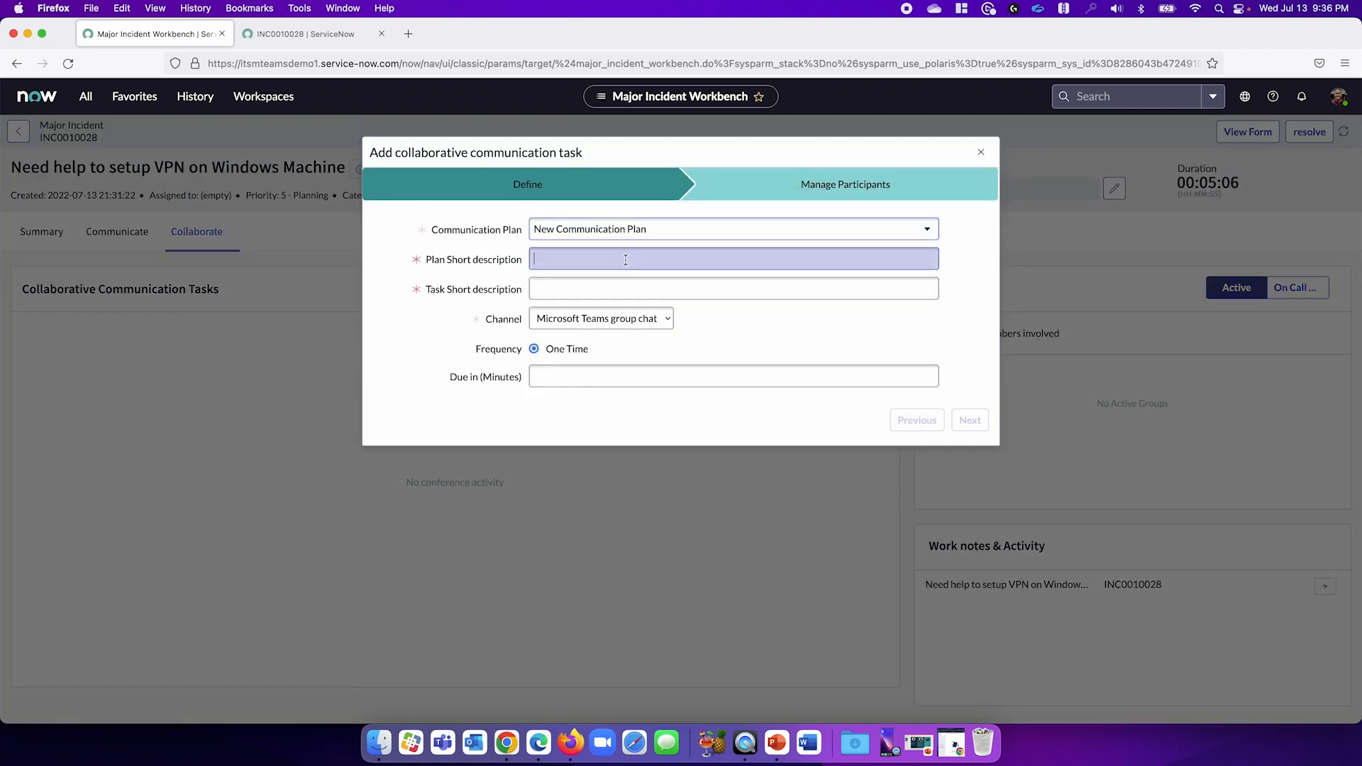
pyautogui.write('Ice C')
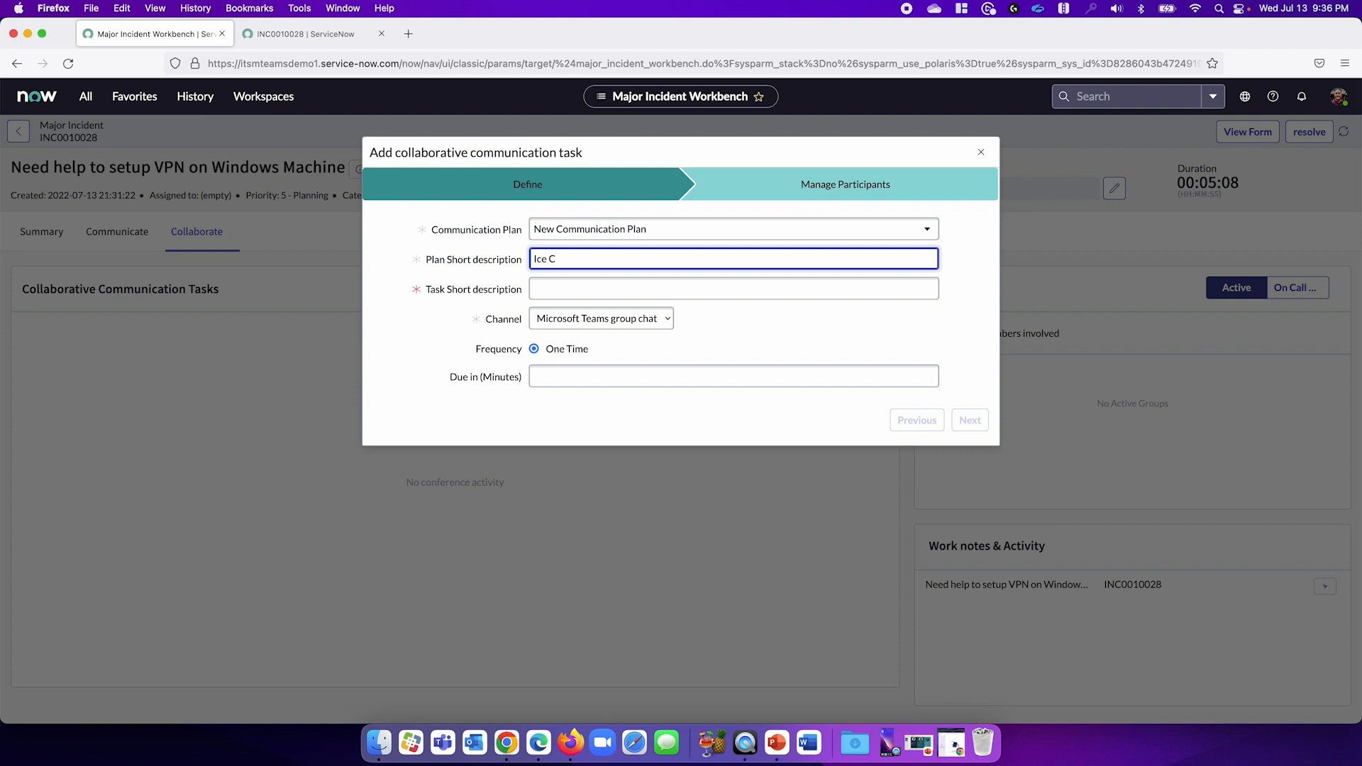
pyautogui.write('ream Server reboot')
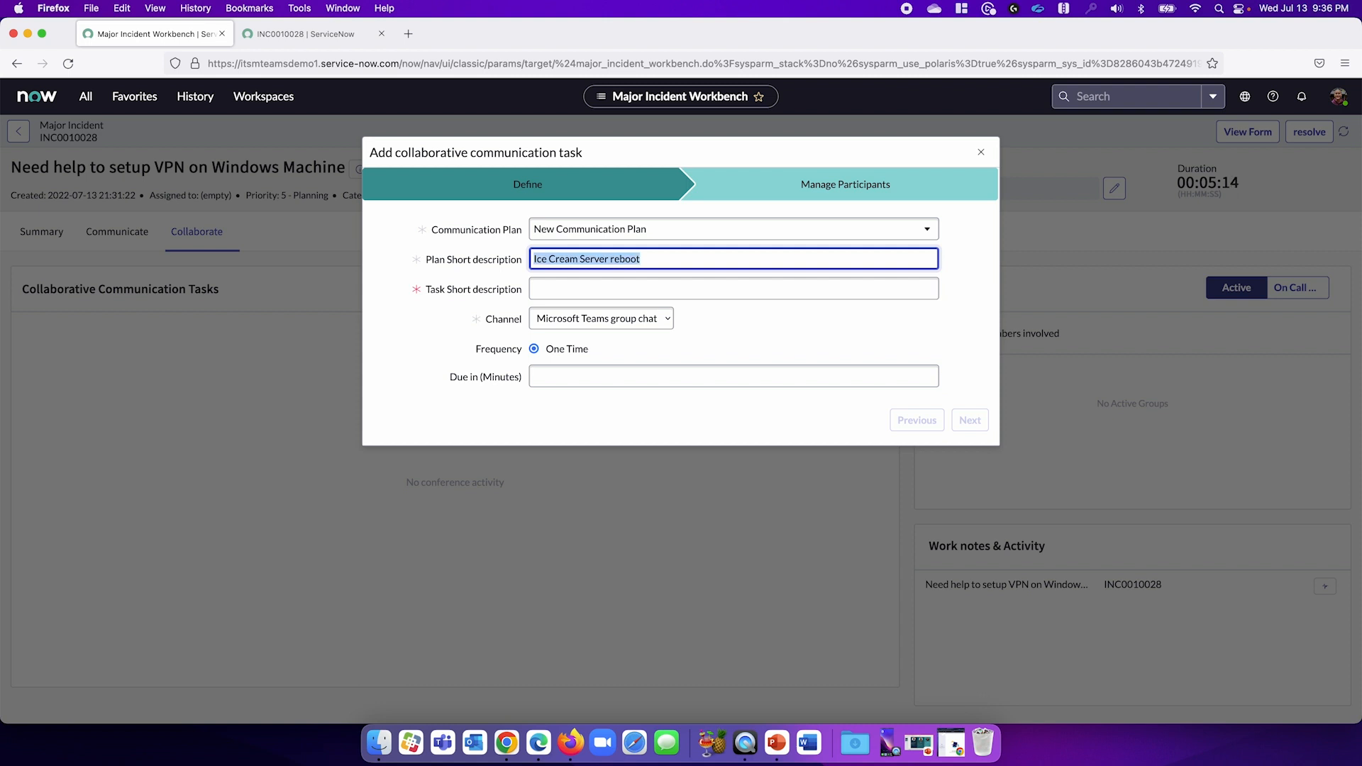
pyautogui.click(733, 288)
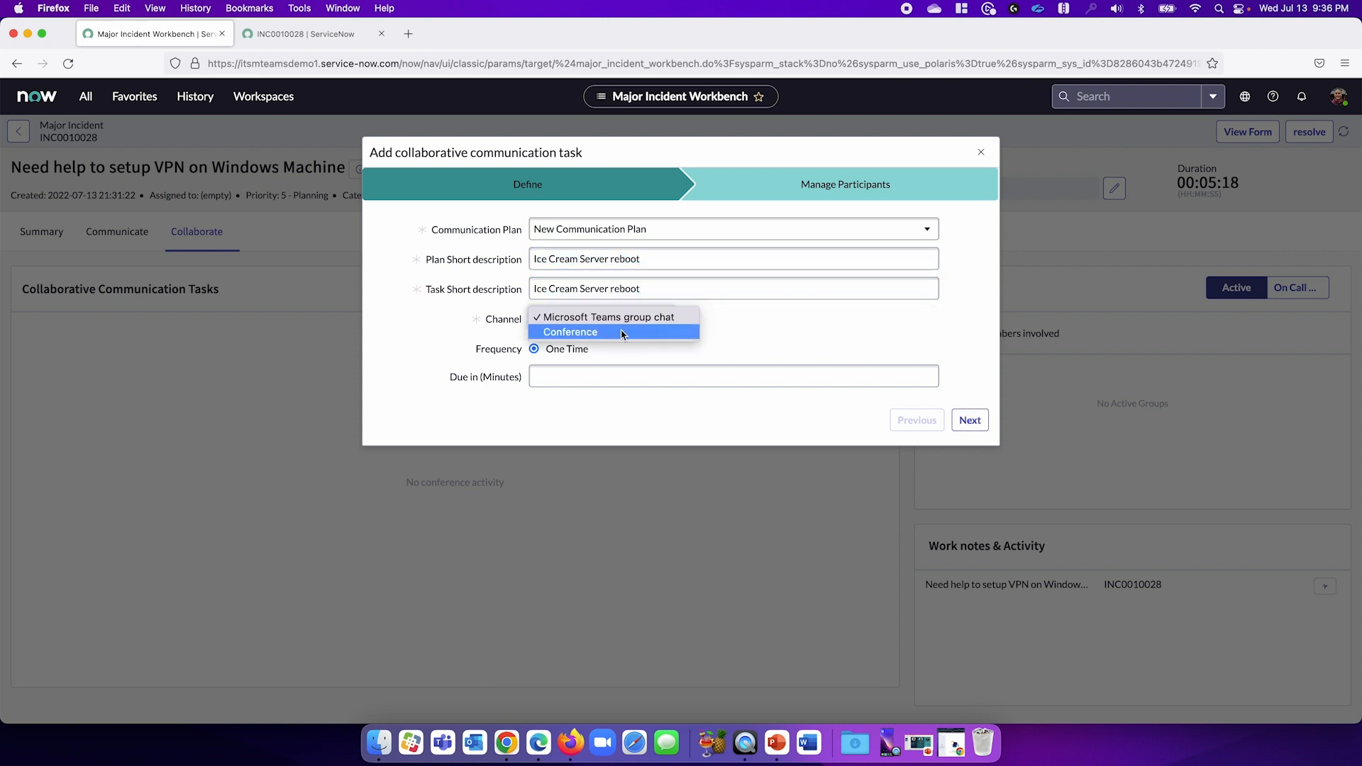
pyautogui.click(571, 332)
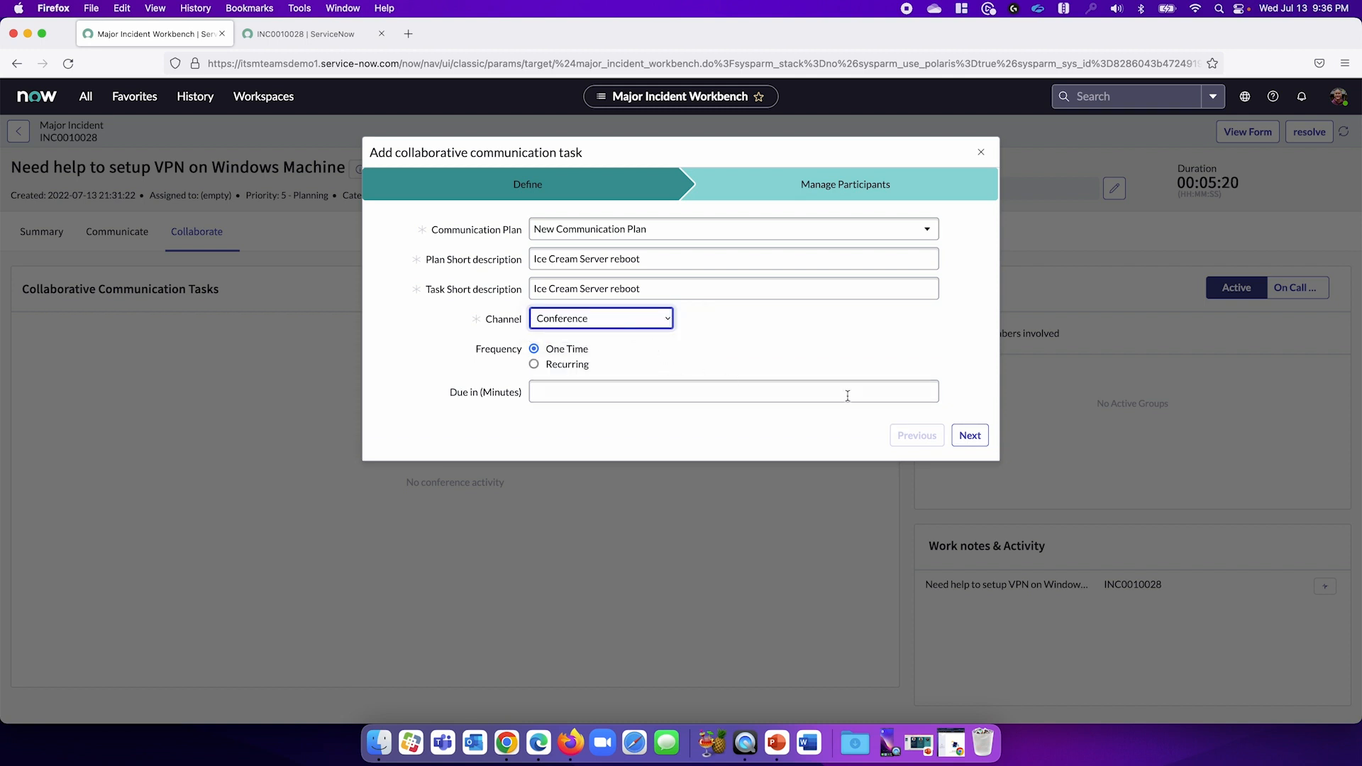
pyautogui.click(970, 435)
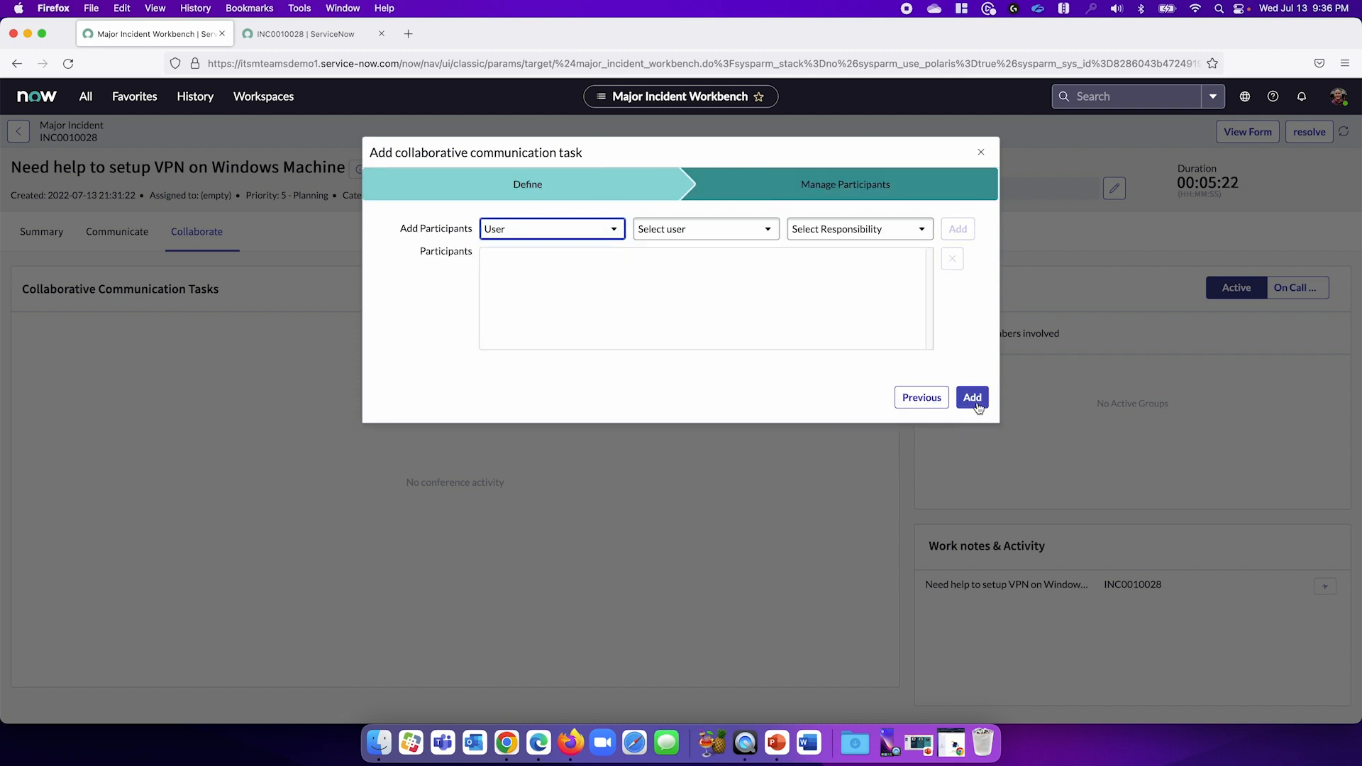
pyautogui.click(972, 397)
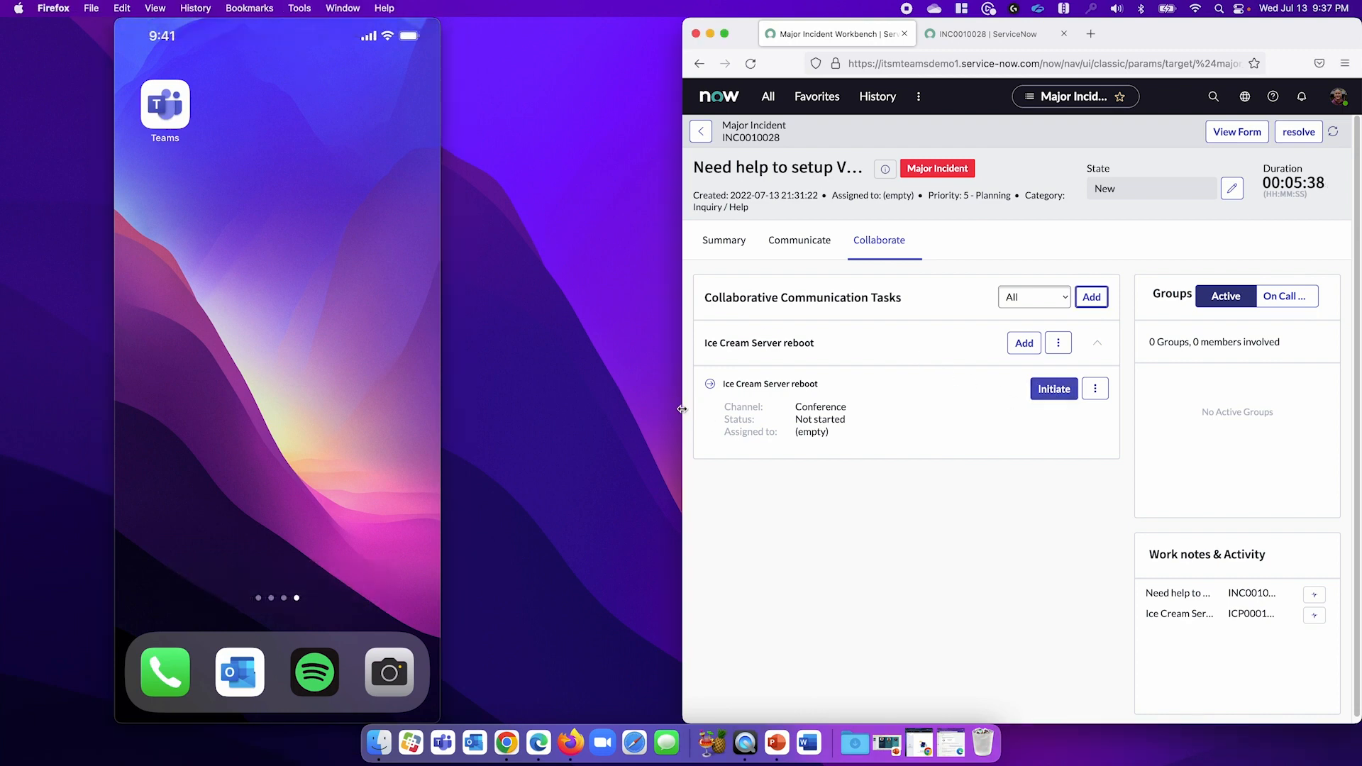
# Step: Initiate the reboot task's Teams conference with Dwight Engineer added as a participant
pyautogui.click(1053, 388)
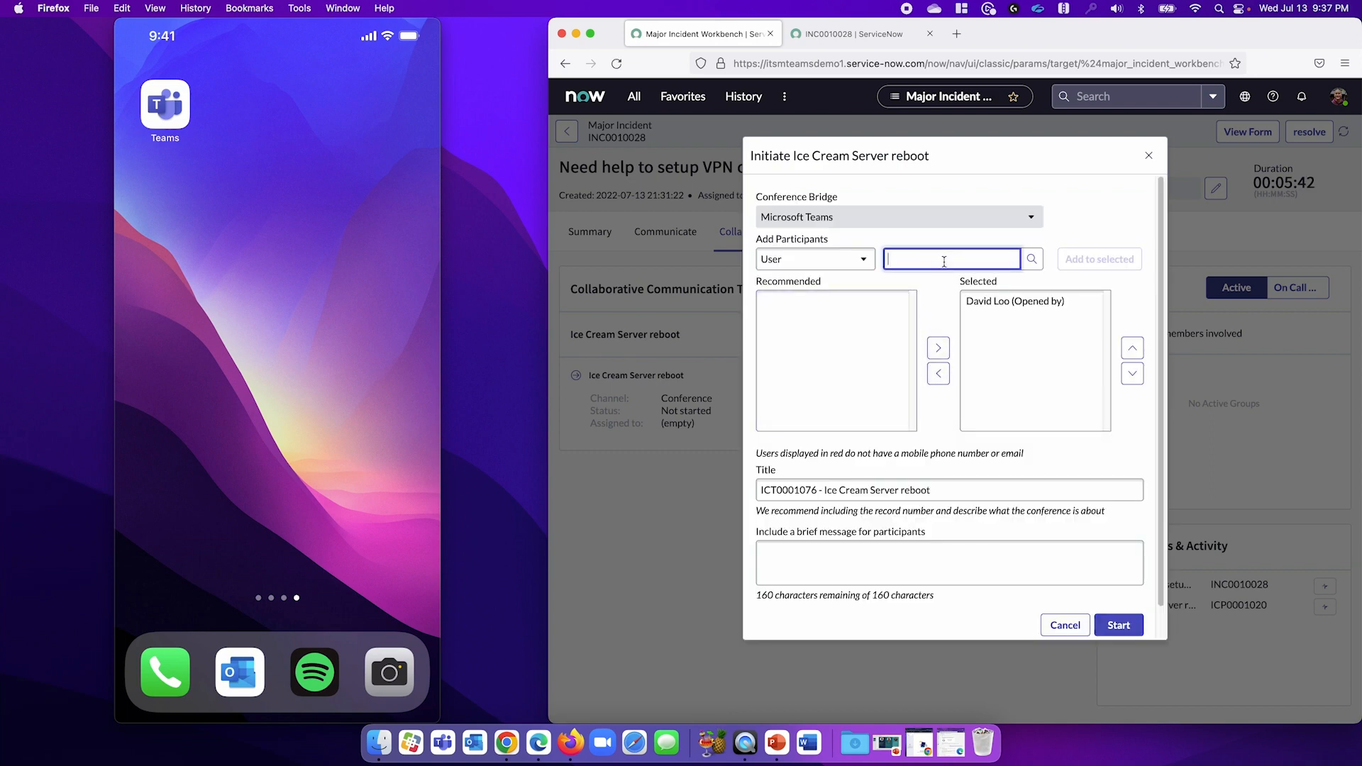
pyautogui.write('dwi')
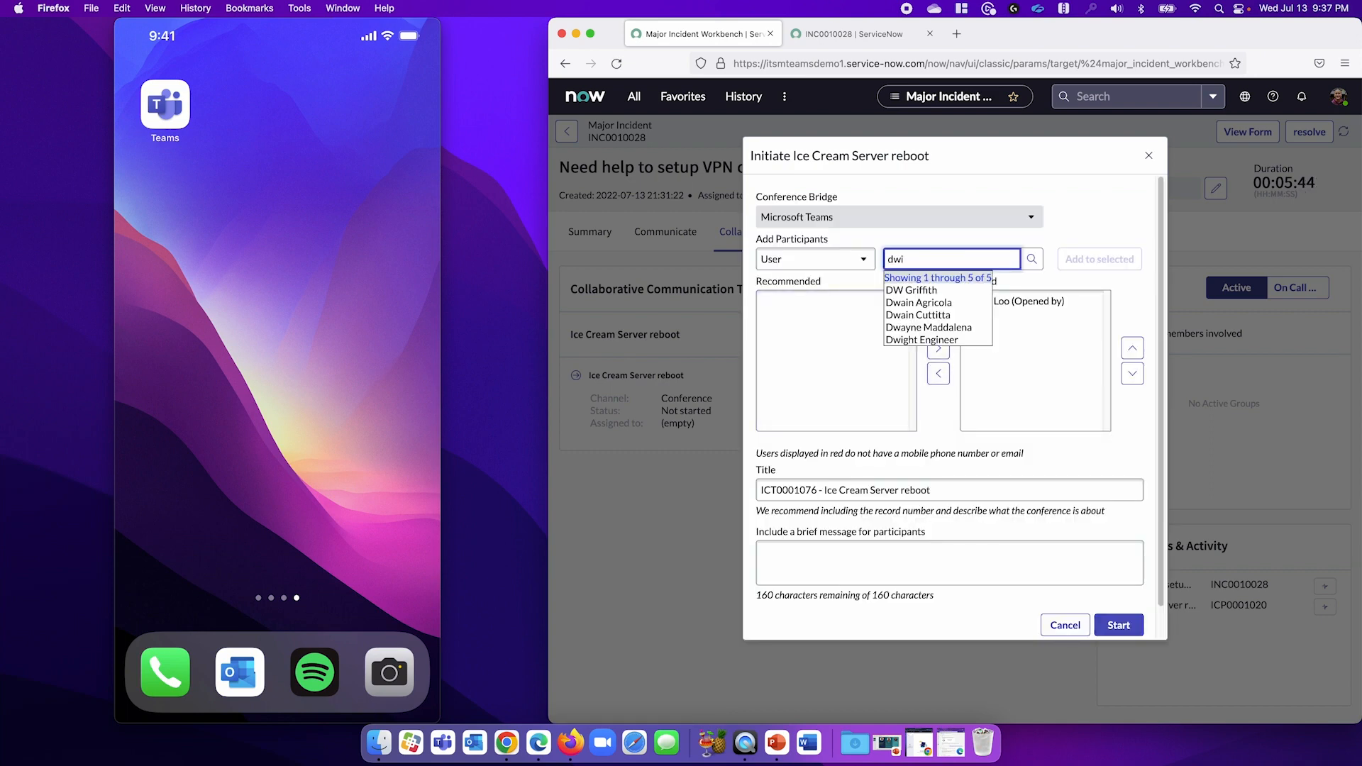
pyautogui.click(921, 340)
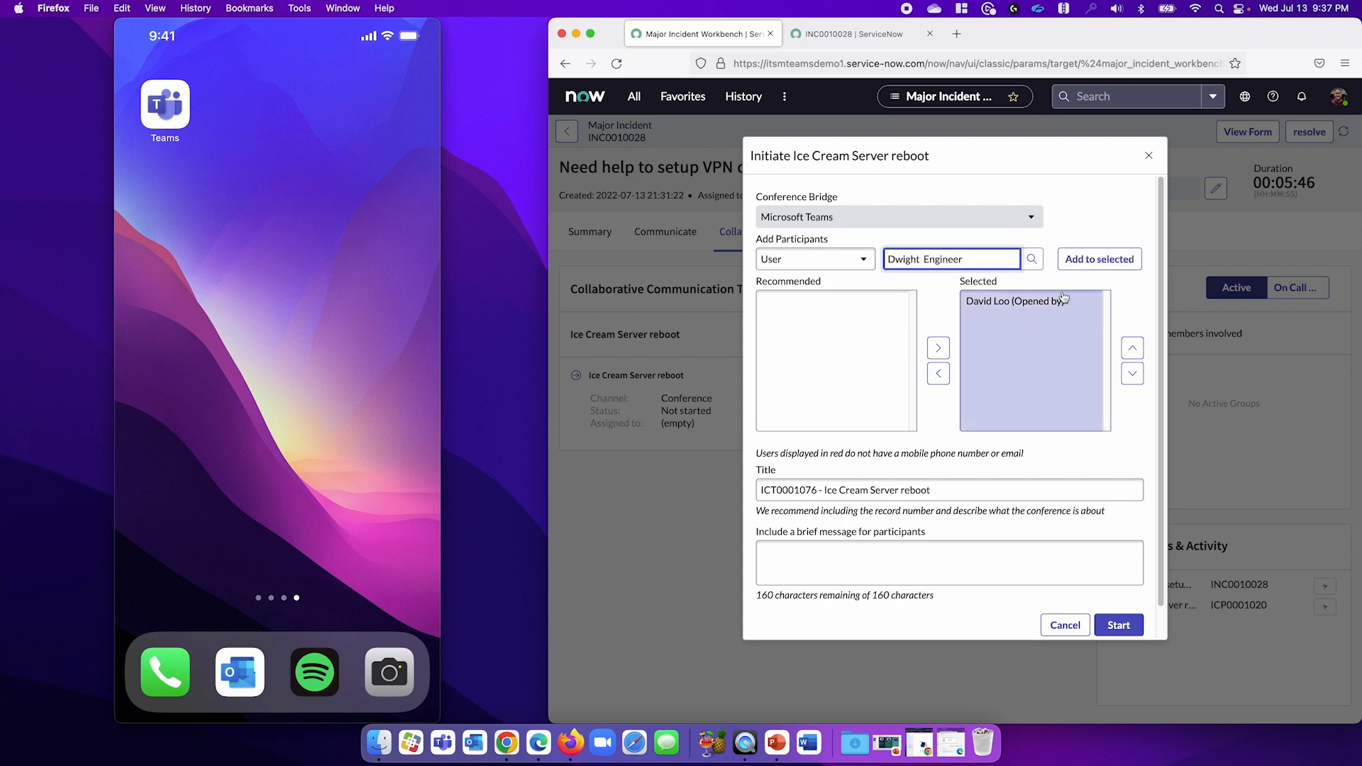
pyautogui.click(1099, 259)
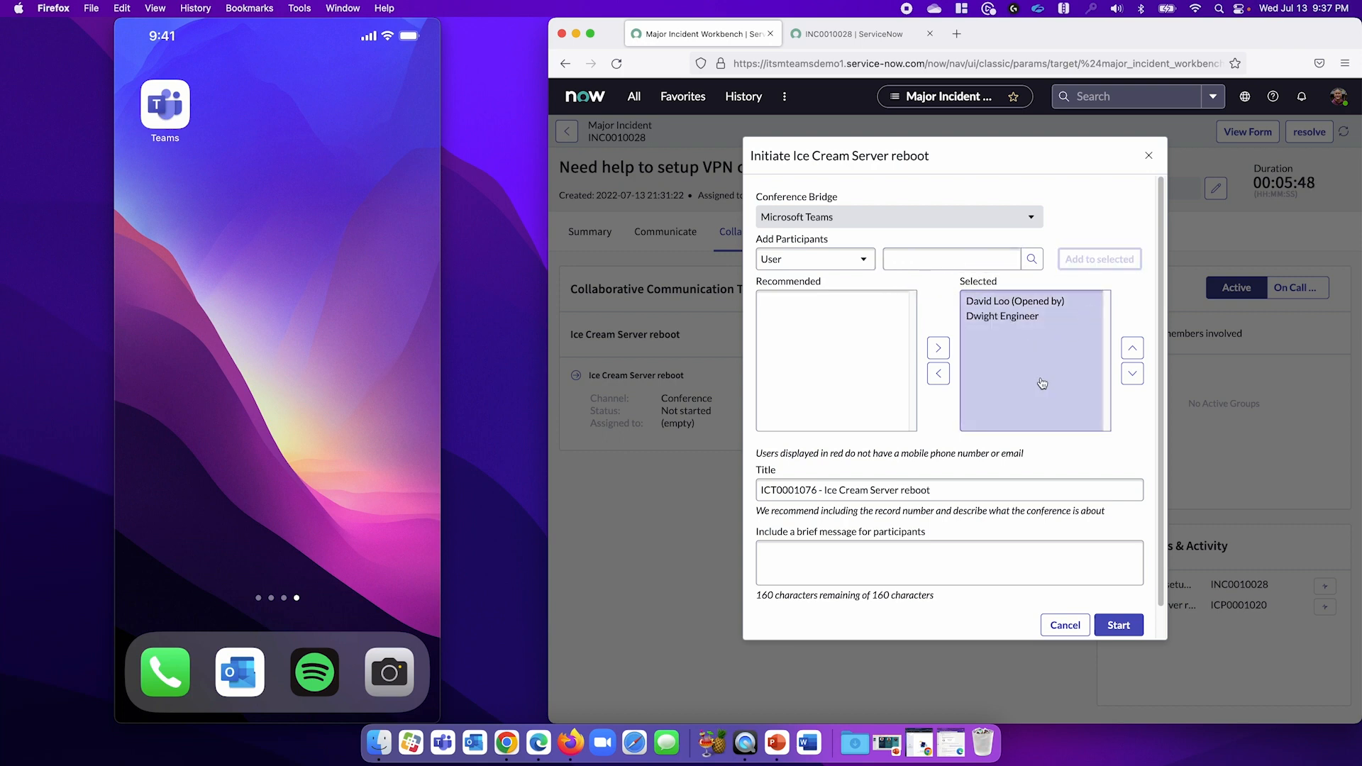
pyautogui.click(1118, 624)
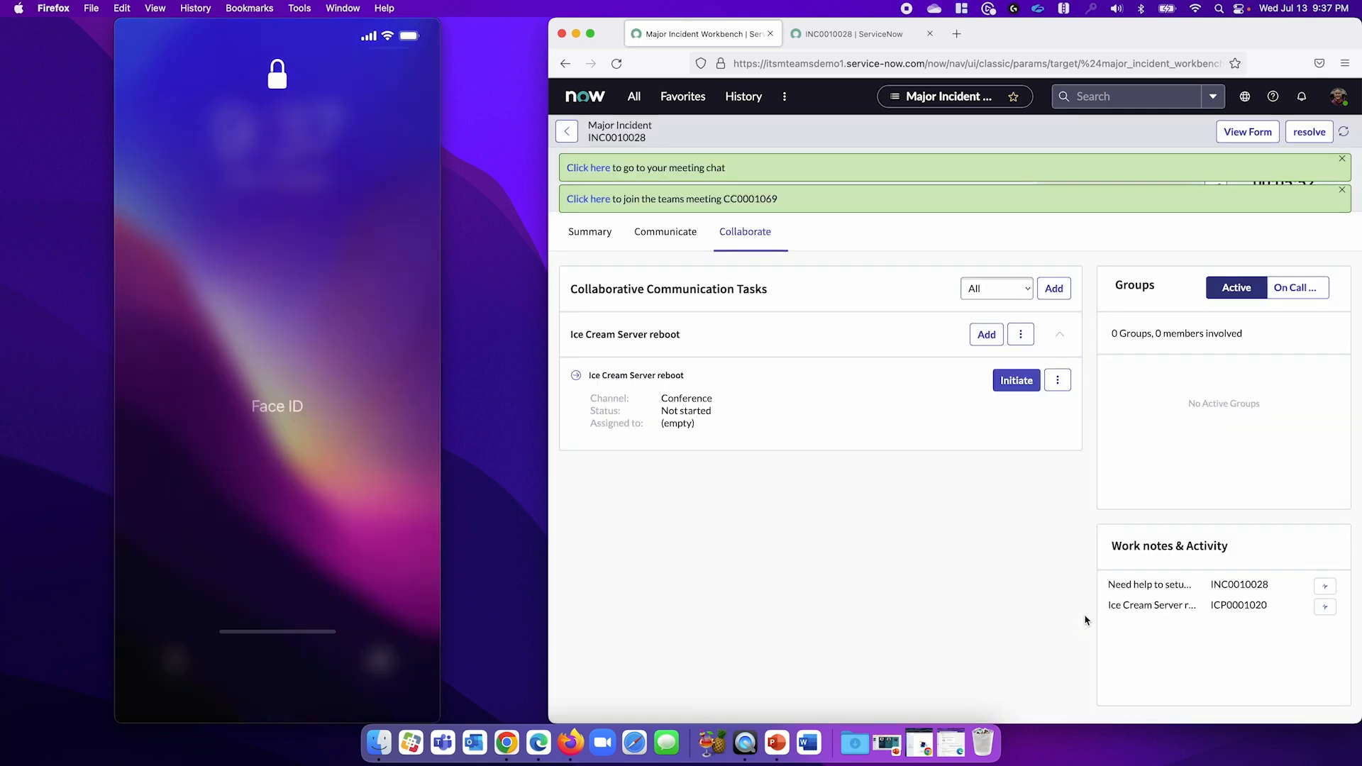
pyautogui.click(1014, 380)
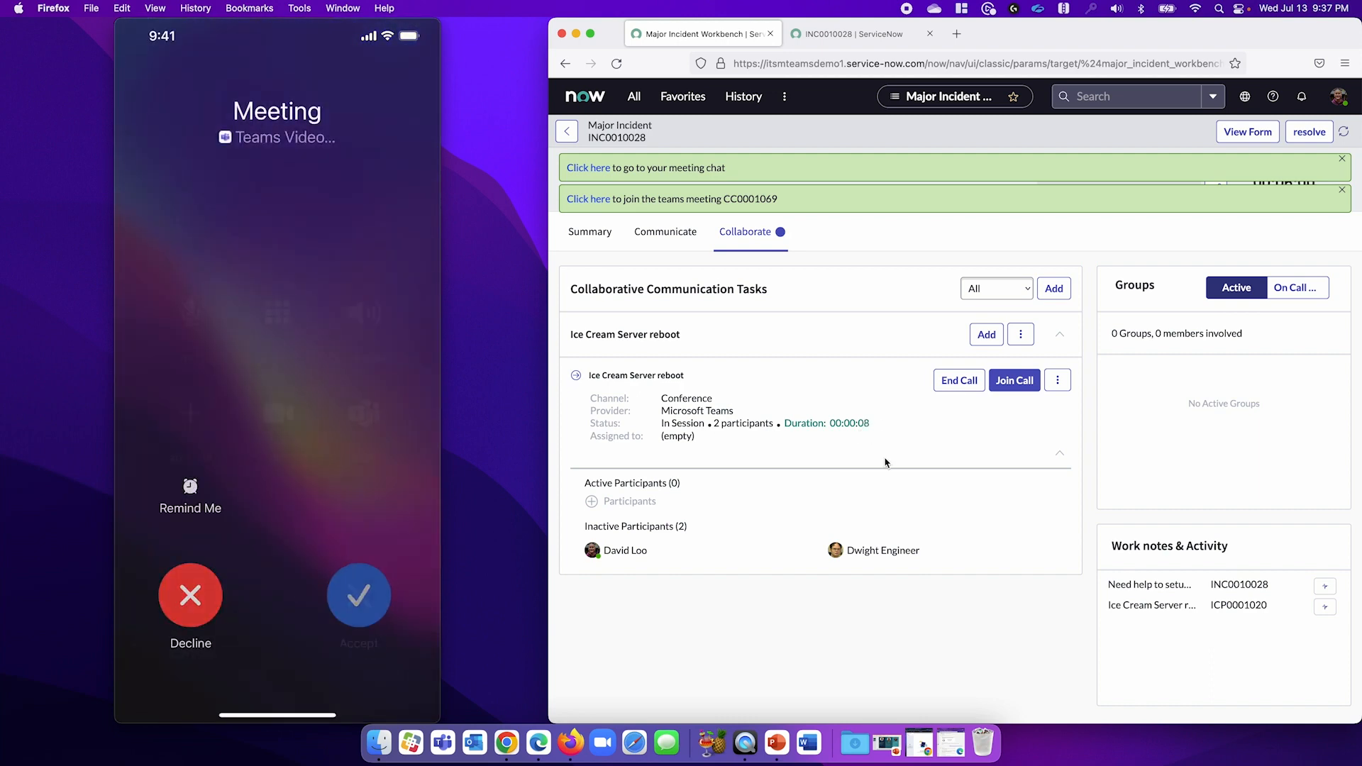
pyautogui.click(358, 596)
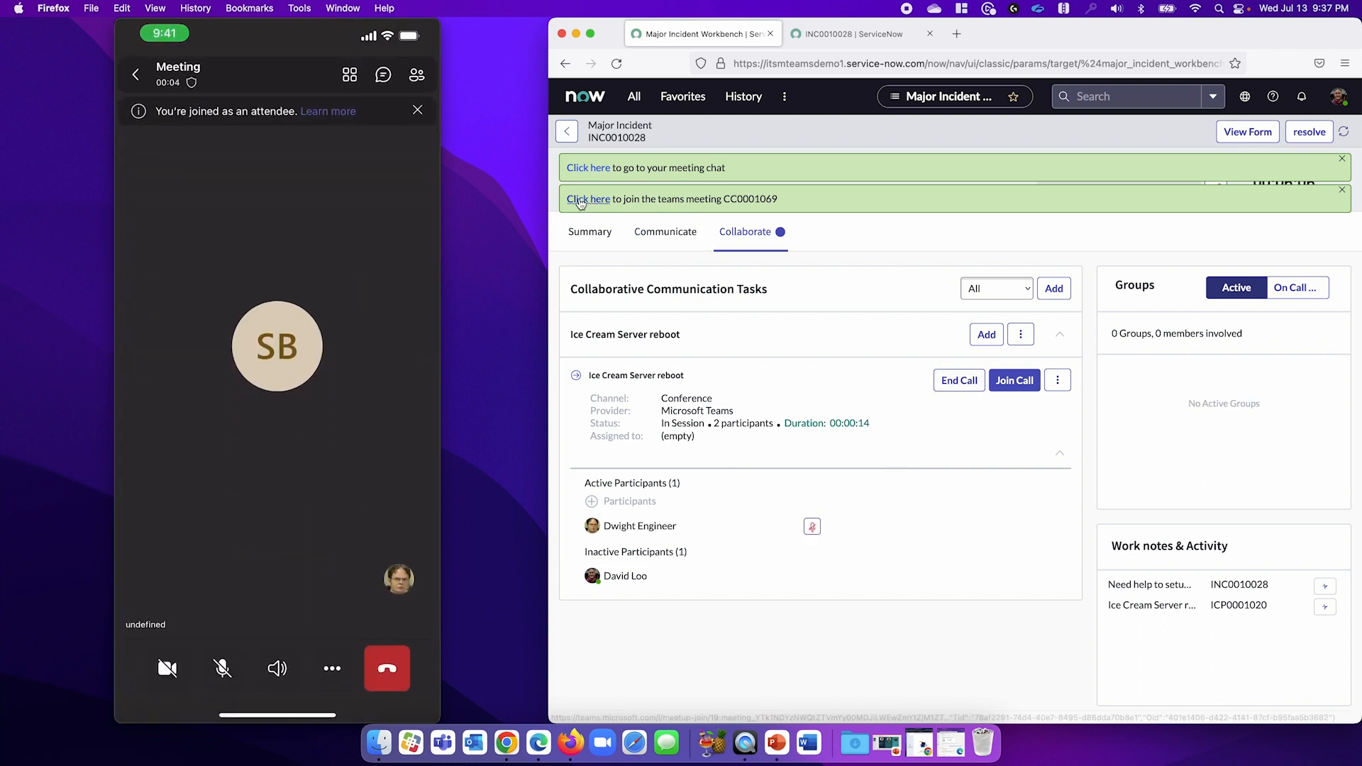
pyautogui.click(588, 198)
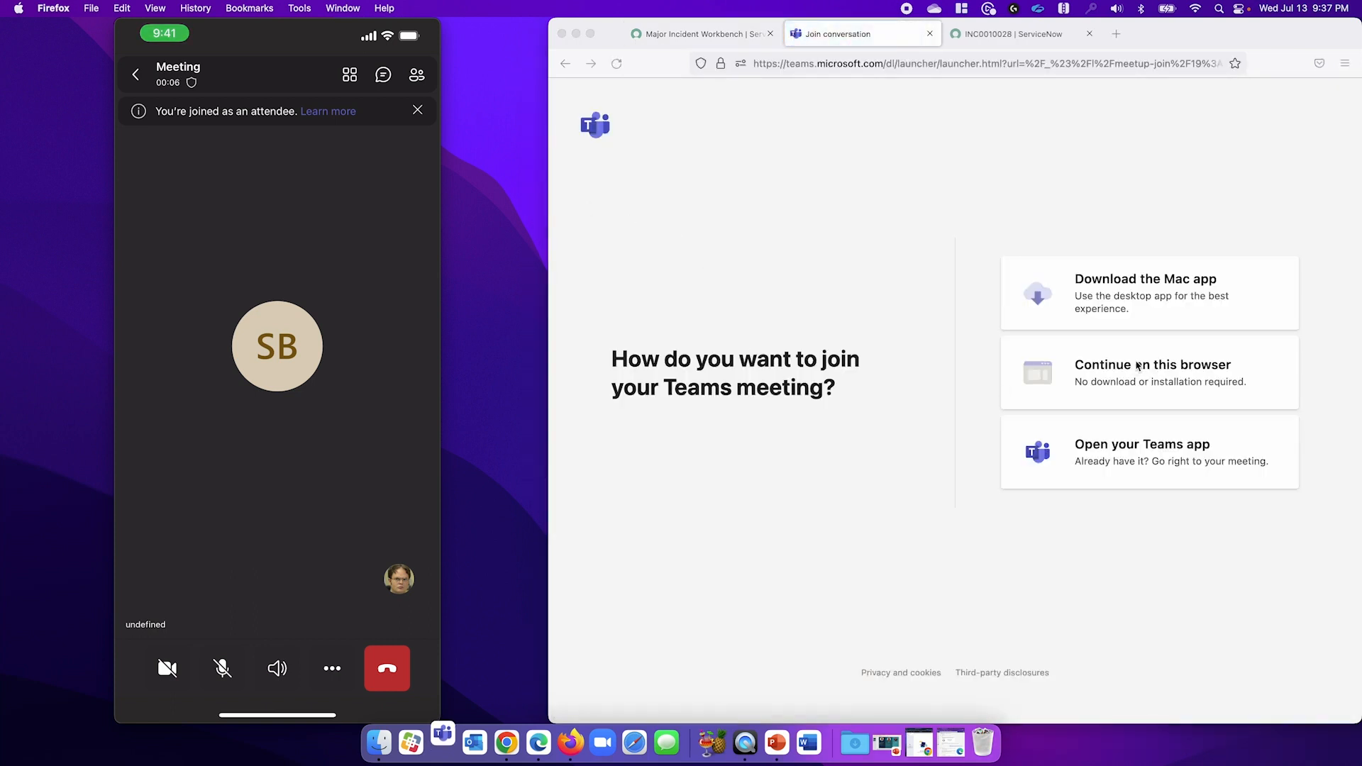
# Step: Join the Ice Cream Server reboot meeting in the browser with current audio settings
pyautogui.click(1149, 372)
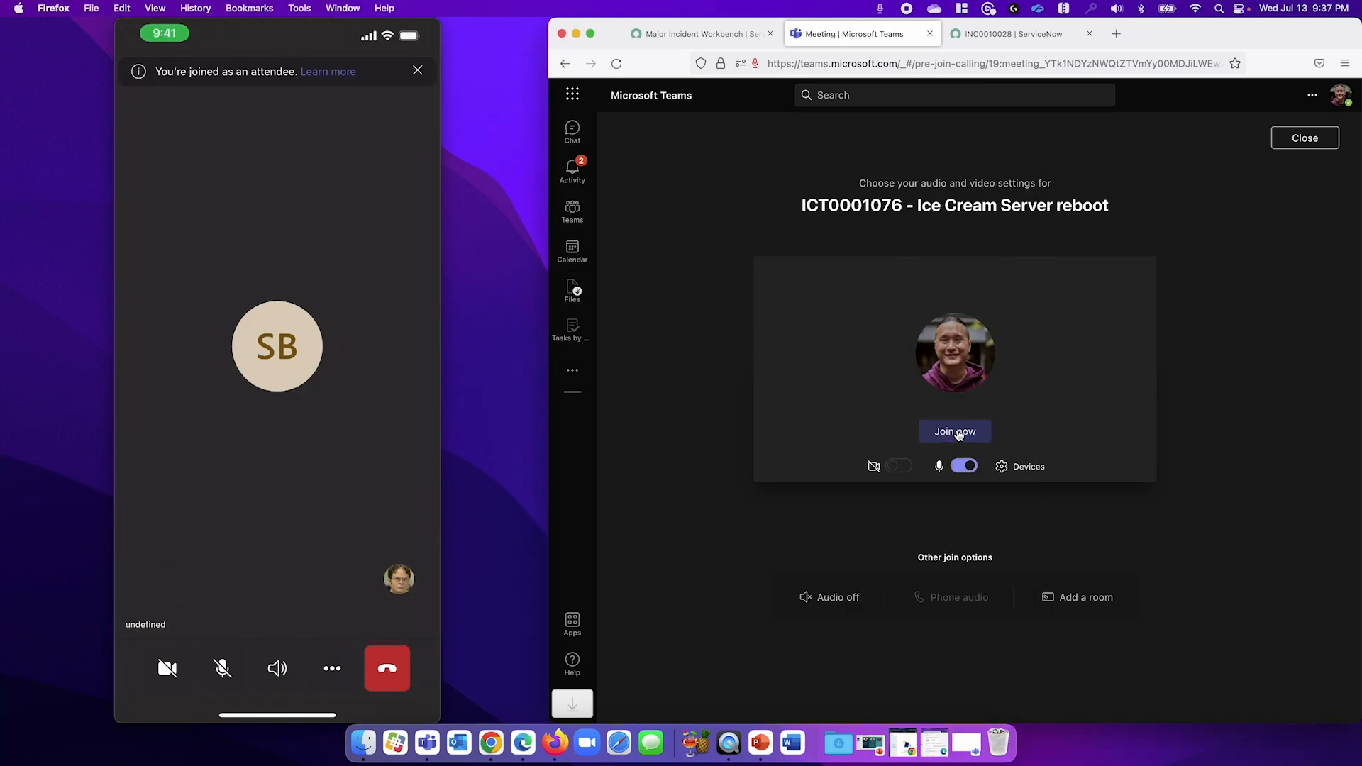
pyautogui.click(954, 431)
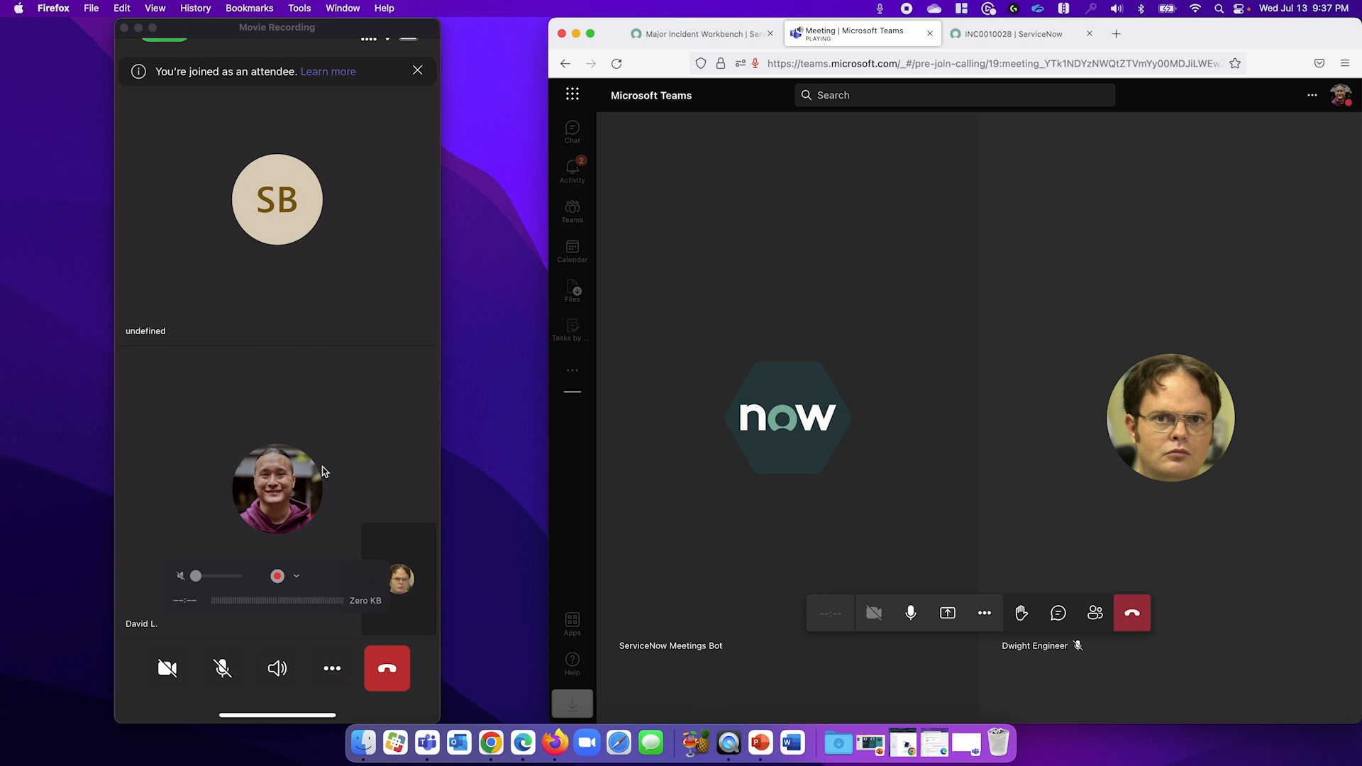
pyautogui.moveTo(329, 484)
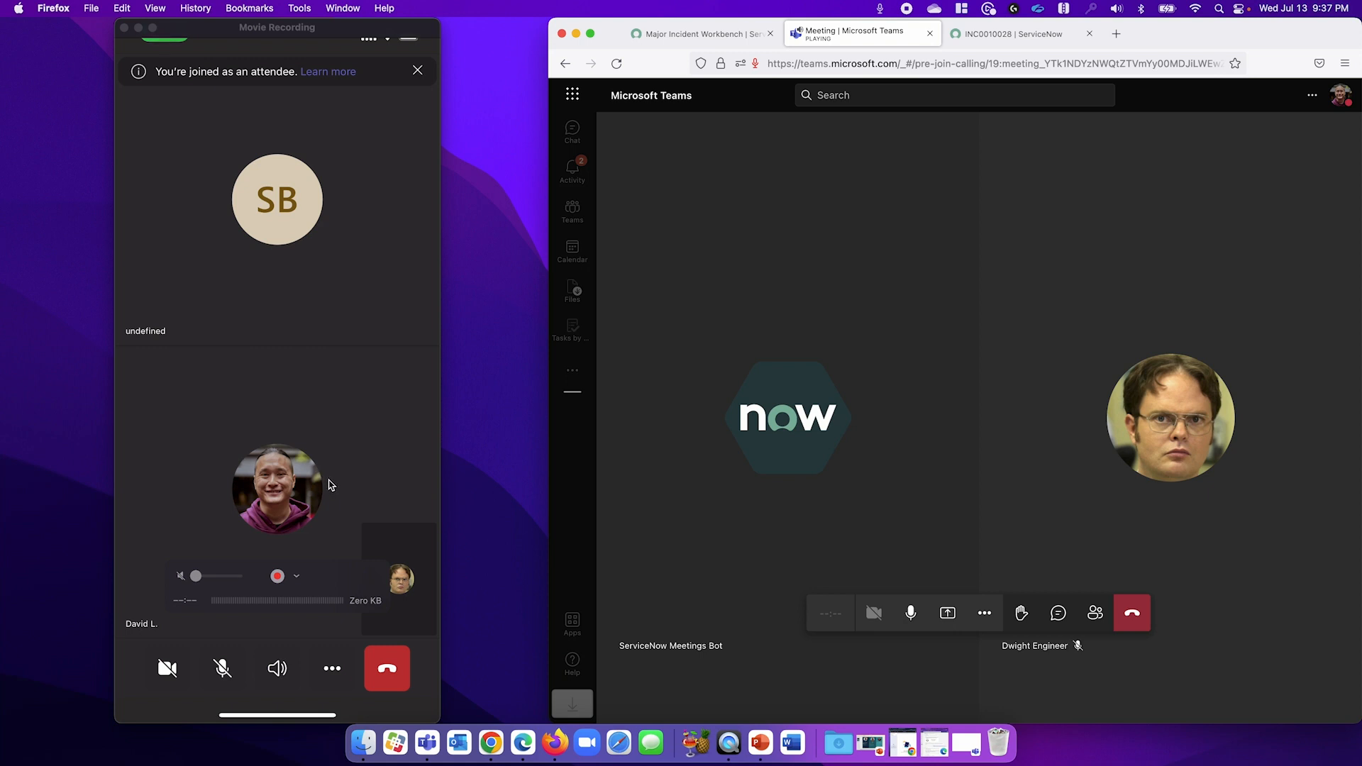